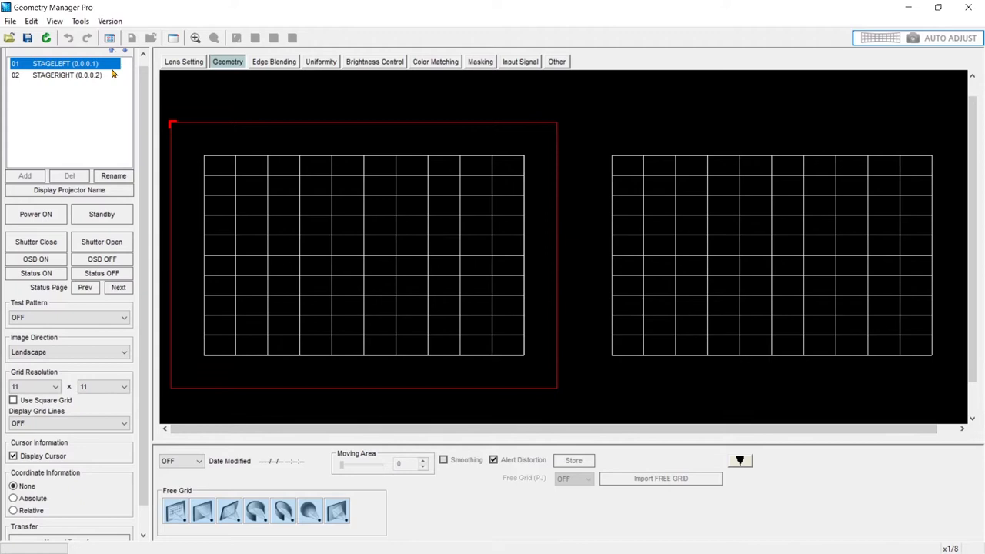
{"action": "mouse_move", "coordinate": [655, 210]}
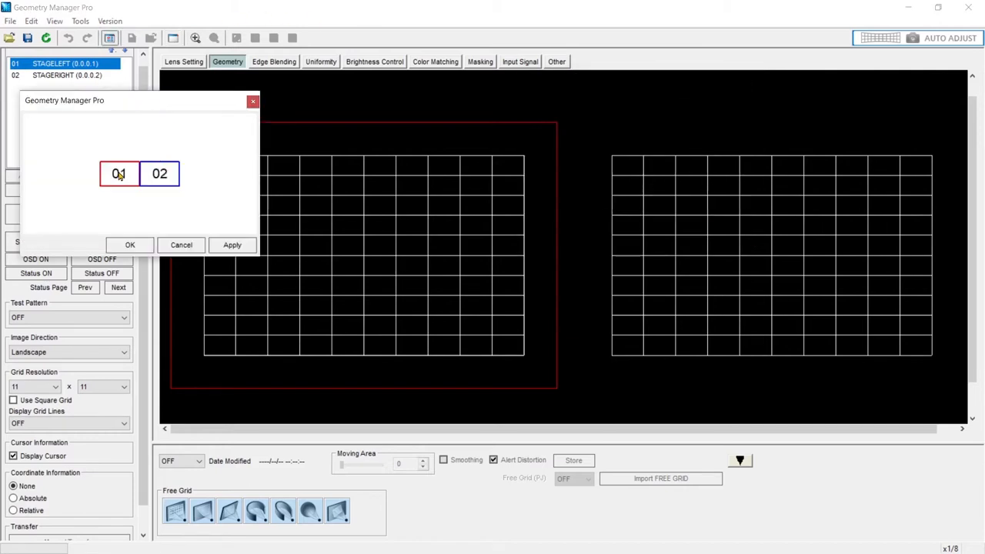
- Restore the original order of the two projectors and close the projector preview
{"action": "left_click", "coordinate": [231, 245]}
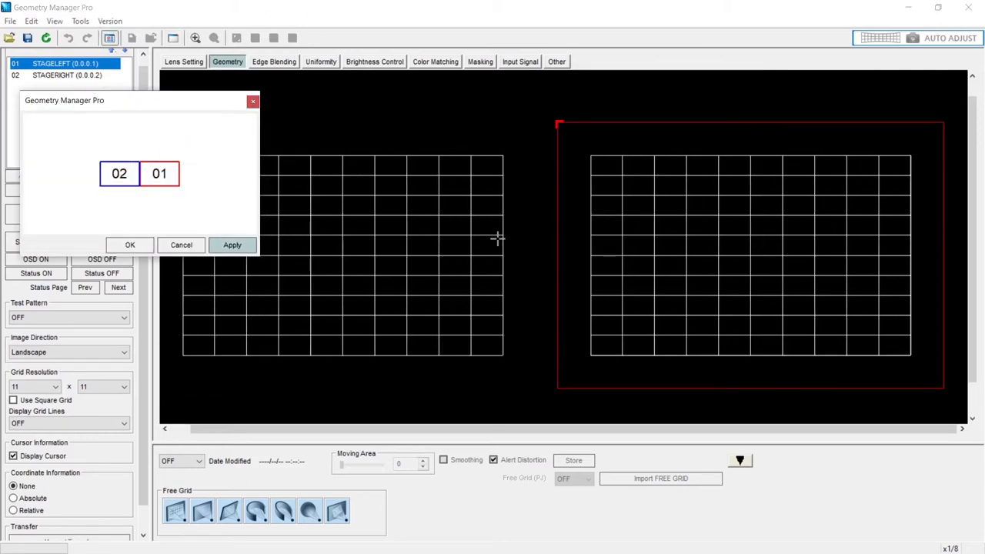
{"action": "mouse_move", "coordinate": [619, 237]}
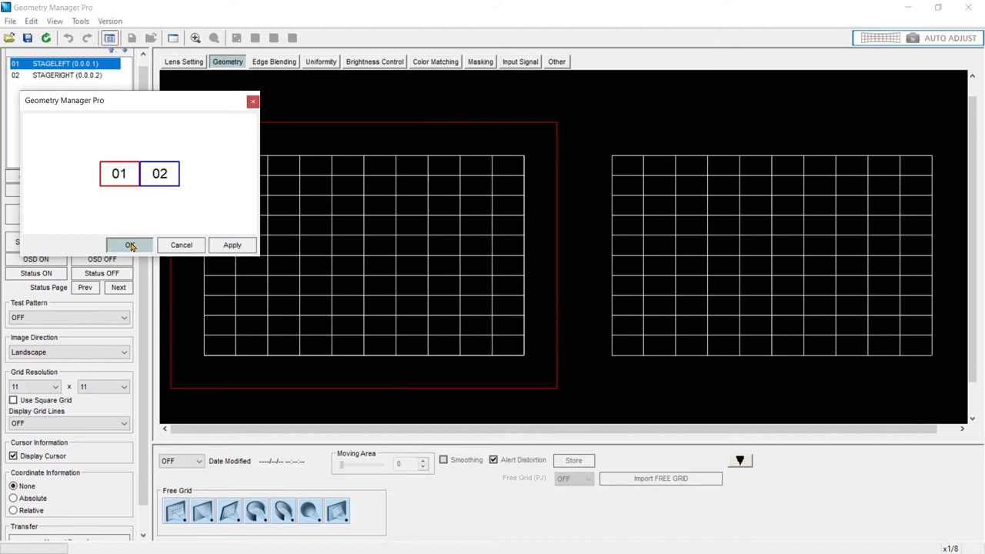
{"action": "left_click", "coordinate": [129, 245]}
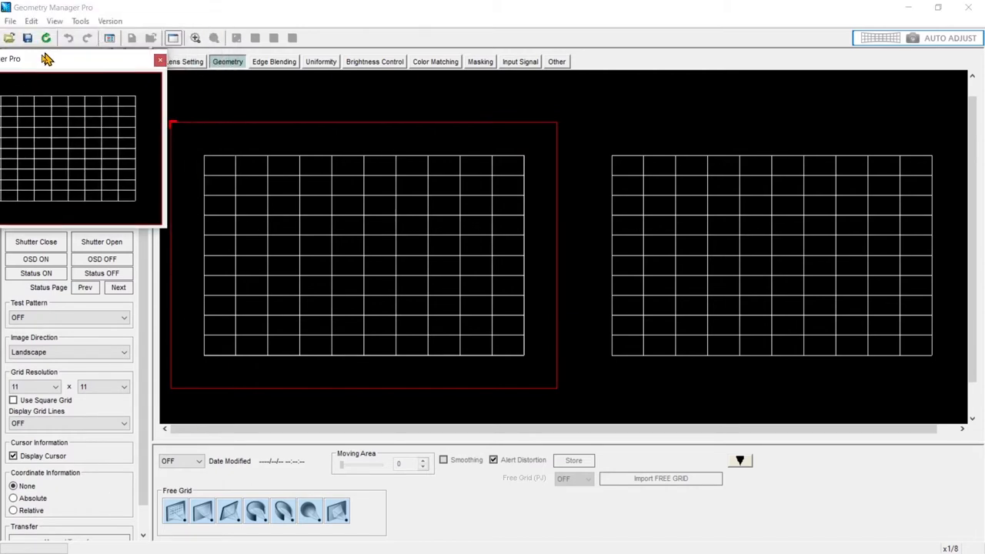
{"action": "left_click", "coordinate": [160, 60]}
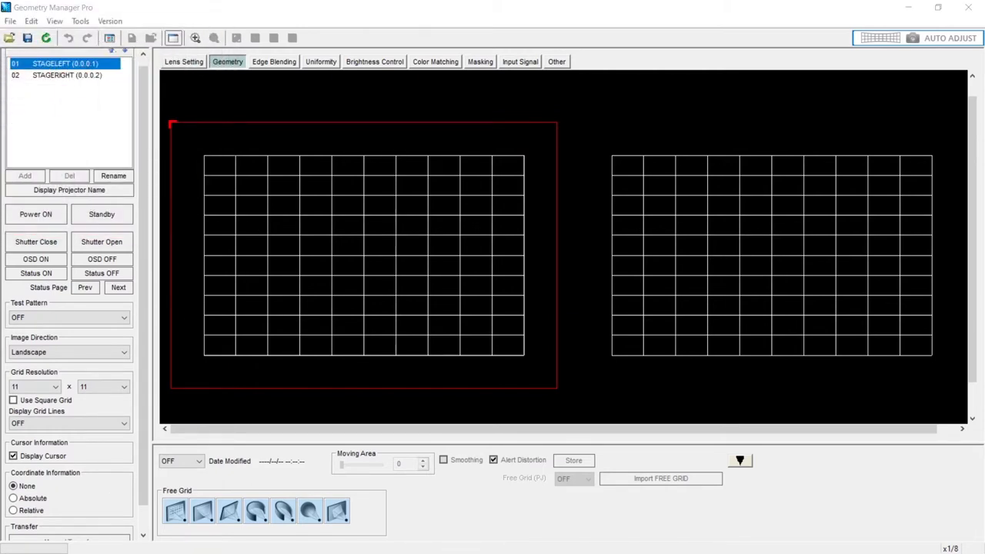
- Set the stage-left projector's correction mode to PC-1
{"action": "left_click", "coordinate": [194, 462]}
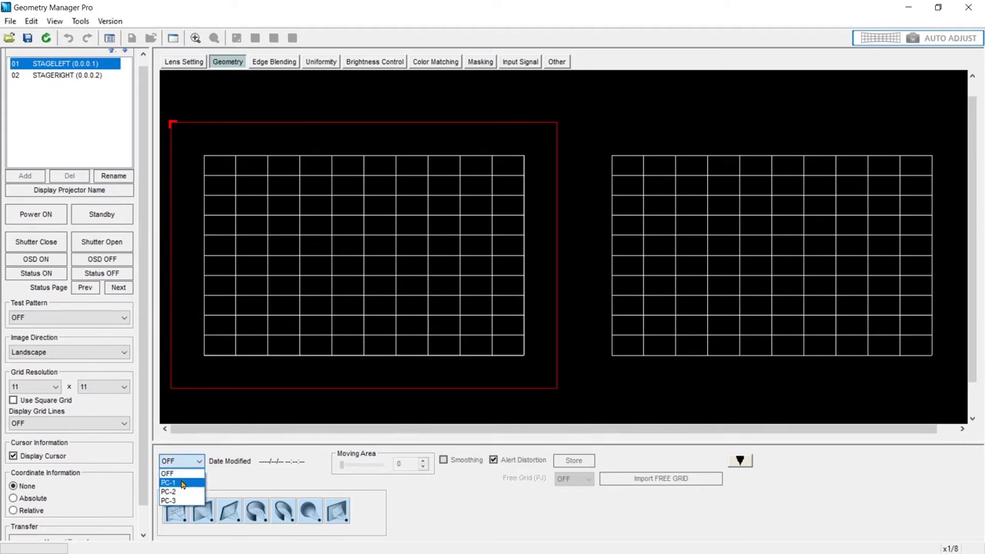
{"action": "left_click", "coordinate": [170, 481]}
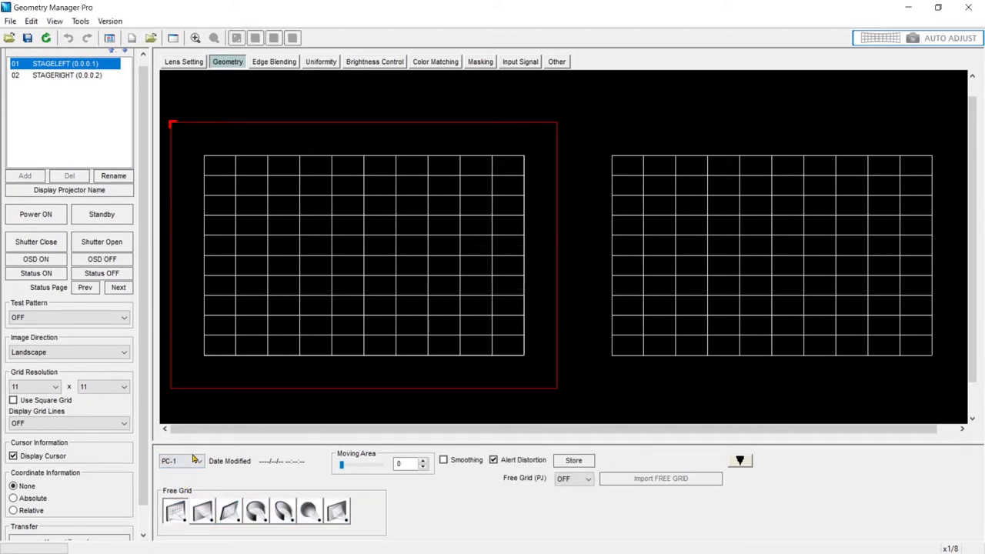
{"action": "left_click", "coordinate": [195, 461]}
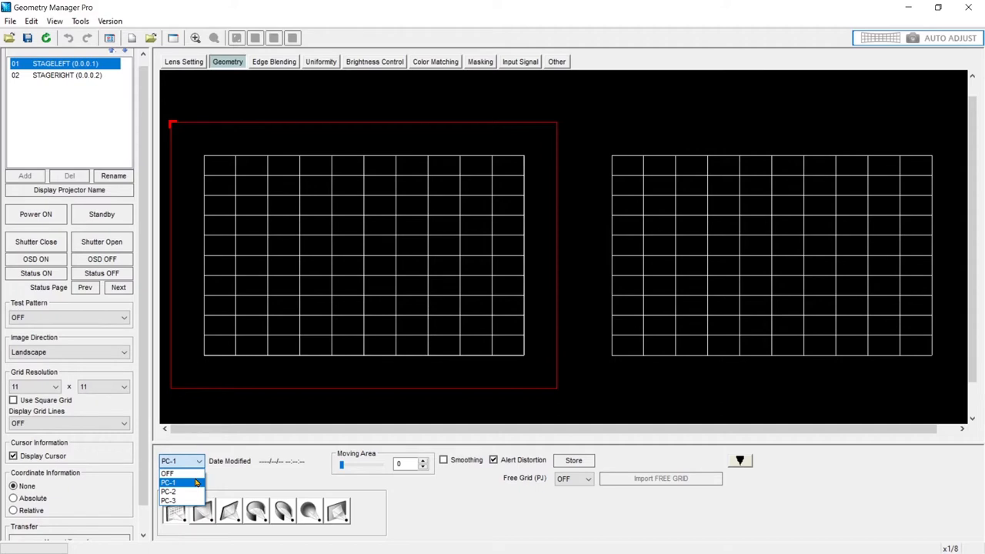
{"action": "mouse_move", "coordinate": [172, 473]}
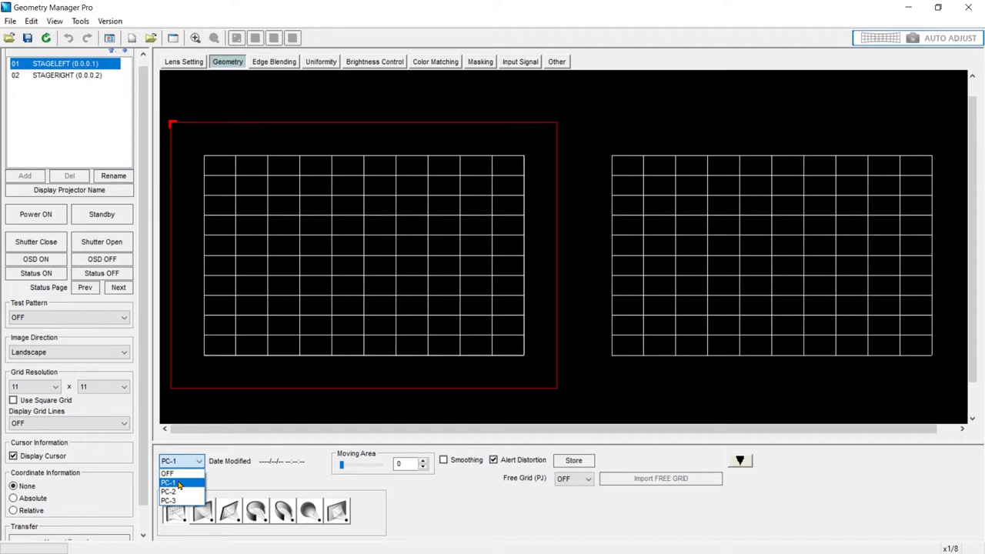
{"action": "left_click", "coordinate": [169, 483]}
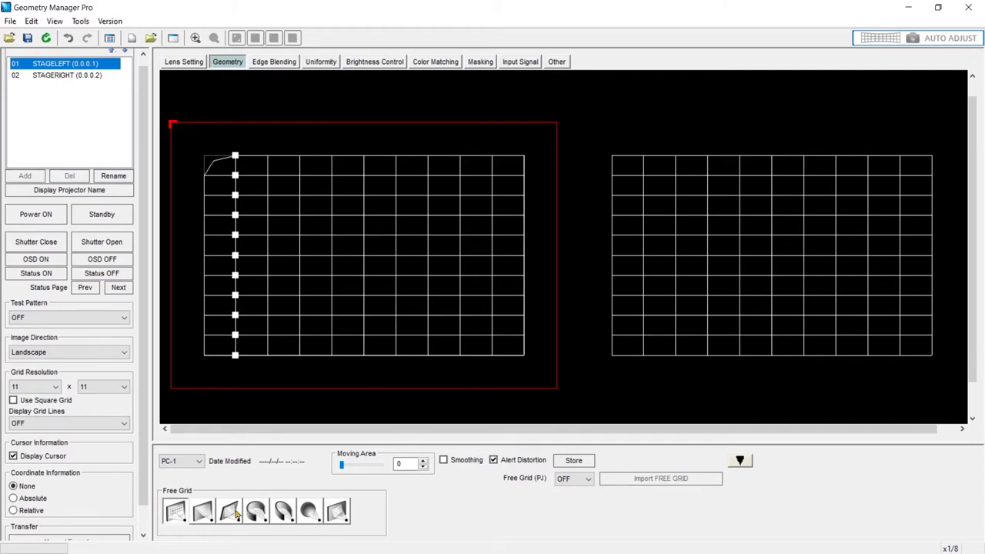
{"action": "mouse_move", "coordinate": [337, 511]}
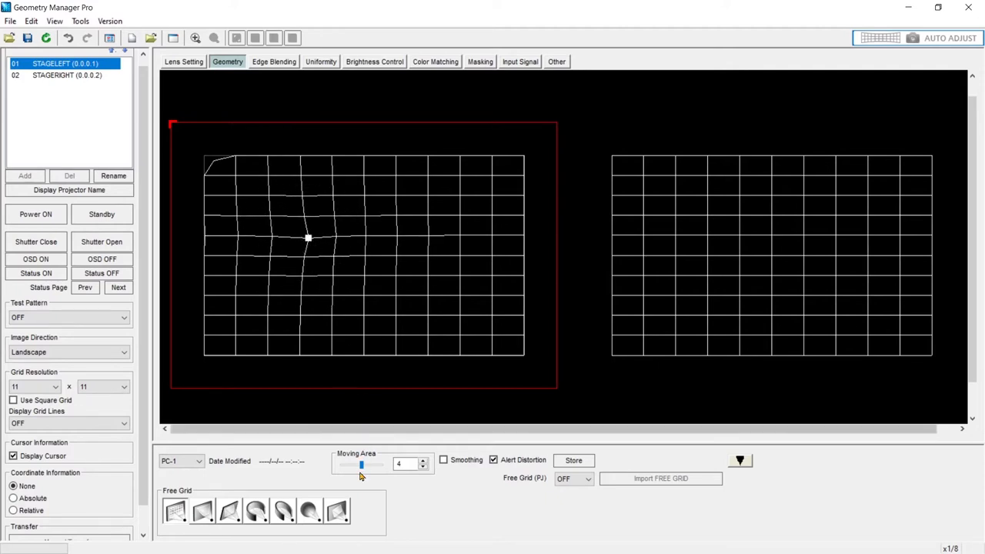
- Enlarge the Moving Area around each point, then reset it to zero
{"action": "left_click_drag", "start_coordinate": [362, 465], "coordinate": [380, 465]}
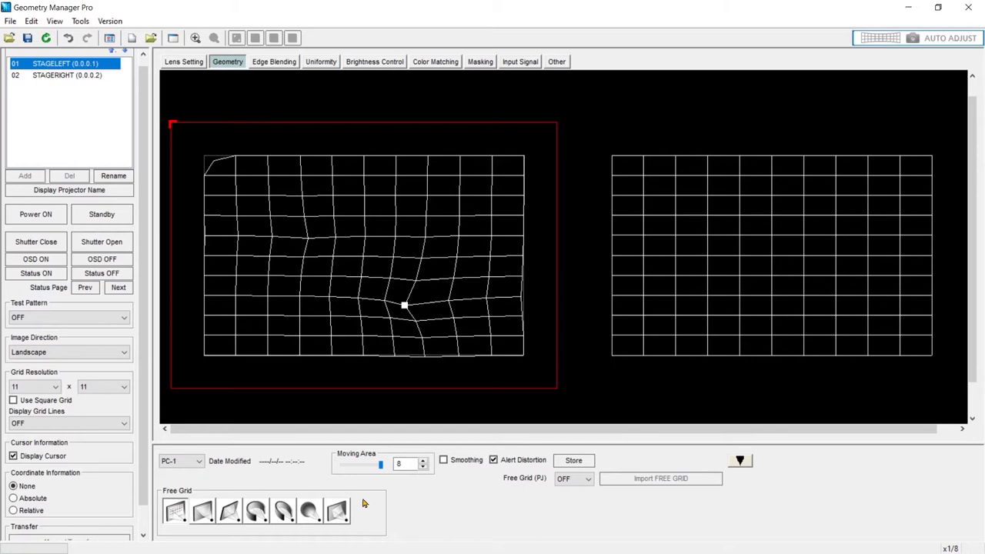
{"action": "left_click", "coordinate": [424, 467]}
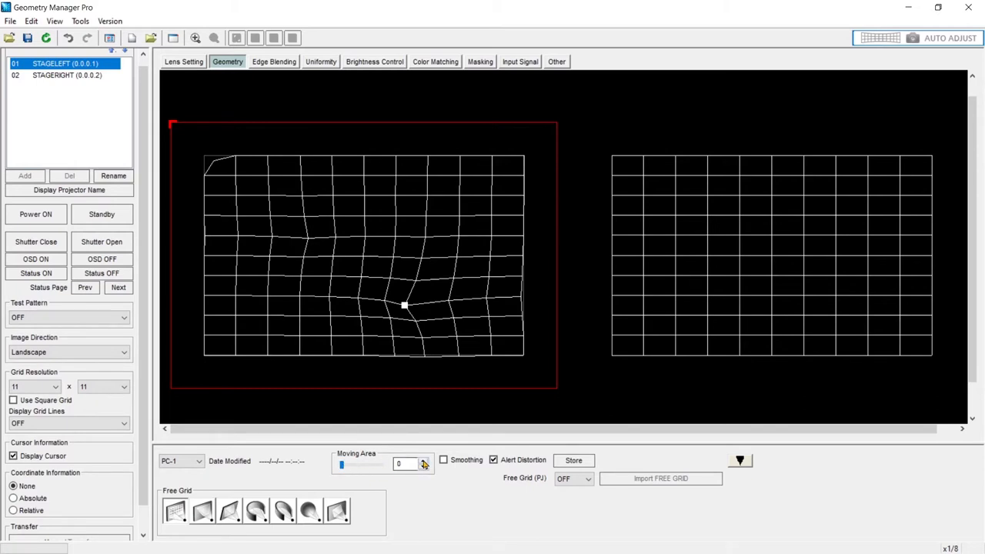
{"action": "left_click", "coordinate": [423, 462]}
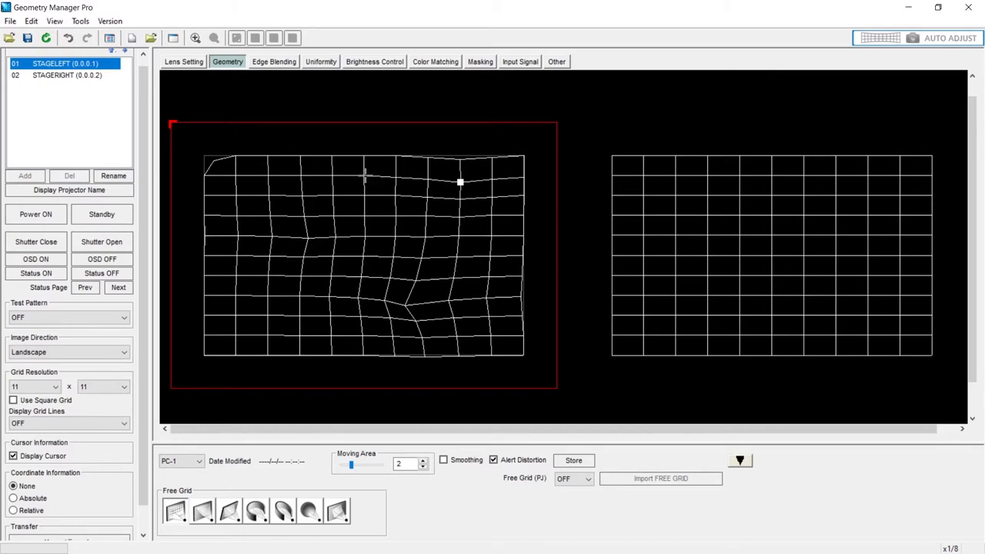
{"action": "mouse_move", "coordinate": [484, 203]}
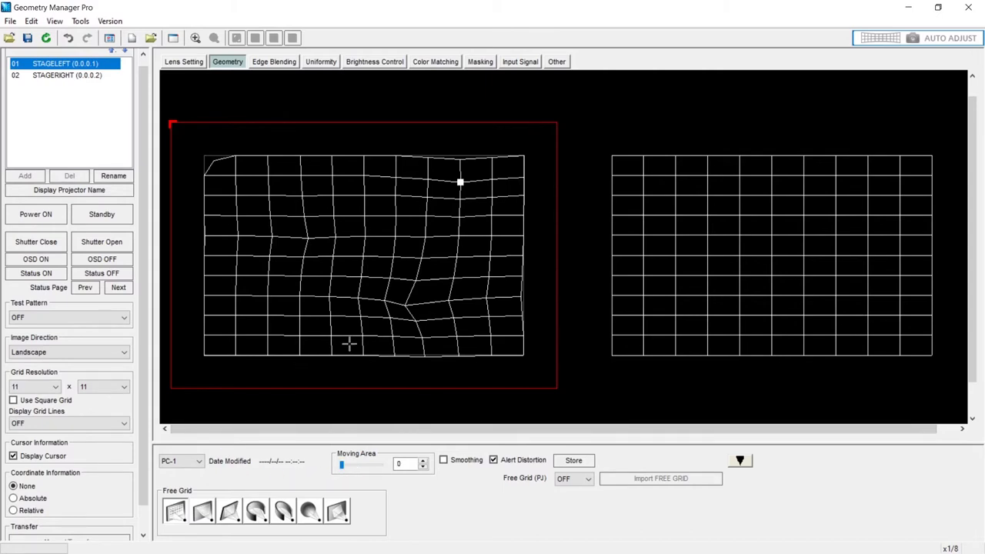
{"action": "mouse_move", "coordinate": [400, 360]}
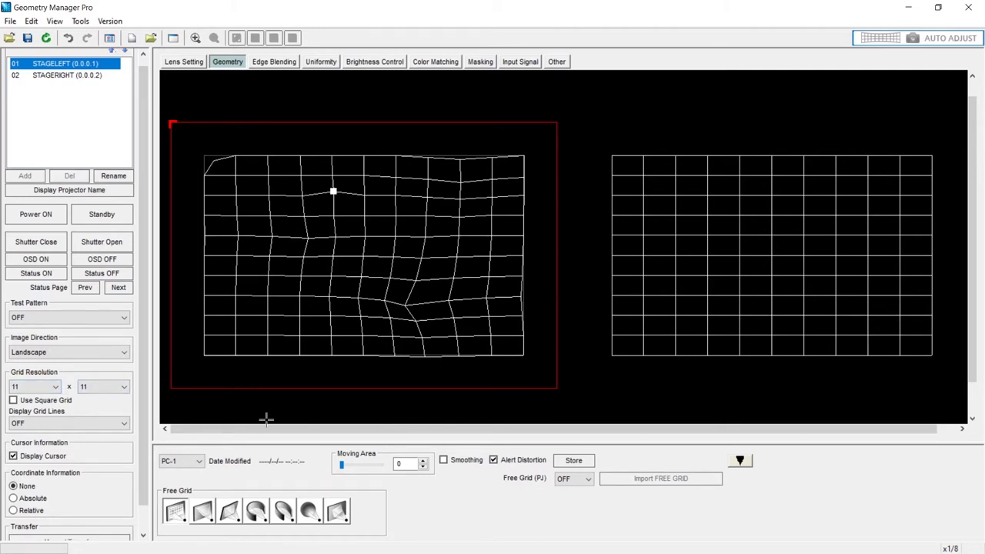
{"action": "mouse_move", "coordinate": [279, 416]}
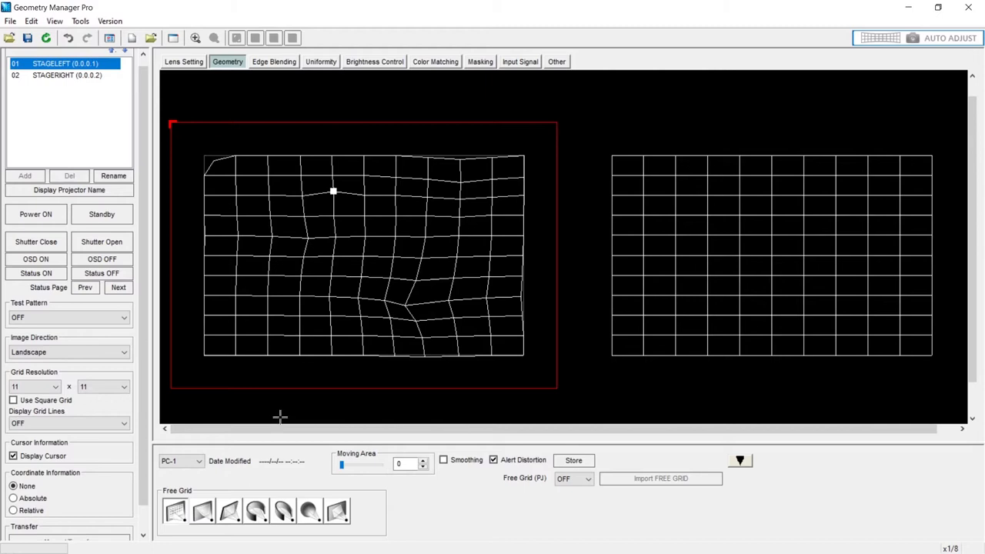
{"action": "mouse_move", "coordinate": [345, 449]}
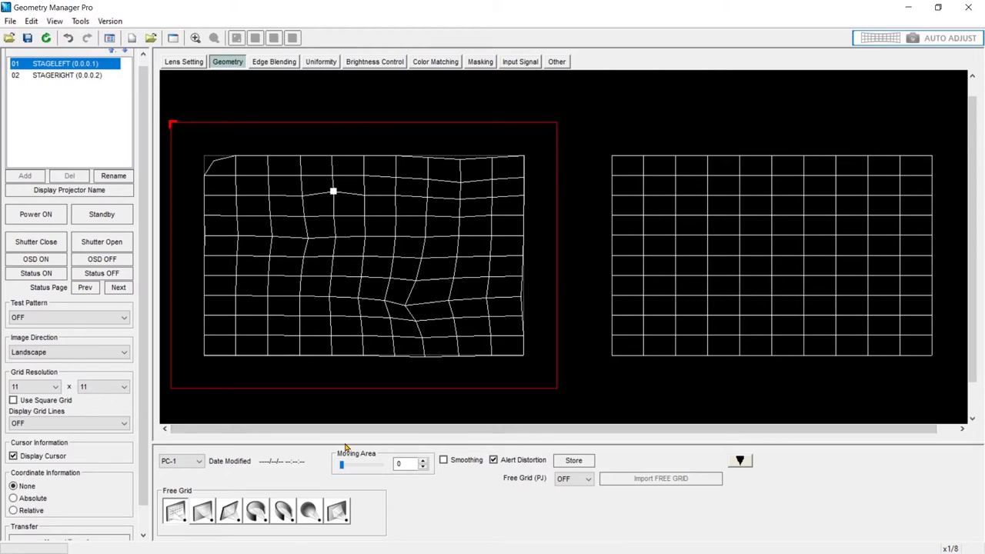
{"action": "mouse_move", "coordinate": [357, 254]}
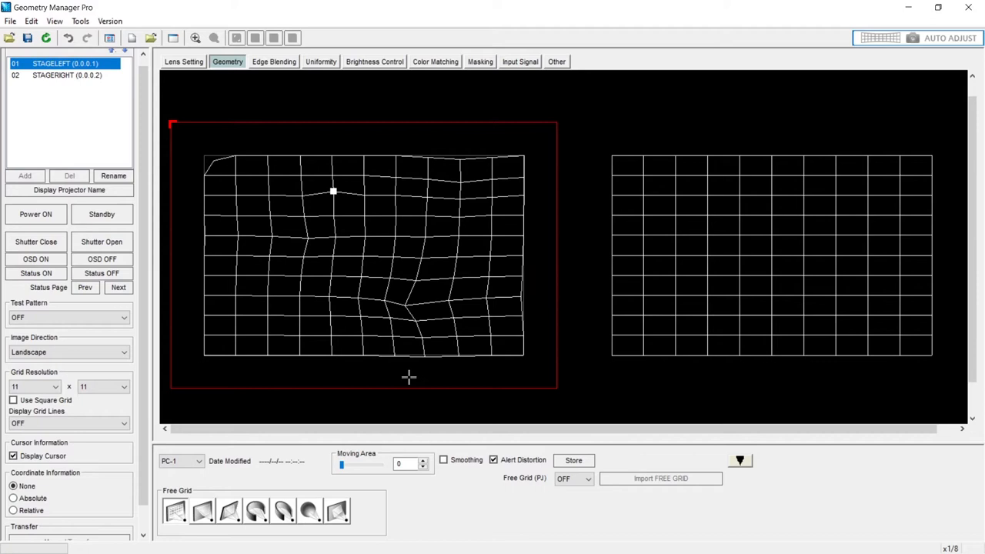
- Turn Smoothing on for the grid distortion, then toggle it to compare the shape
{"action": "left_click", "coordinate": [443, 461]}
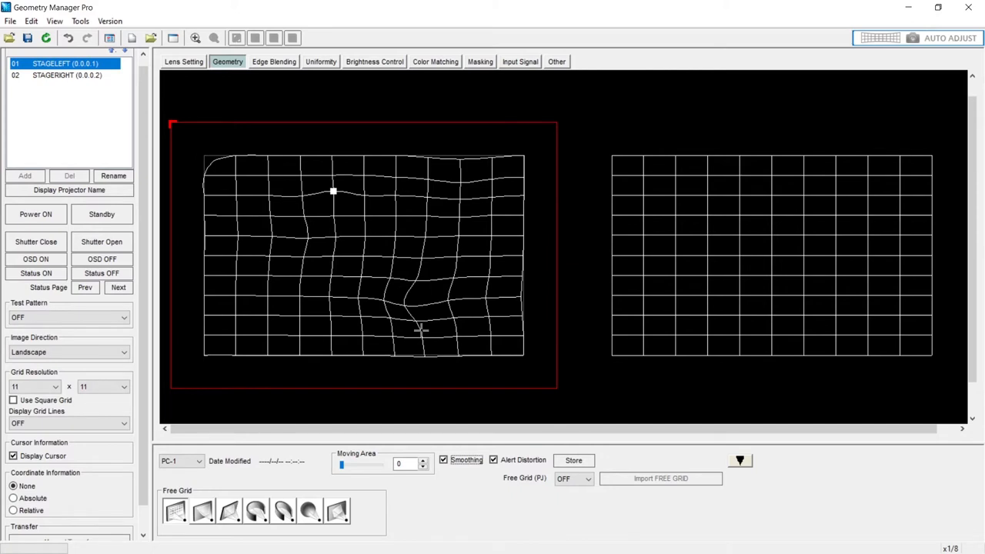
{"action": "mouse_move", "coordinate": [444, 450]}
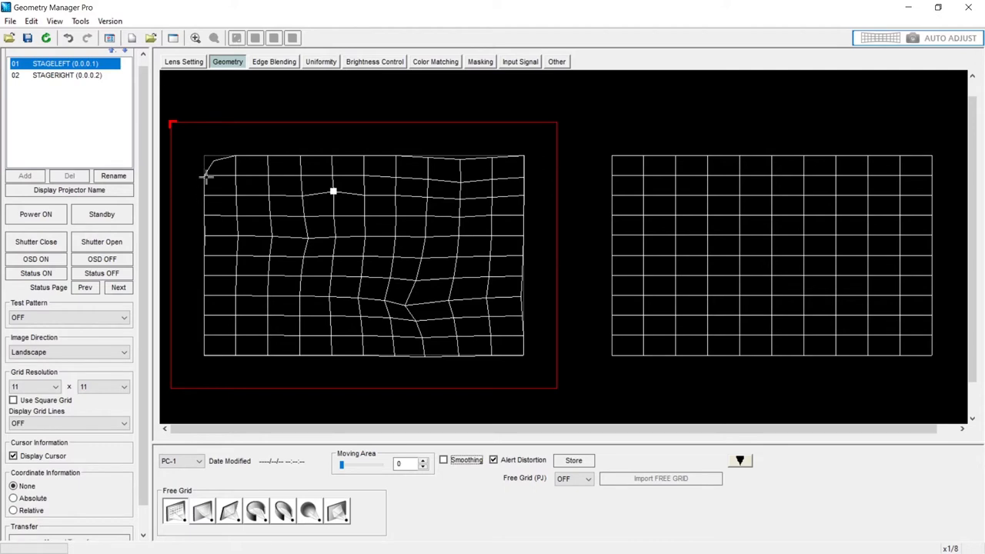
{"action": "mouse_move", "coordinate": [204, 173]}
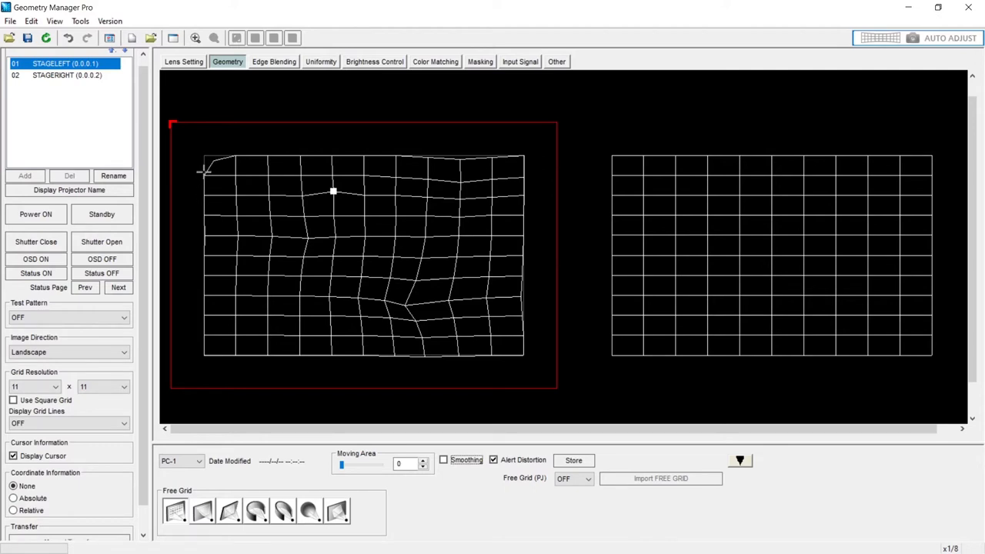
{"action": "mouse_move", "coordinate": [206, 182]}
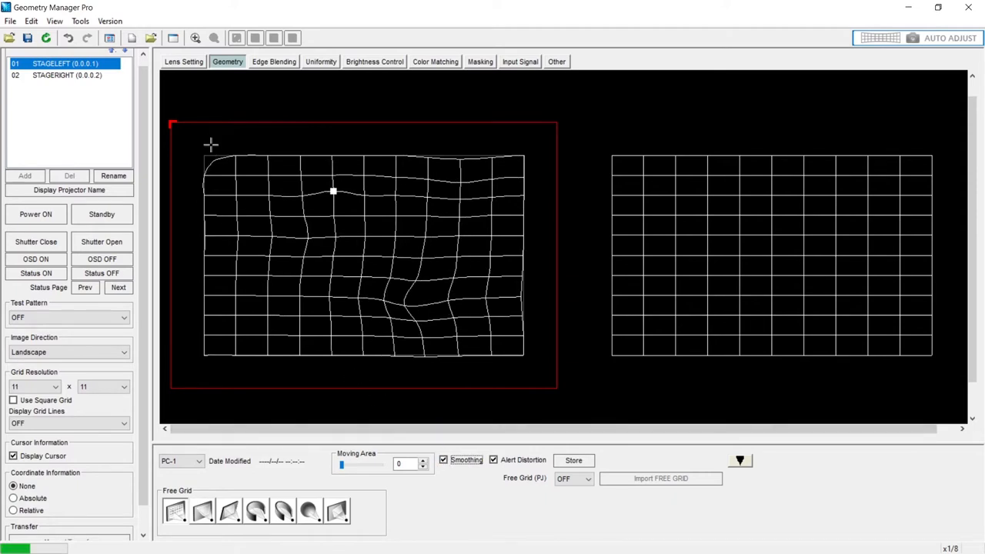
{"action": "mouse_move", "coordinate": [205, 178]}
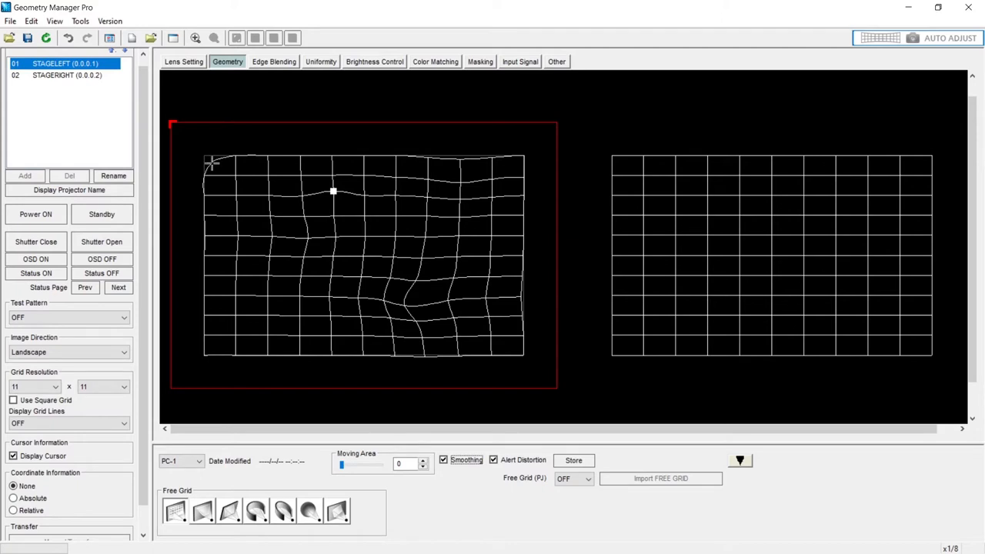
{"action": "mouse_move", "coordinate": [203, 176]}
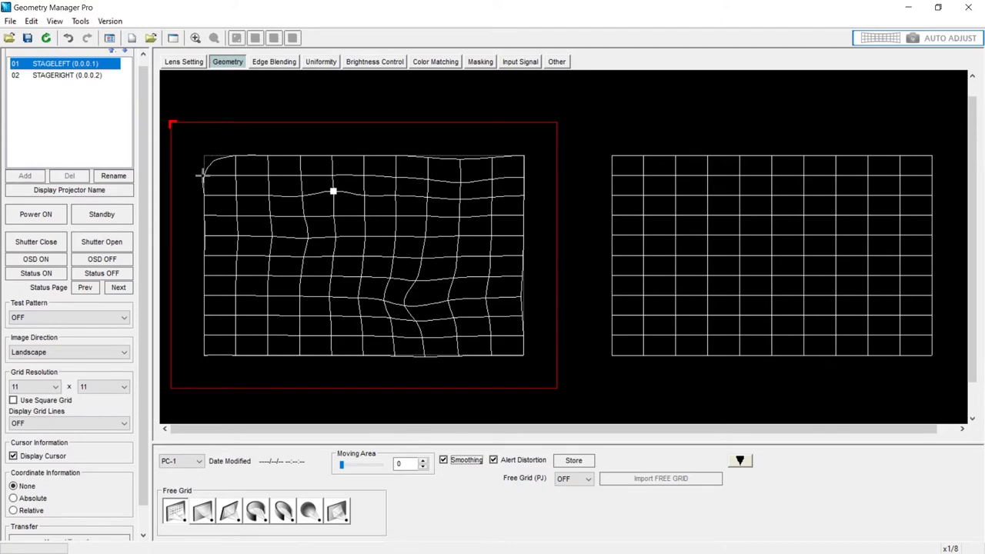
{"action": "mouse_move", "coordinate": [345, 419]}
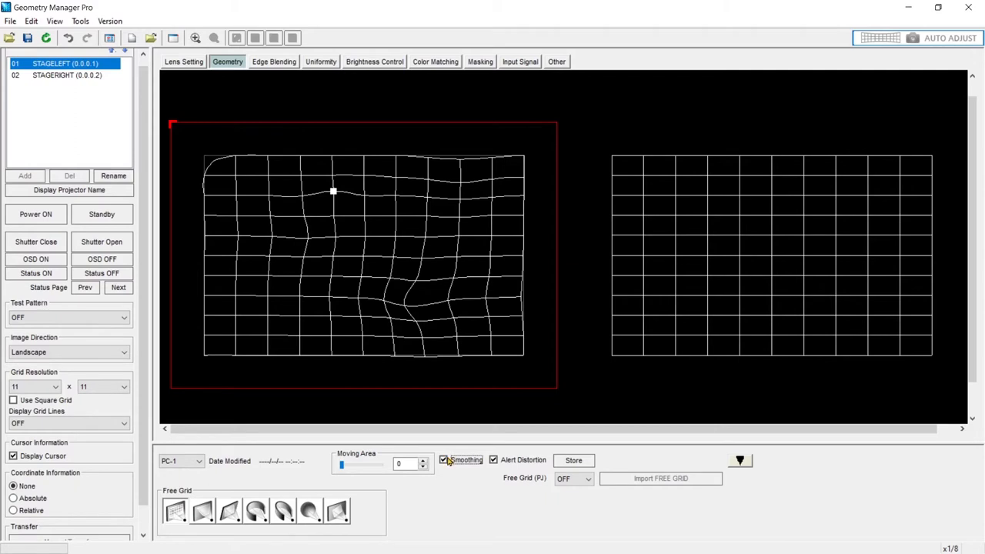
{"action": "left_click", "coordinate": [443, 459]}
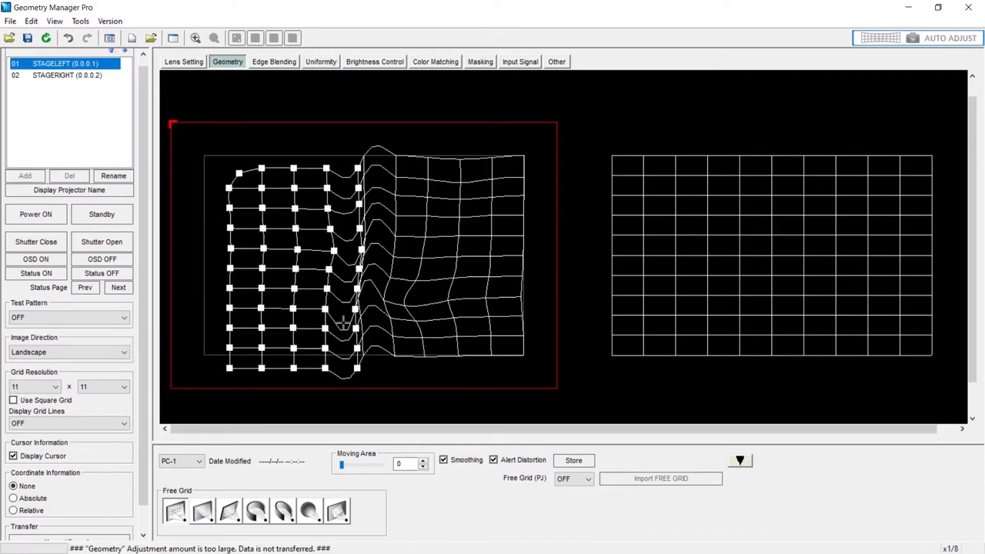
{"action": "mouse_move", "coordinate": [300, 360]}
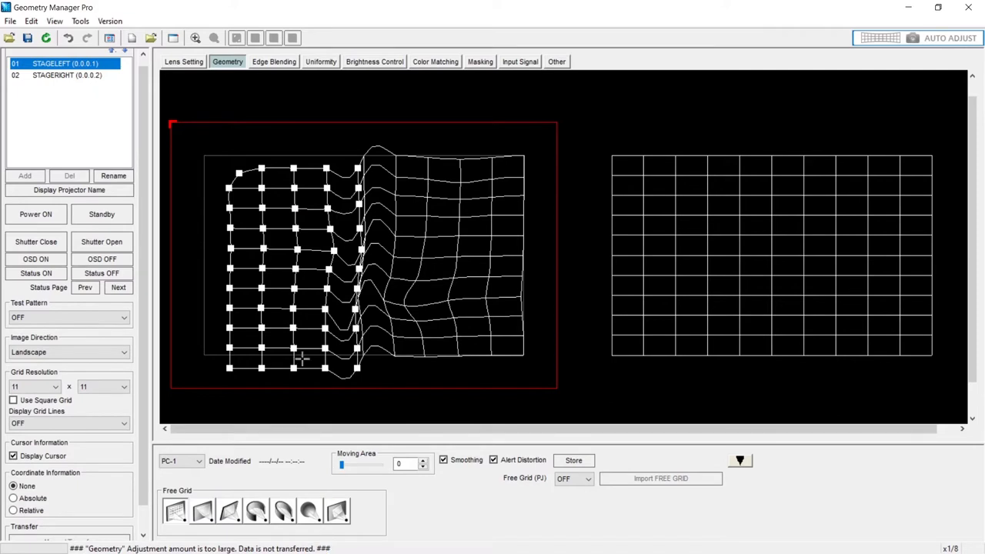
{"action": "mouse_move", "coordinate": [341, 381]}
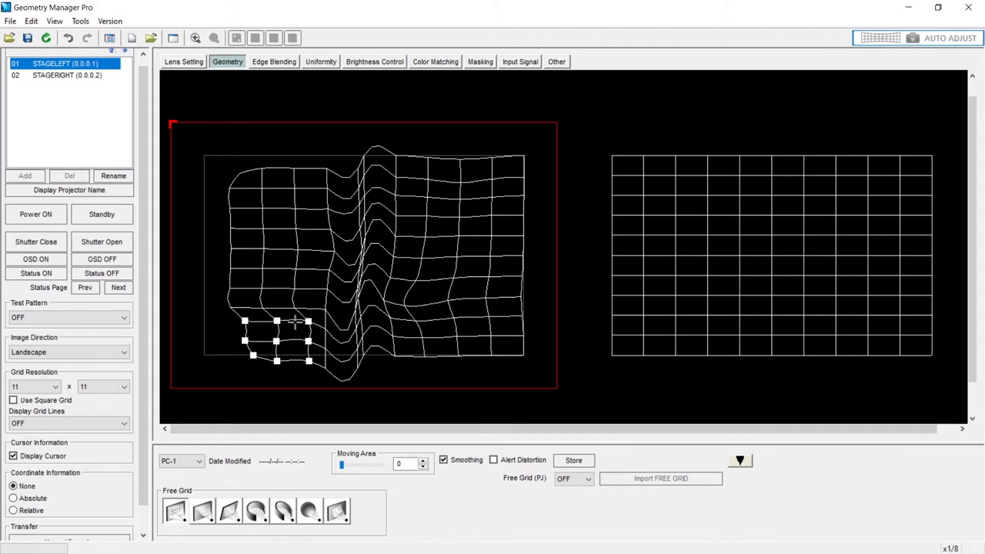
{"action": "mouse_move", "coordinate": [67, 37]}
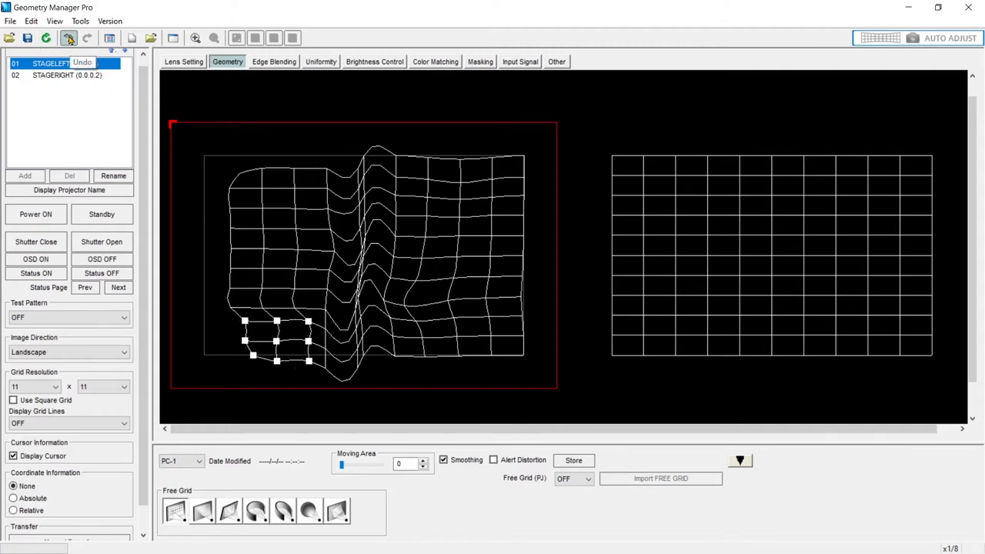
- Undo the last sharp grid fold and switch off Alert Distortion
{"action": "left_click", "coordinate": [68, 37]}
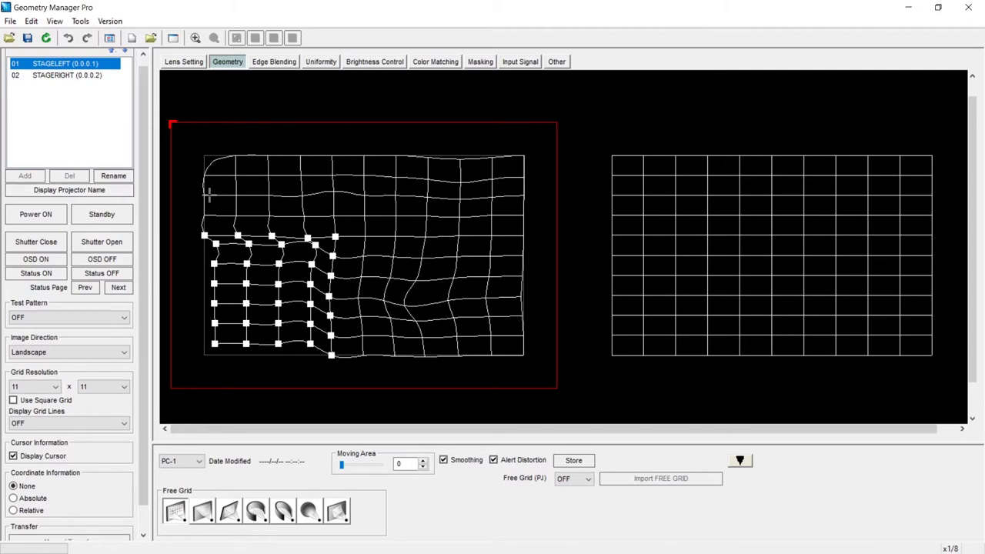
{"action": "mouse_move", "coordinate": [403, 413]}
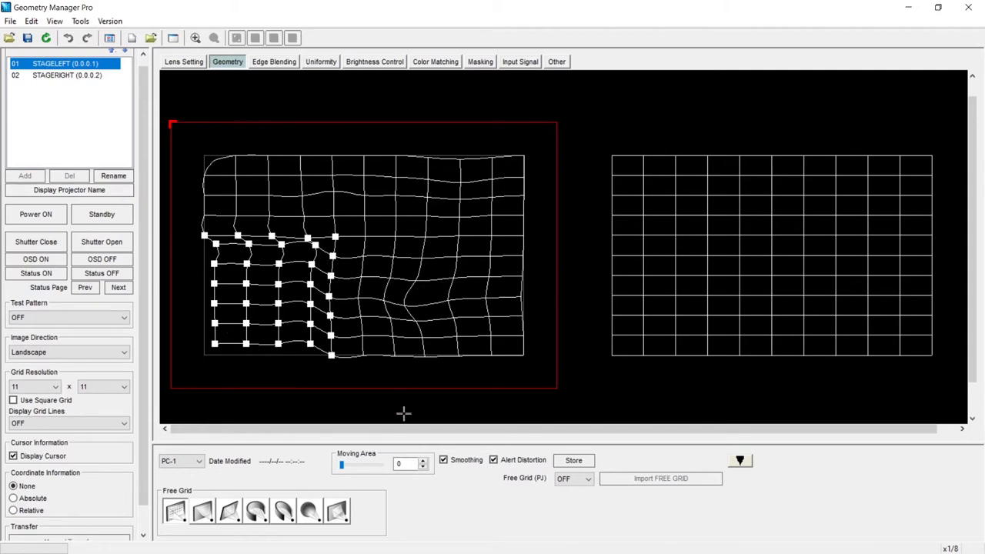
{"action": "left_click", "coordinate": [493, 458]}
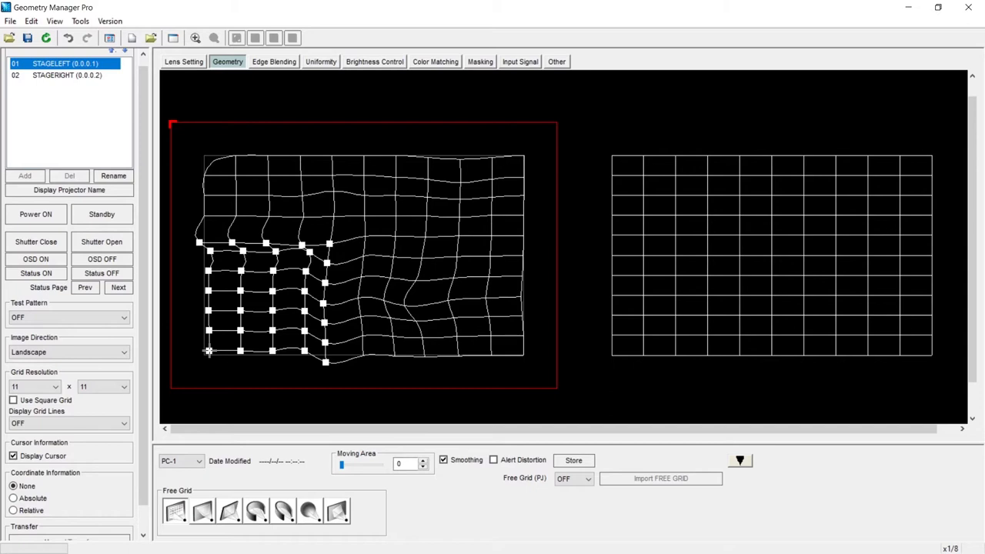
{"action": "mouse_move", "coordinate": [438, 390]}
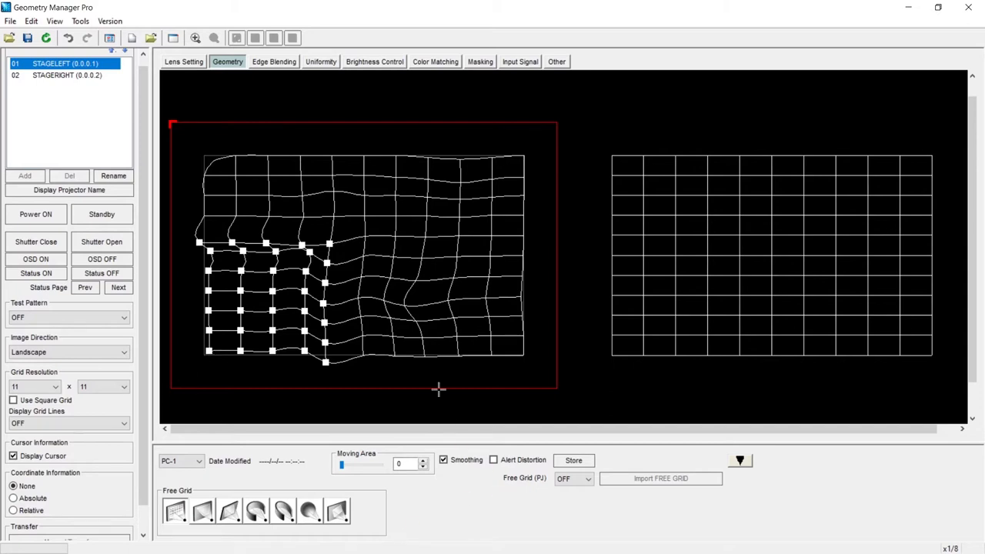
- Start storing the grid adjustment in the projector, with PC-1 offered as the slot
{"action": "left_click", "coordinate": [573, 460]}
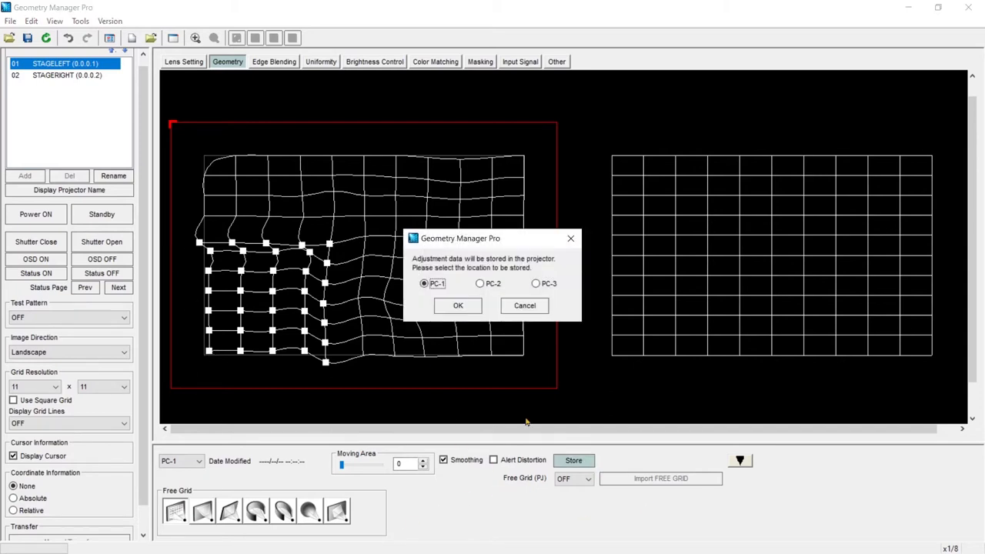
{"action": "mouse_move", "coordinate": [177, 461]}
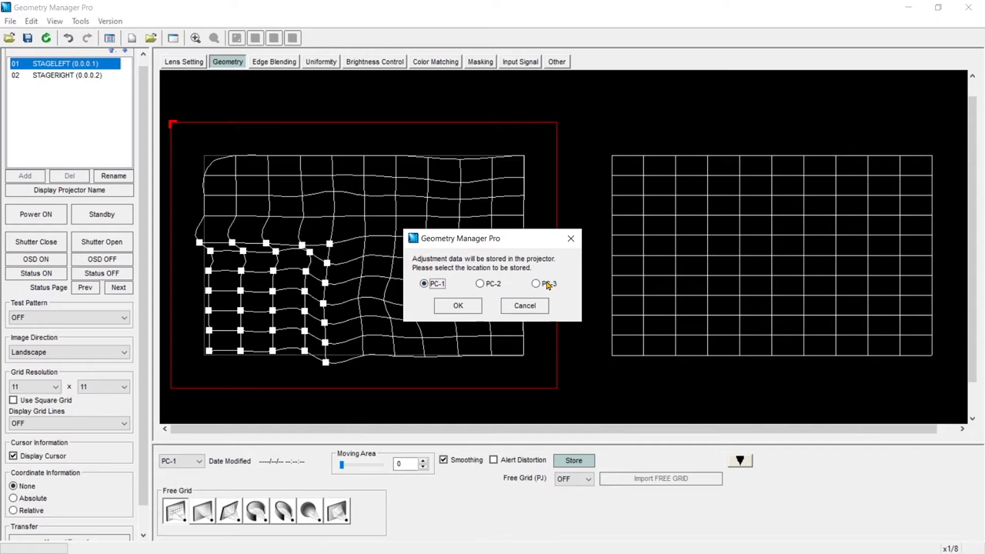
{"action": "mouse_move", "coordinate": [437, 289]}
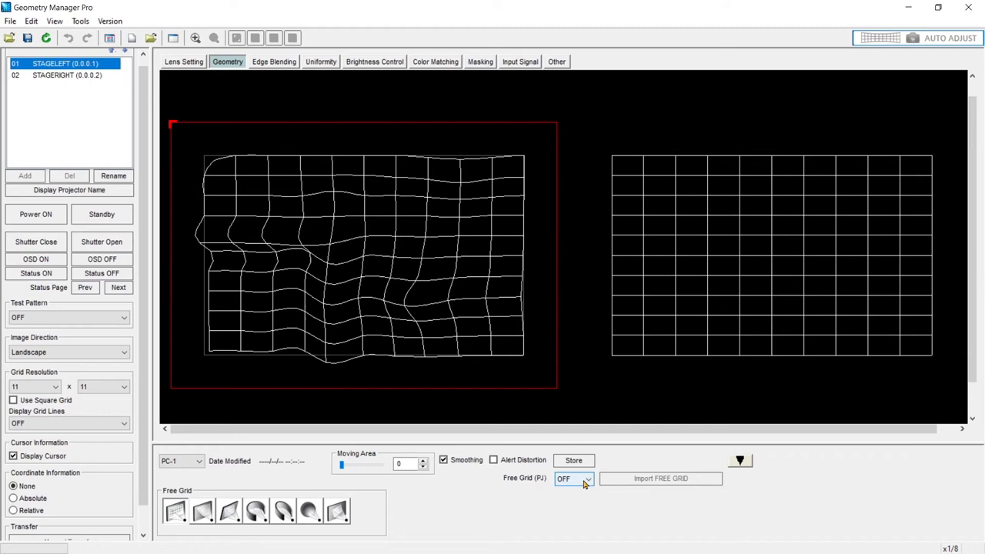
- Switch Smoothing off, set Free Grid on and answer the Import FREE GRID prompt
{"action": "left_click", "coordinate": [444, 458]}
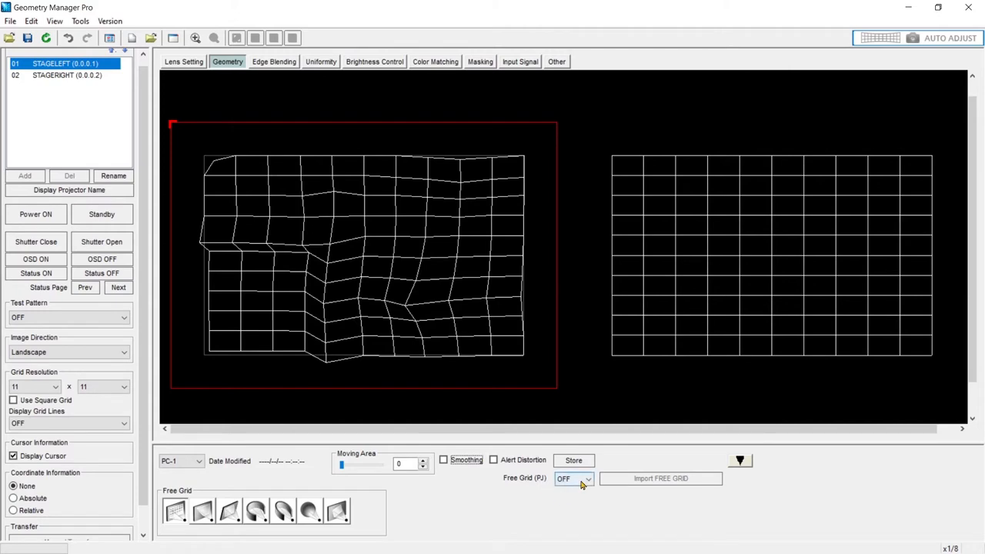
{"action": "left_click", "coordinate": [572, 477]}
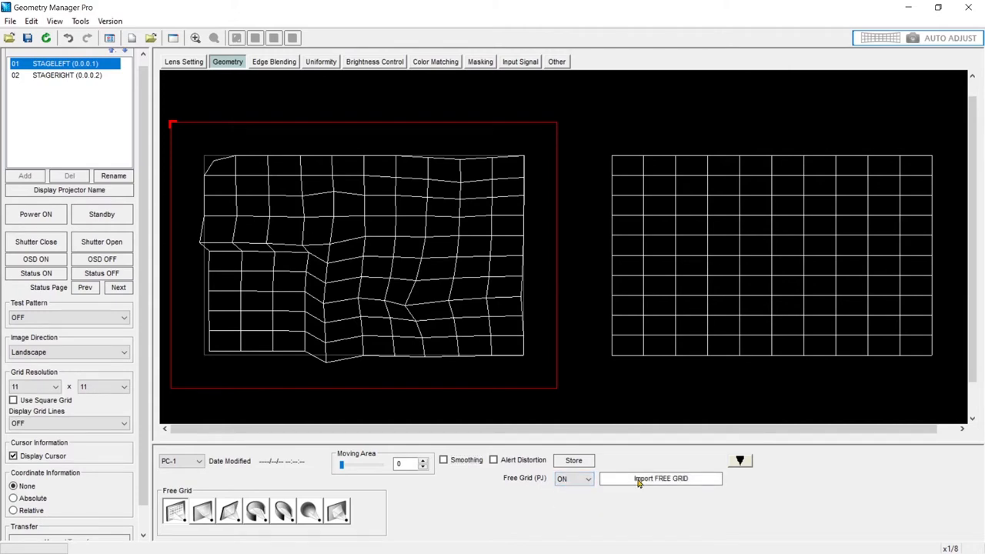
{"action": "left_click", "coordinate": [660, 477]}
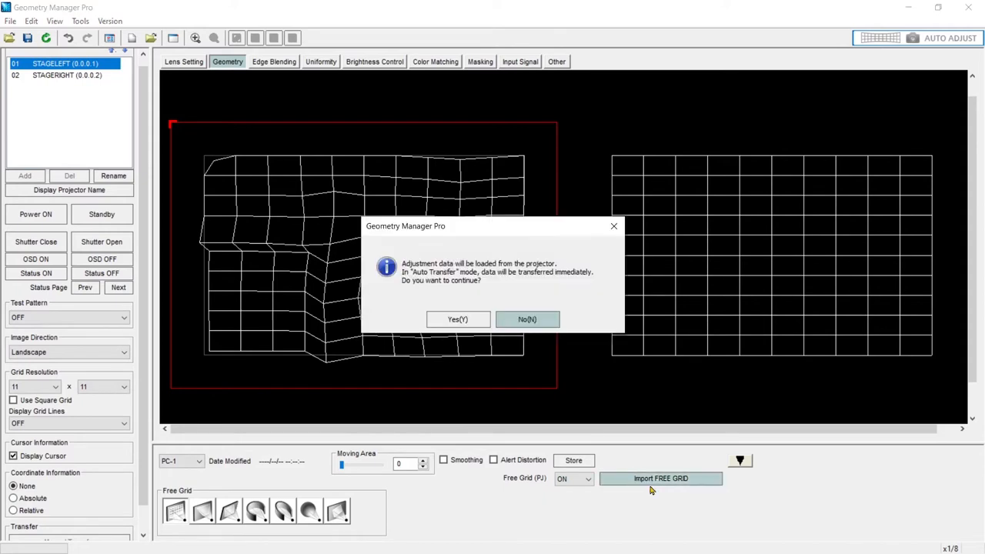
{"action": "left_click", "coordinate": [459, 319]}
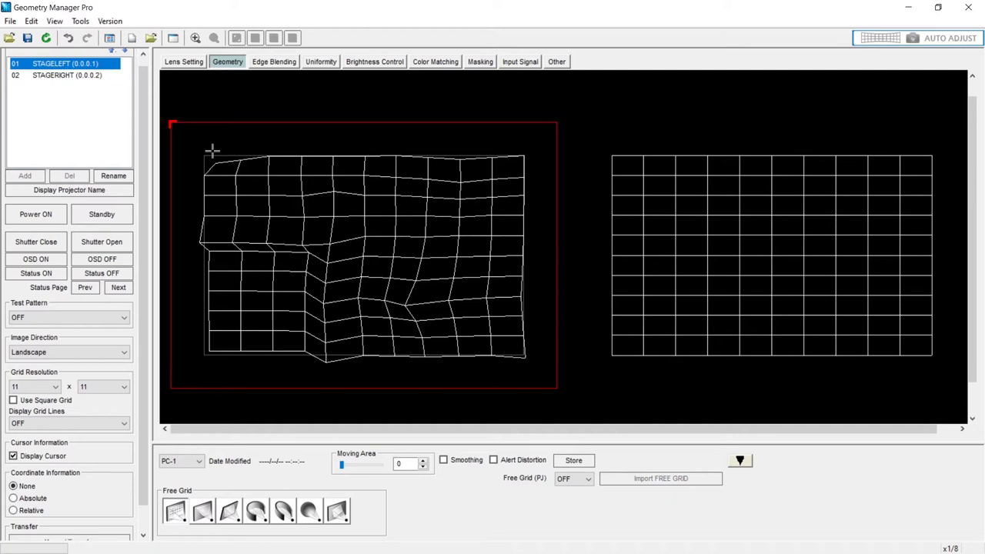
{"action": "mouse_move", "coordinate": [174, 124]}
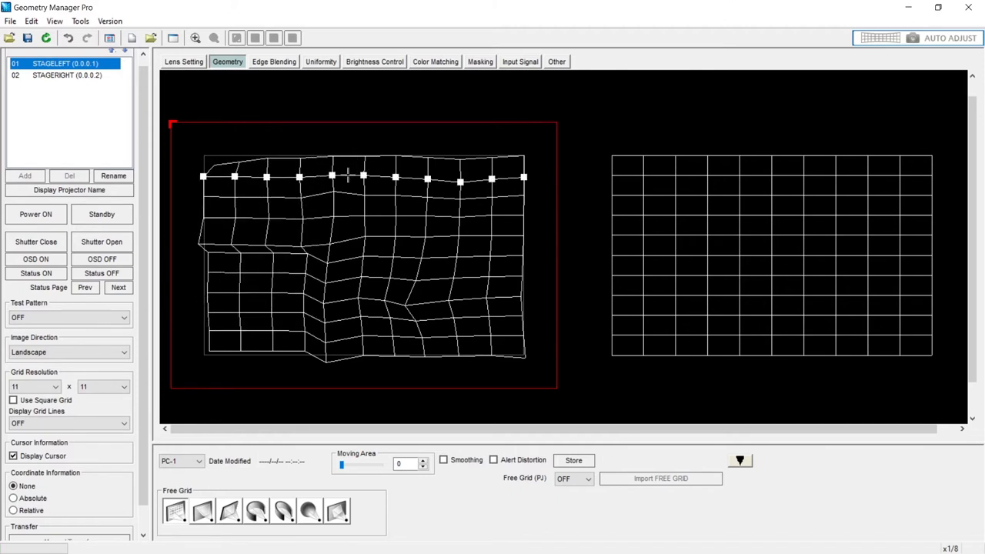
{"action": "mouse_move", "coordinate": [319, 172]}
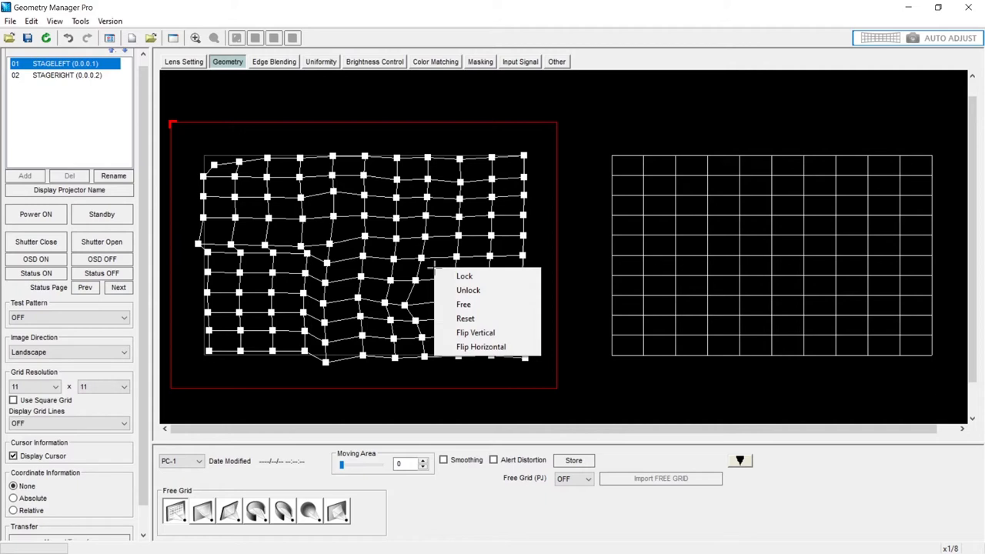
{"action": "mouse_move", "coordinate": [465, 276]}
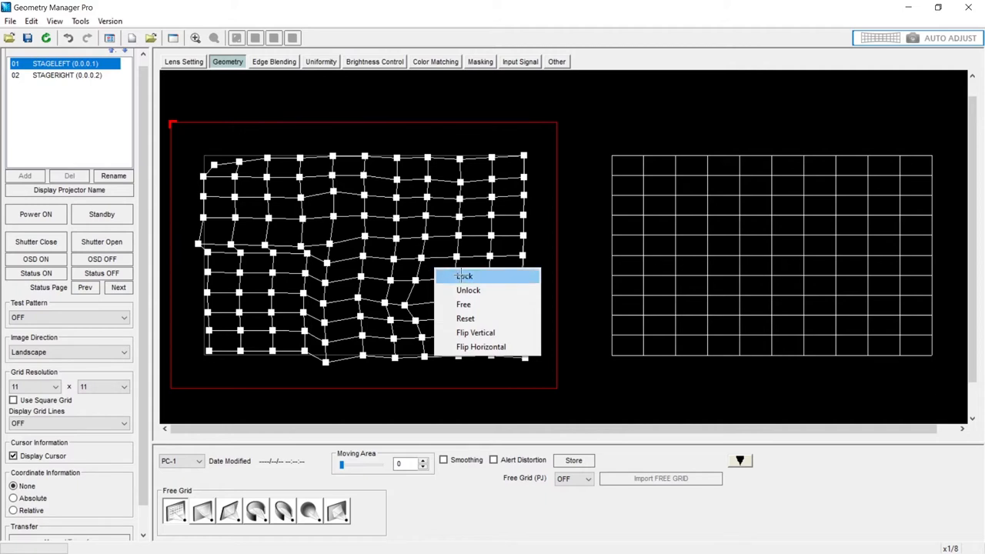
{"action": "mouse_move", "coordinate": [468, 290]}
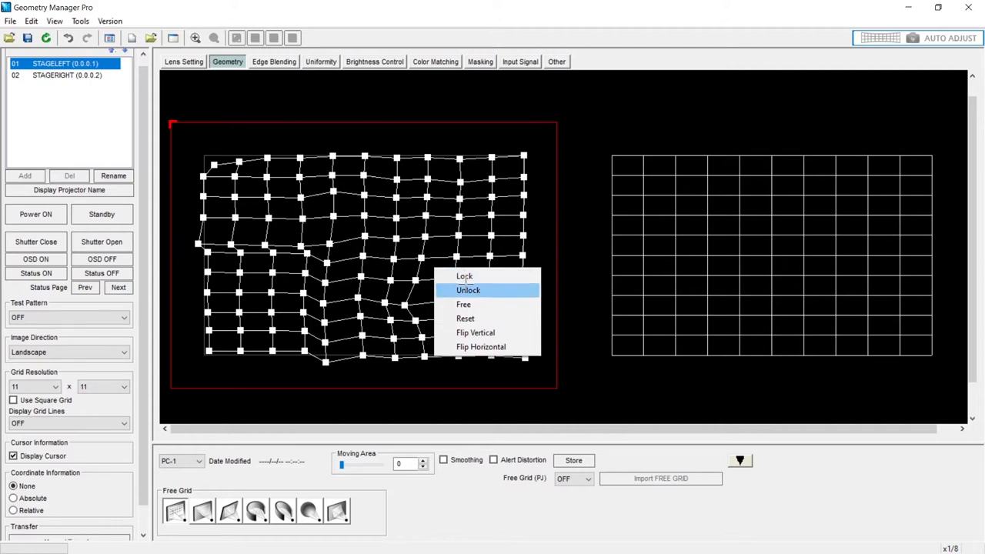
{"action": "mouse_move", "coordinate": [464, 305]}
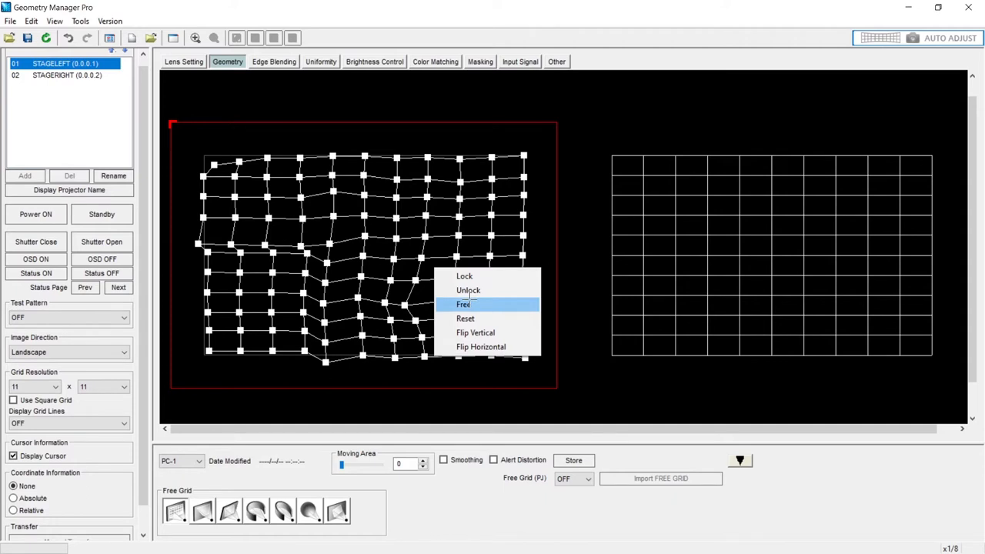
{"action": "mouse_move", "coordinate": [465, 317]}
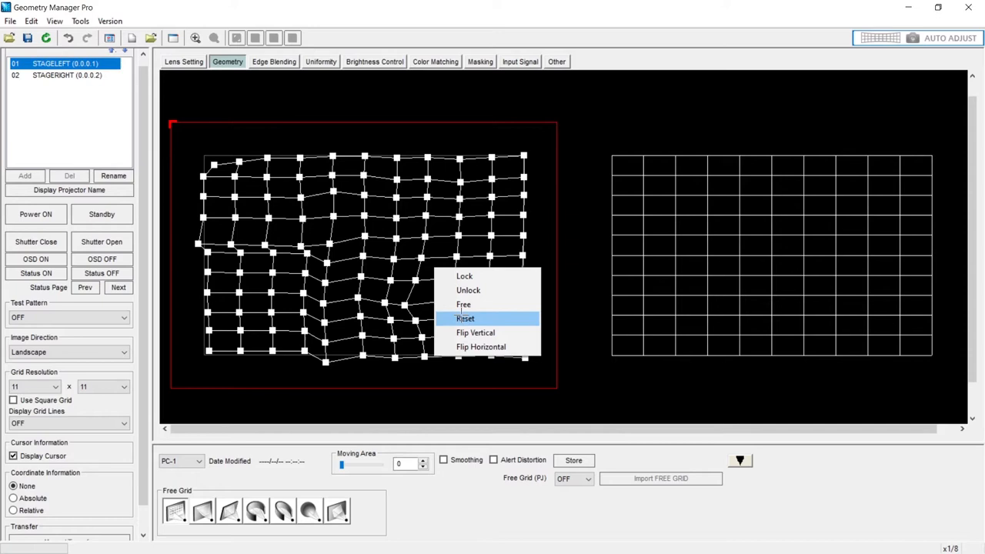
- Reset all of projector 01's grid points to a straight, even grid
{"action": "left_click", "coordinate": [465, 318]}
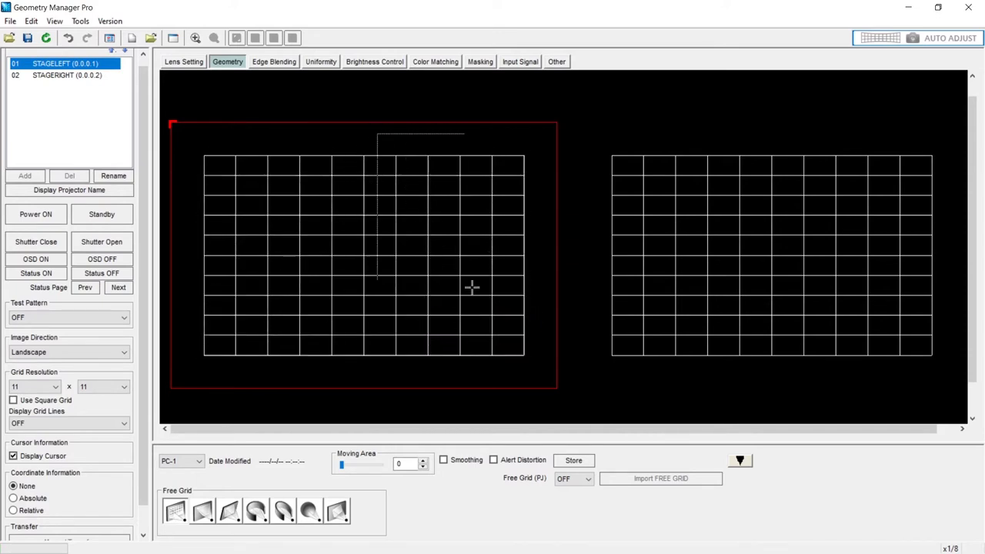
- Lock the selected left block of grid points so it stays fixed
{"action": "right_click", "coordinate": [473, 288]}
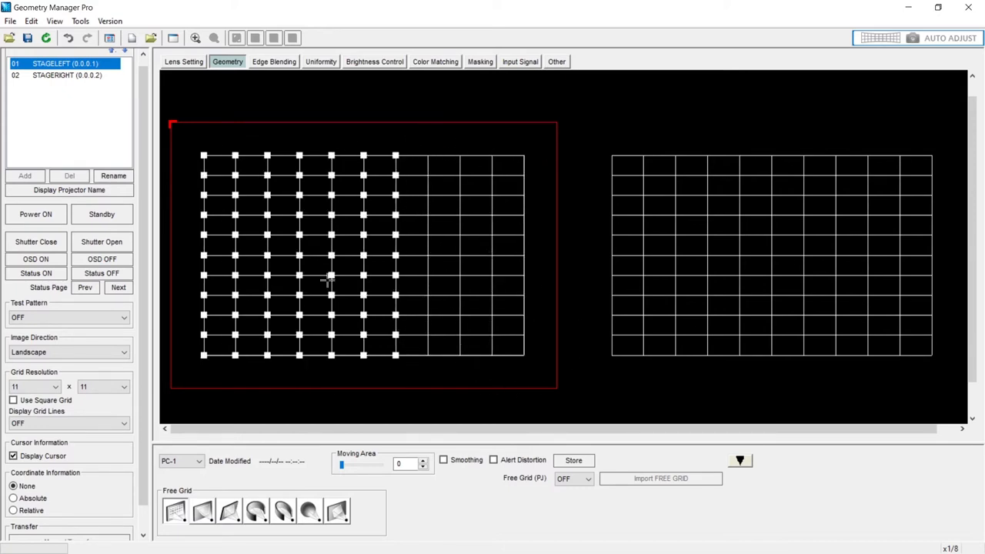
{"action": "right_click", "coordinate": [329, 278]}
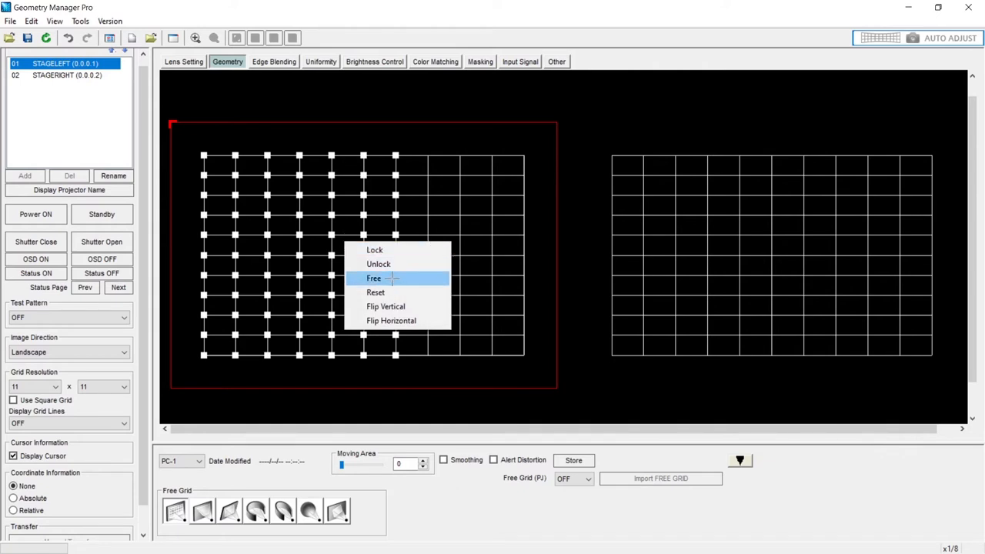
{"action": "left_click", "coordinate": [372, 277]}
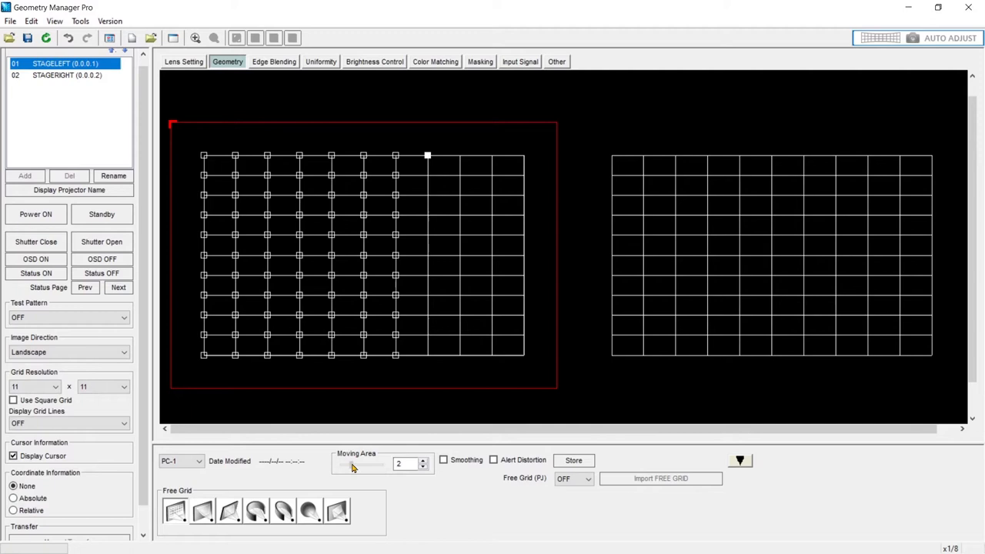
- Drag upper-right points down into a V-shaped dip, then unlock the left block
{"action": "left_click_drag", "start_coordinate": [427, 157], "coordinate": [431, 166]}
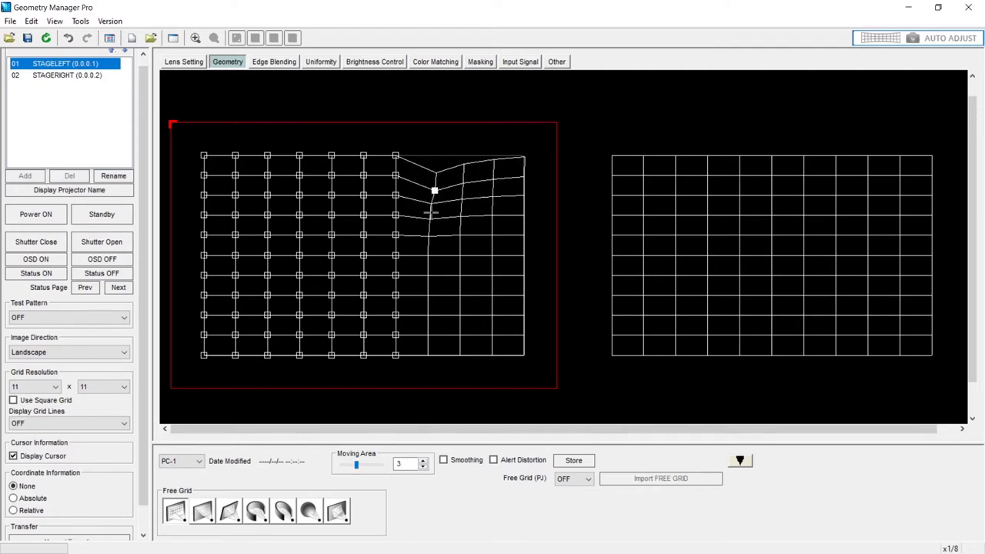
{"action": "left_click_drag", "start_coordinate": [434, 191], "coordinate": [463, 243]}
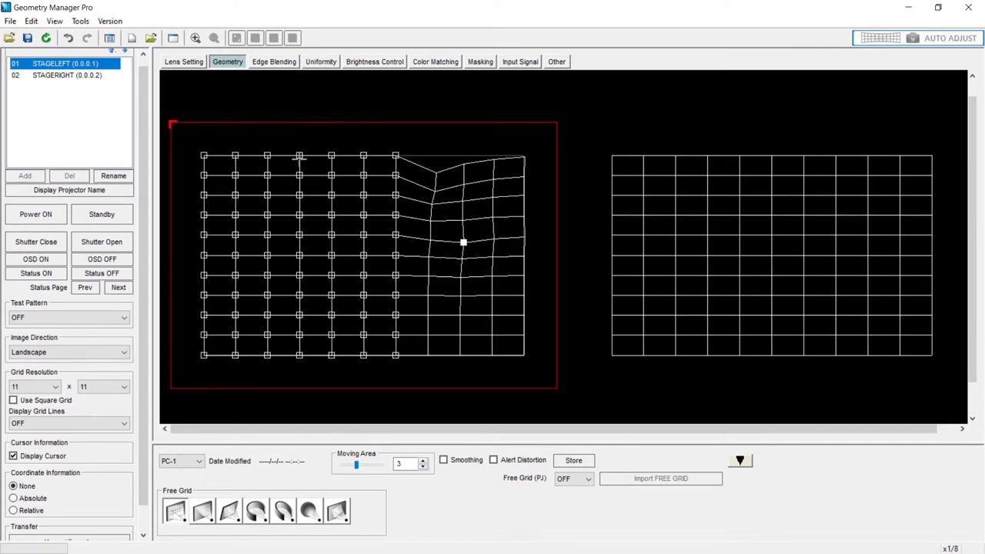
{"action": "mouse_move", "coordinate": [315, 225]}
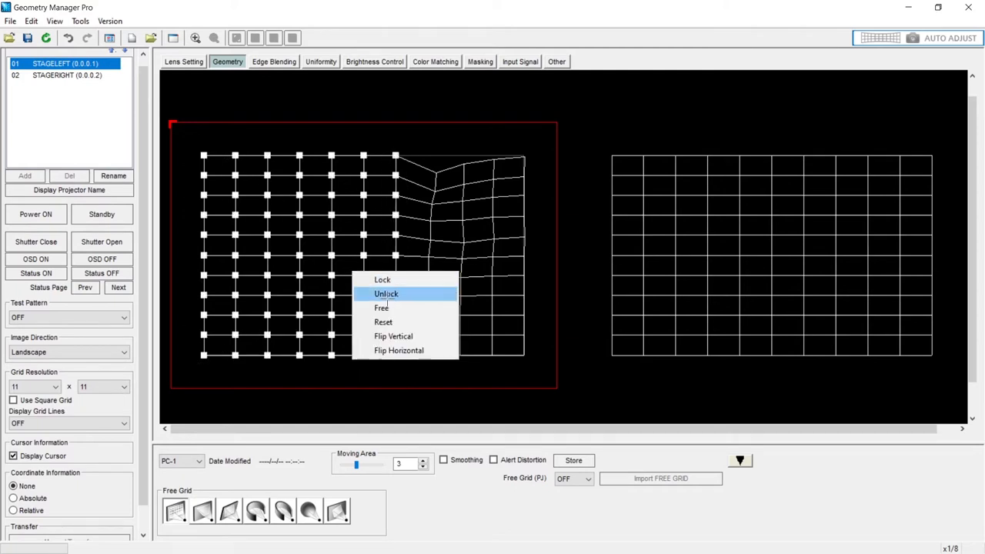
{"action": "left_click", "coordinate": [381, 321]}
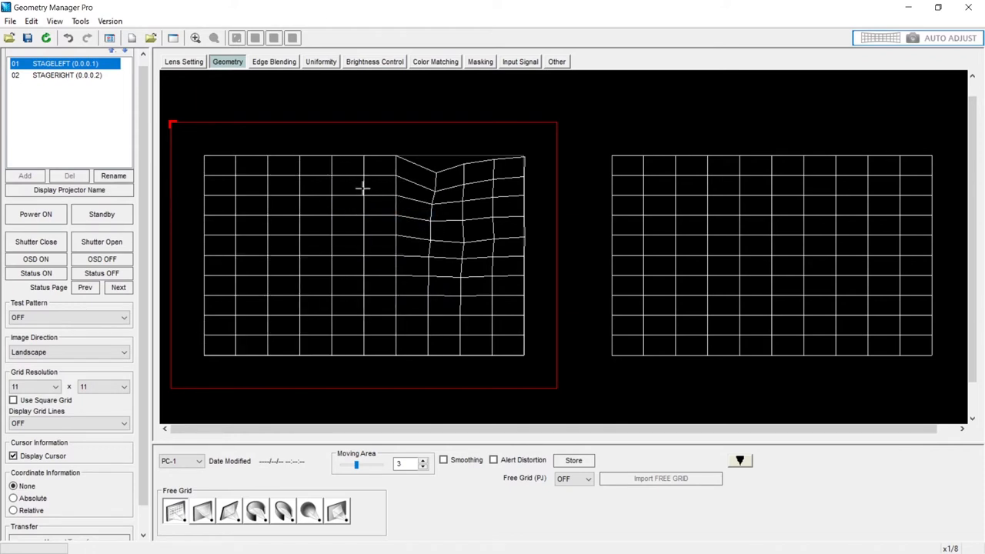
{"action": "mouse_move", "coordinate": [376, 203]}
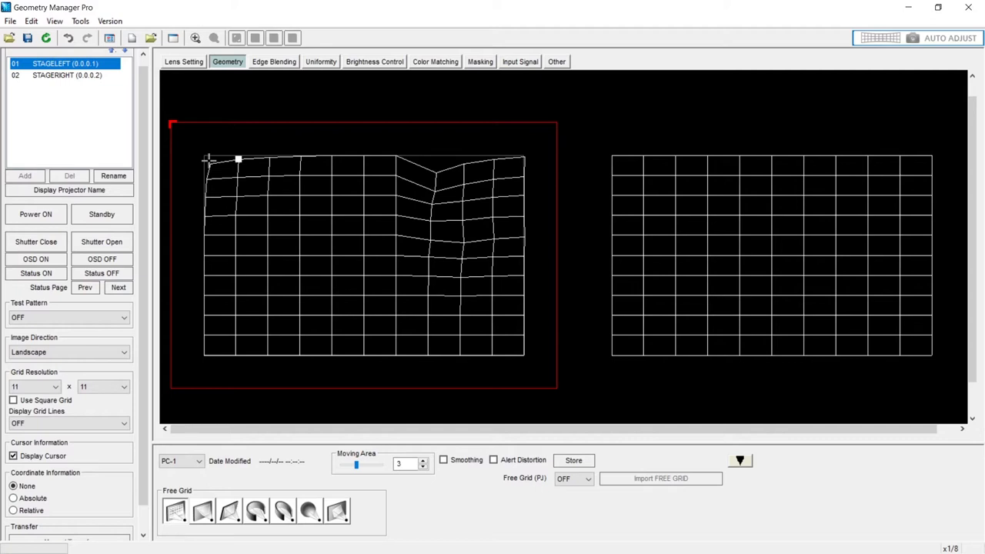
- Pull the grid's top-left corner point slightly inward
{"action": "left_click_drag", "start_coordinate": [239, 157], "coordinate": [300, 157]}
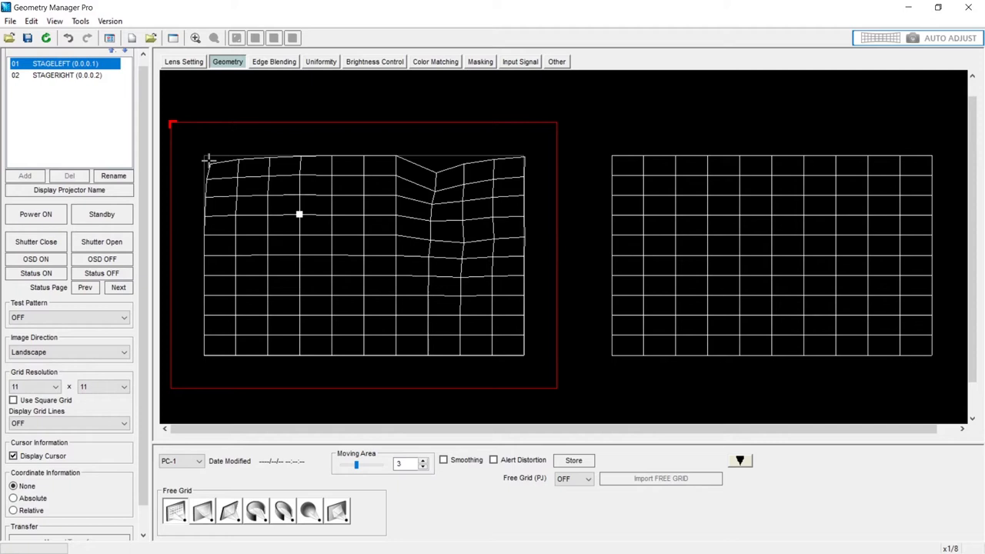
{"action": "mouse_move", "coordinate": [234, 149]}
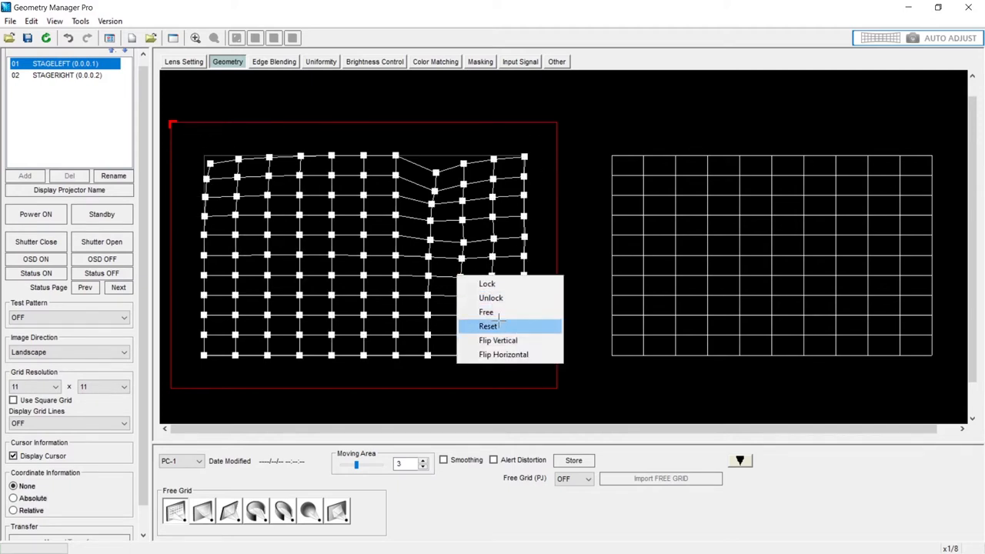
- Reset the grid straight and set Grid Resolution to 3 by 3 points
{"action": "left_click", "coordinate": [488, 326]}
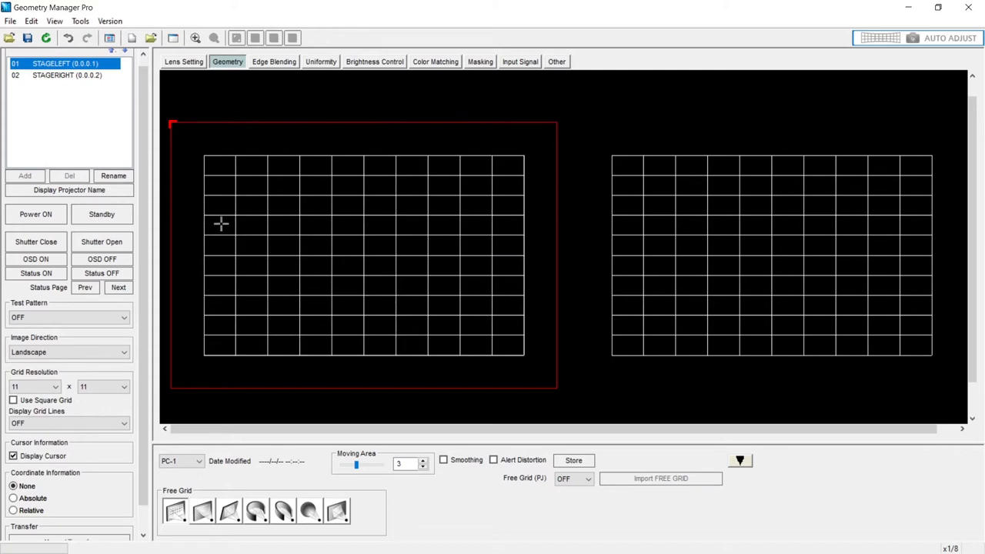
{"action": "mouse_move", "coordinate": [187, 219]}
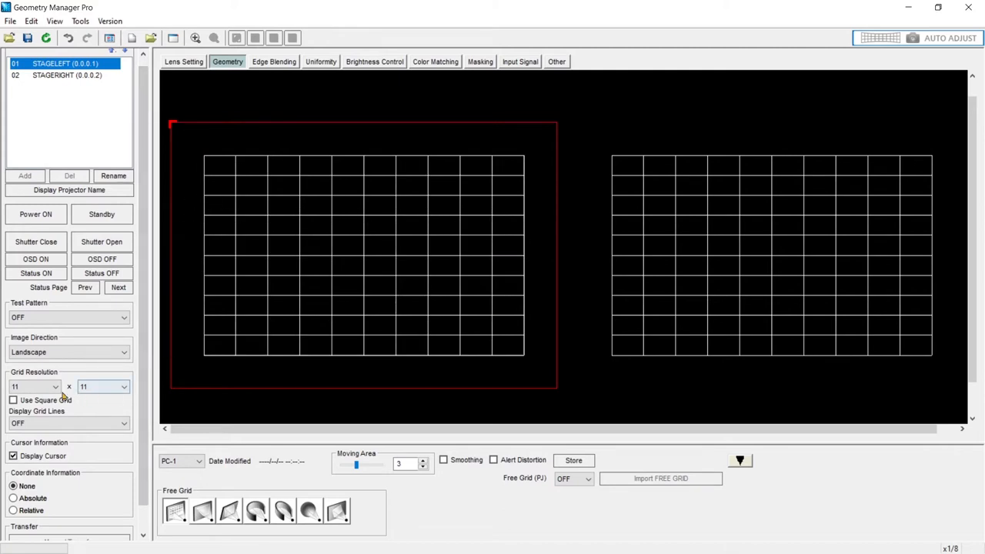
{"action": "left_click", "coordinate": [34, 386]}
{"action": "type", "text": "3"}
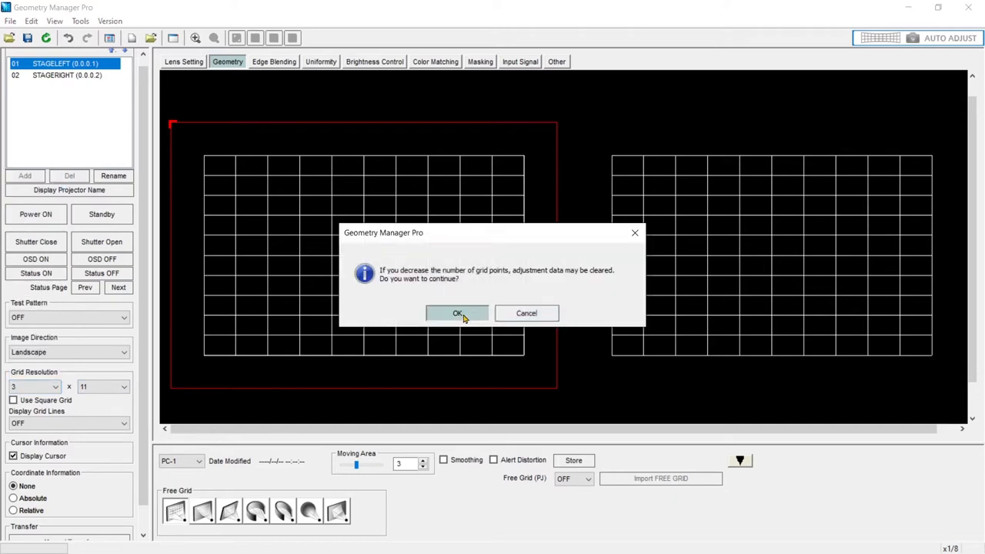
{"action": "left_click", "coordinate": [457, 312]}
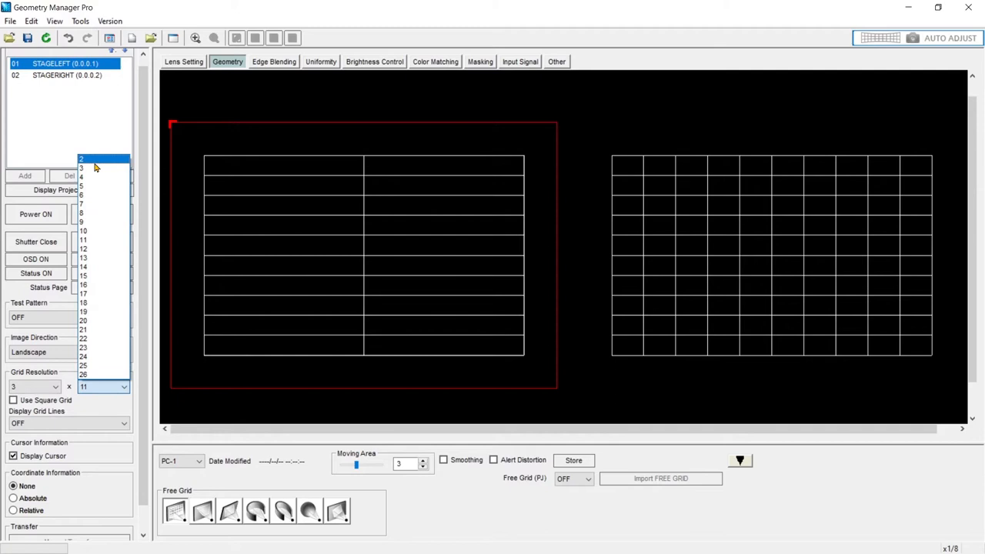
{"action": "left_click", "coordinate": [83, 166]}
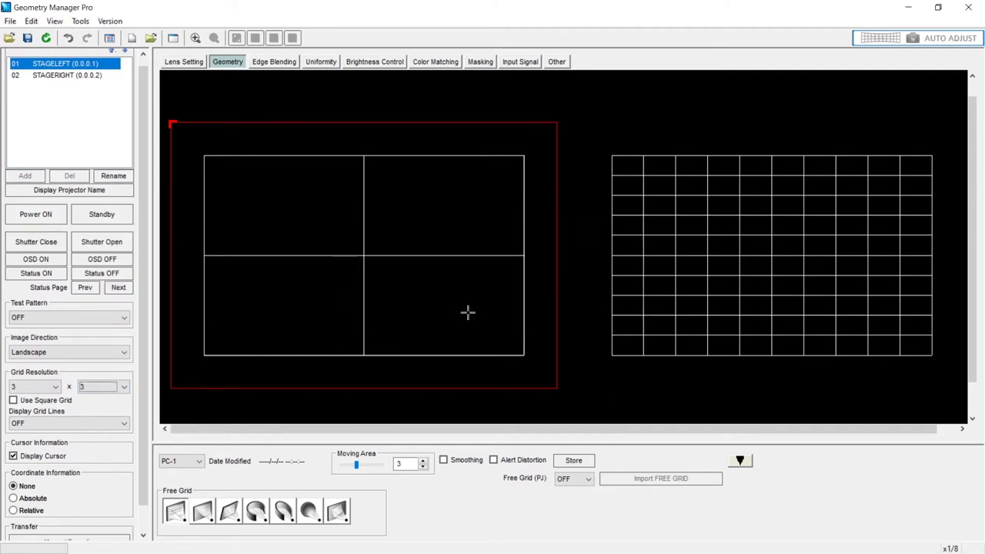
{"action": "mouse_move", "coordinate": [203, 160]}
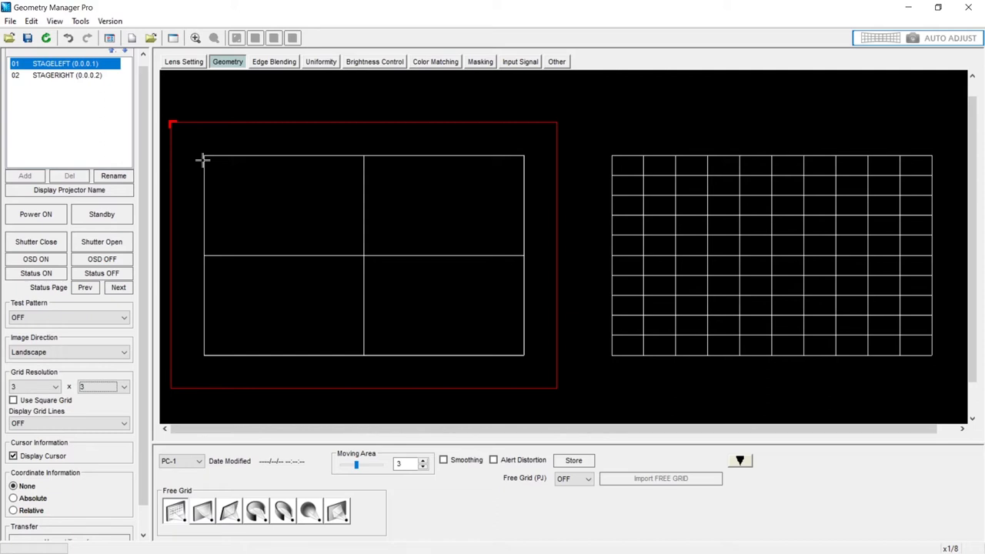
{"action": "mouse_move", "coordinate": [323, 197]}
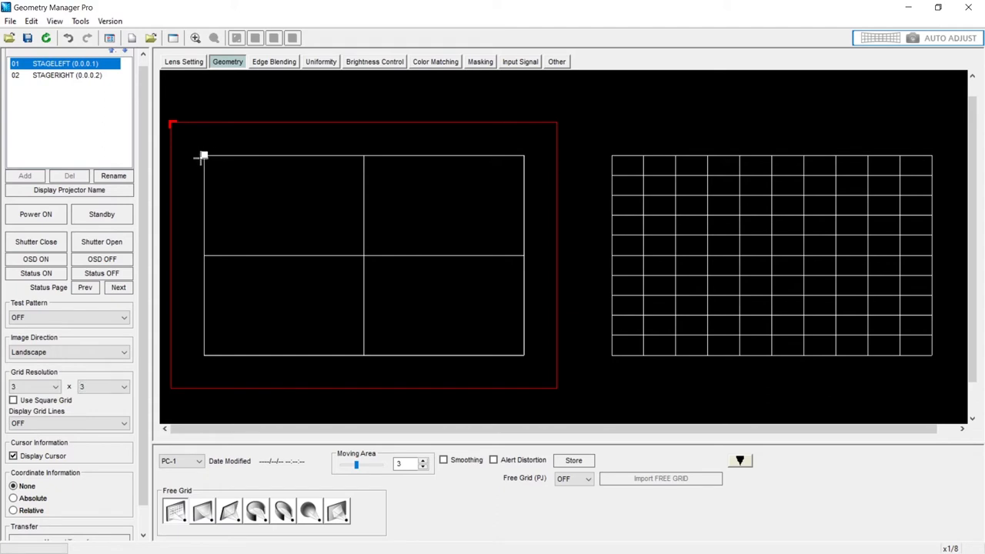
- Enable Smoothing with Moving Area 0 and pull the top-left grid corner inward to curve the edges
{"action": "left_click", "coordinate": [444, 458]}
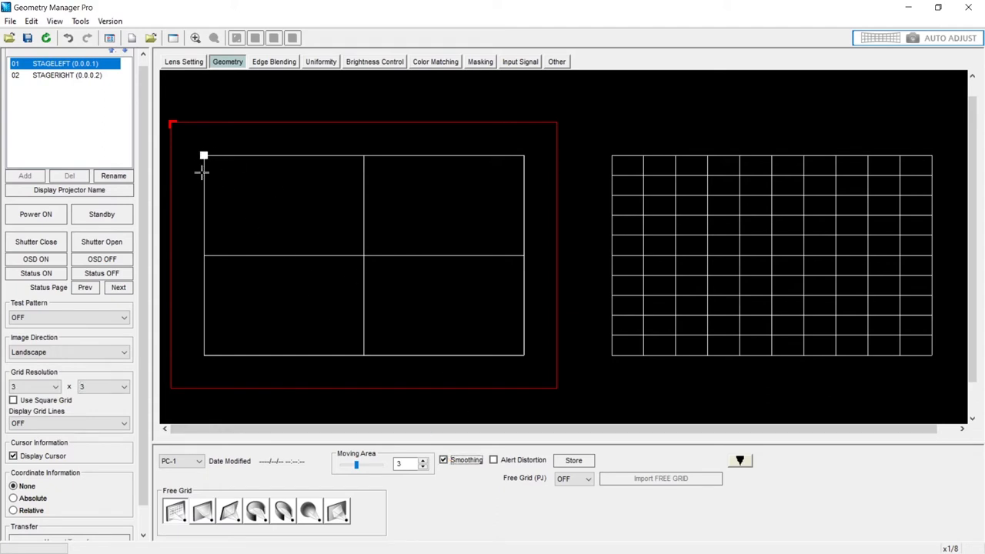
{"action": "left_click_drag", "start_coordinate": [203, 155], "coordinate": [213, 161]}
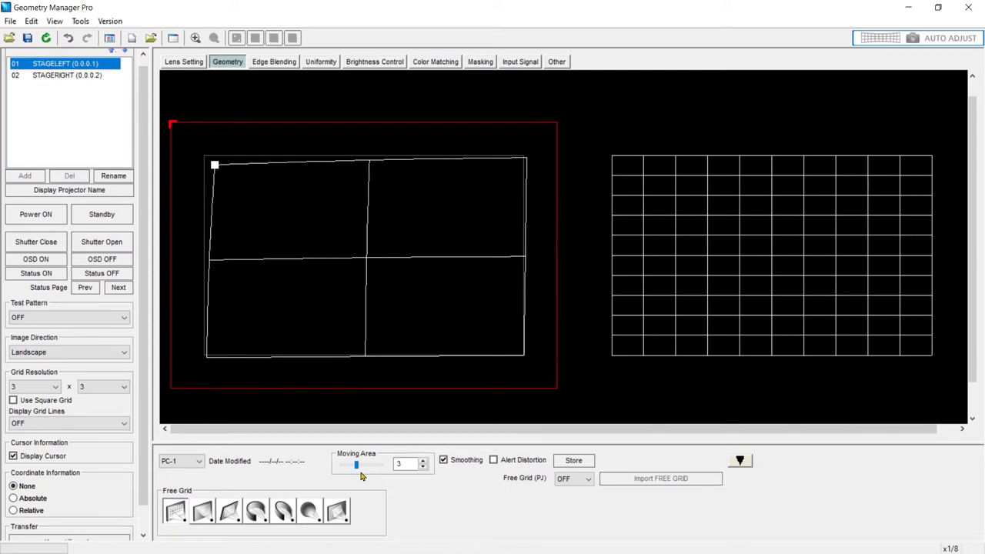
{"action": "left_click_drag", "start_coordinate": [355, 465], "coordinate": [342, 465]}
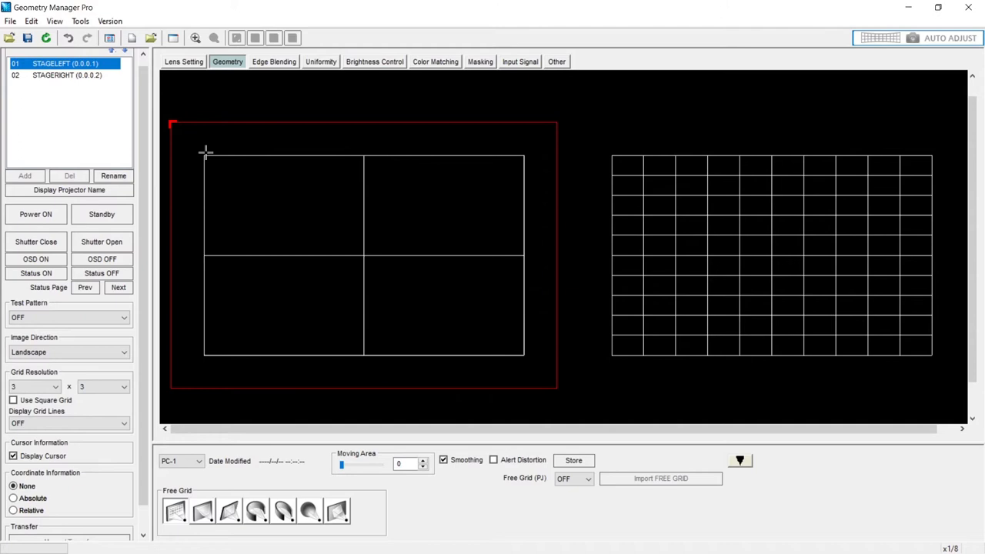
{"action": "left_click_drag", "start_coordinate": [204, 159], "coordinate": [222, 168]}
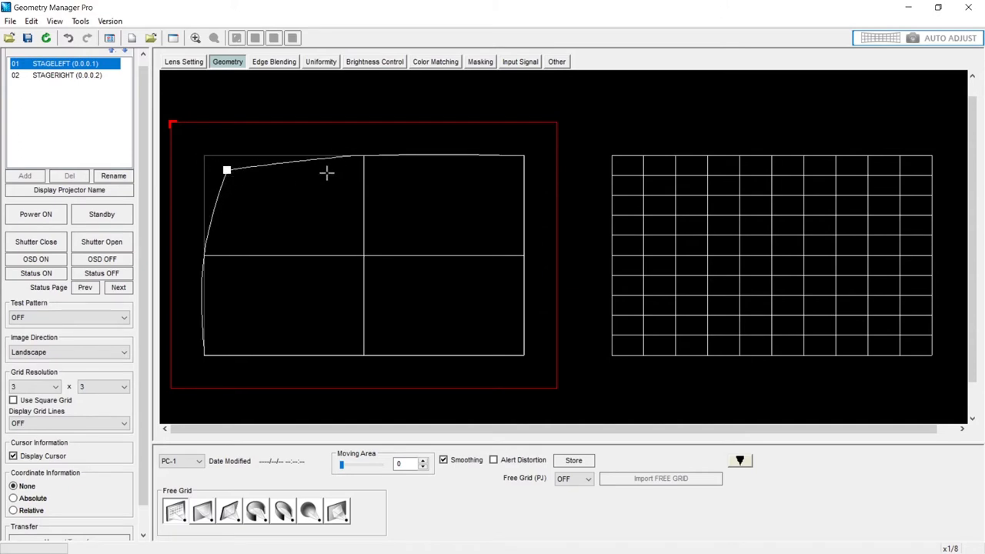
{"action": "mouse_move", "coordinate": [416, 269]}
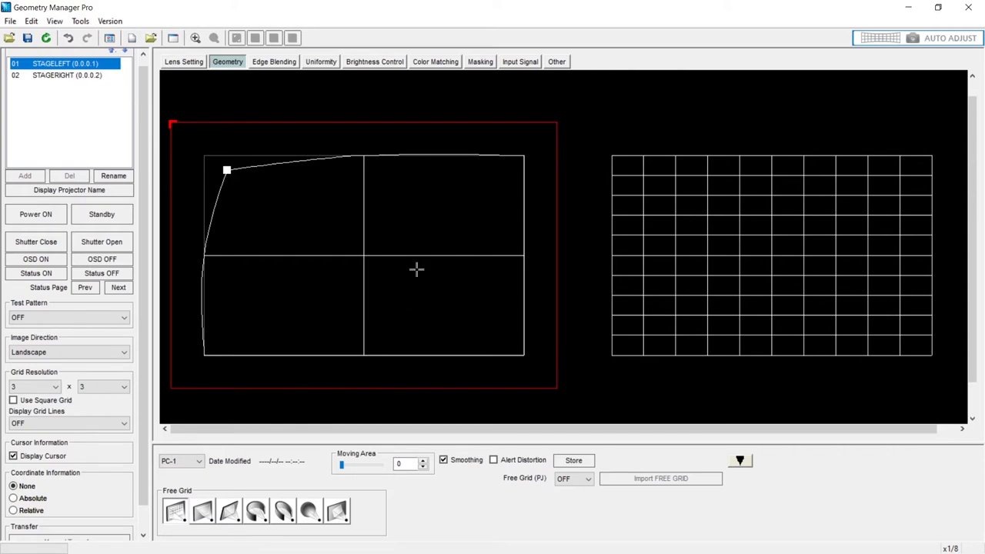
{"action": "mouse_move", "coordinate": [284, 130]}
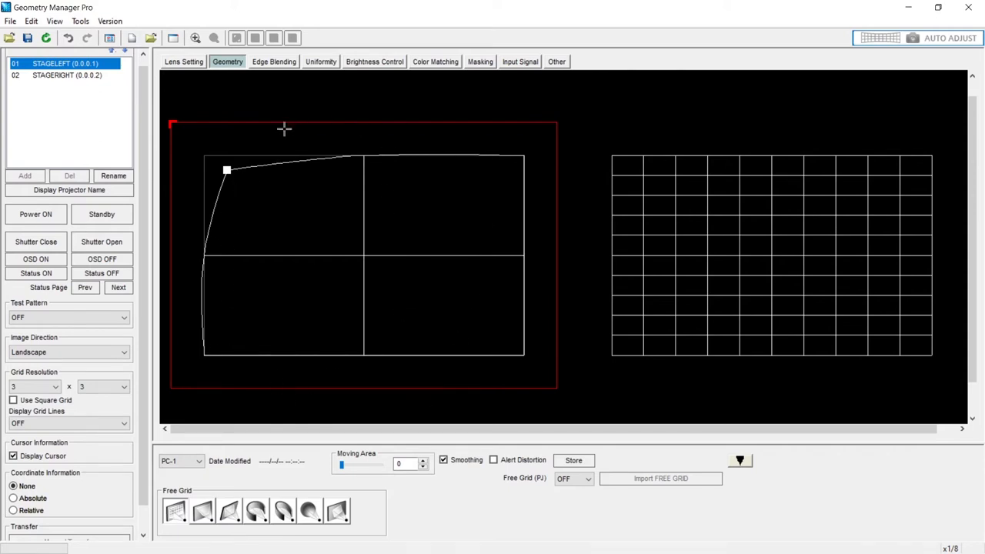
{"action": "mouse_move", "coordinate": [203, 352]}
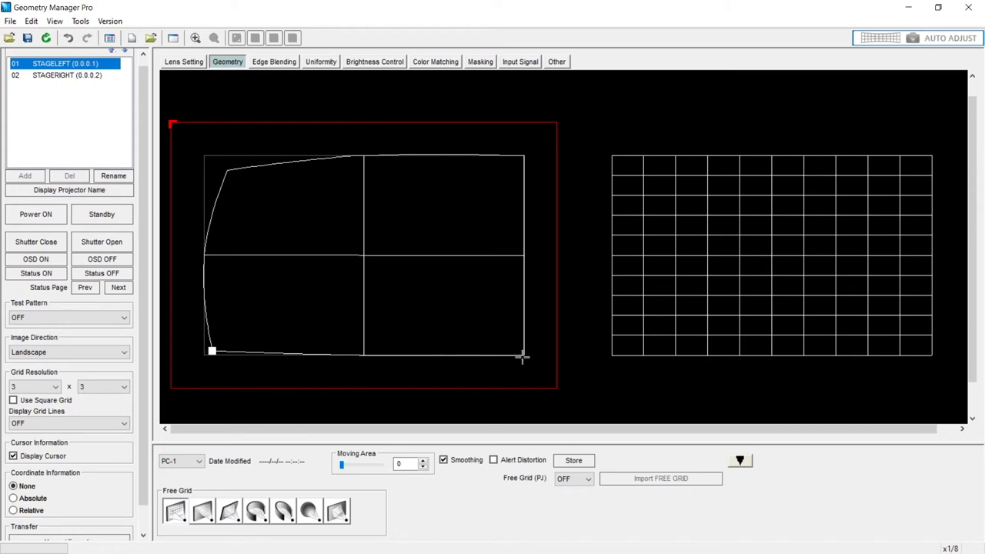
- Pull the top-right grid corner inward so the remaining outer edges bow into curves
{"action": "left_click_drag", "start_coordinate": [524, 357], "coordinate": [524, 157]}
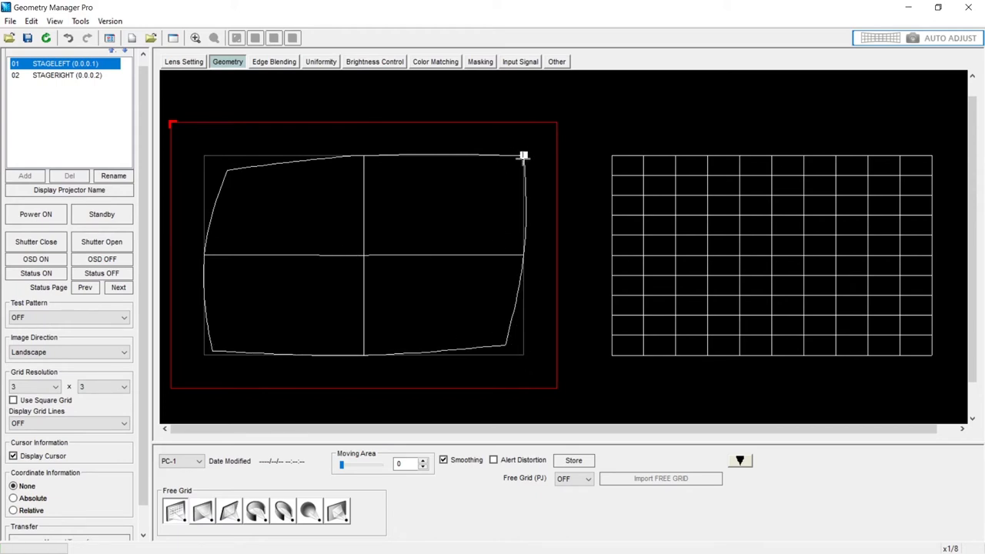
{"action": "left_click_drag", "start_coordinate": [523, 157], "coordinate": [505, 166]}
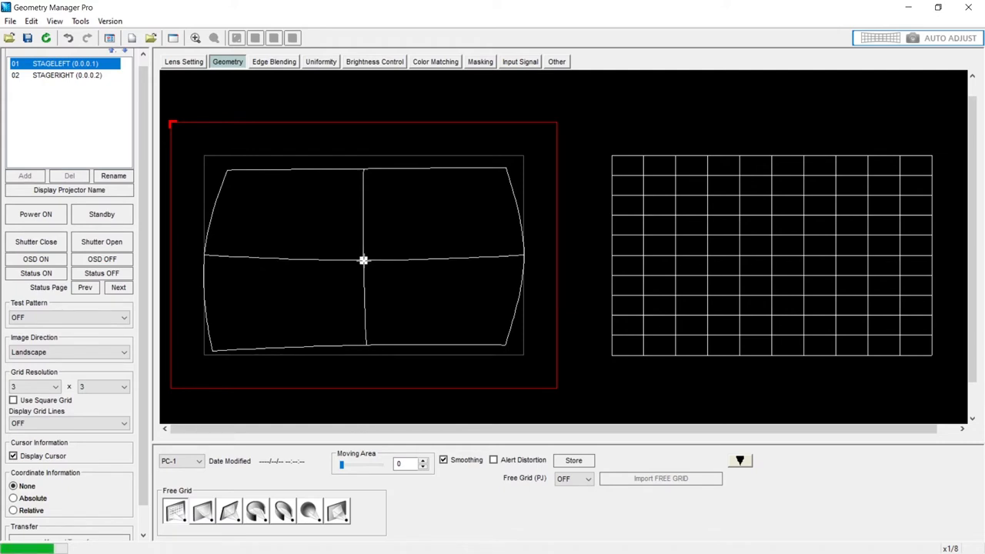
{"action": "mouse_move", "coordinate": [264, 422]}
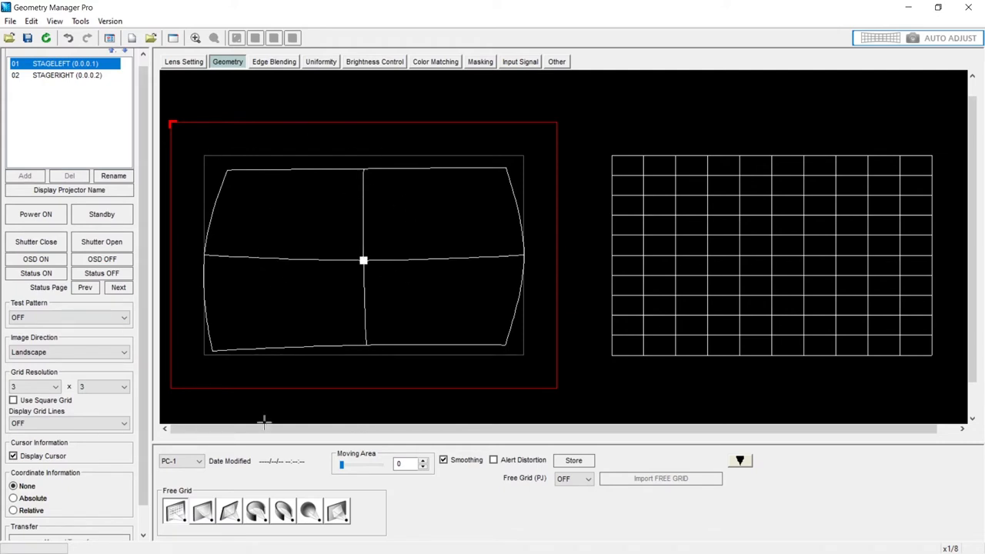
{"action": "mouse_move", "coordinate": [416, 170]}
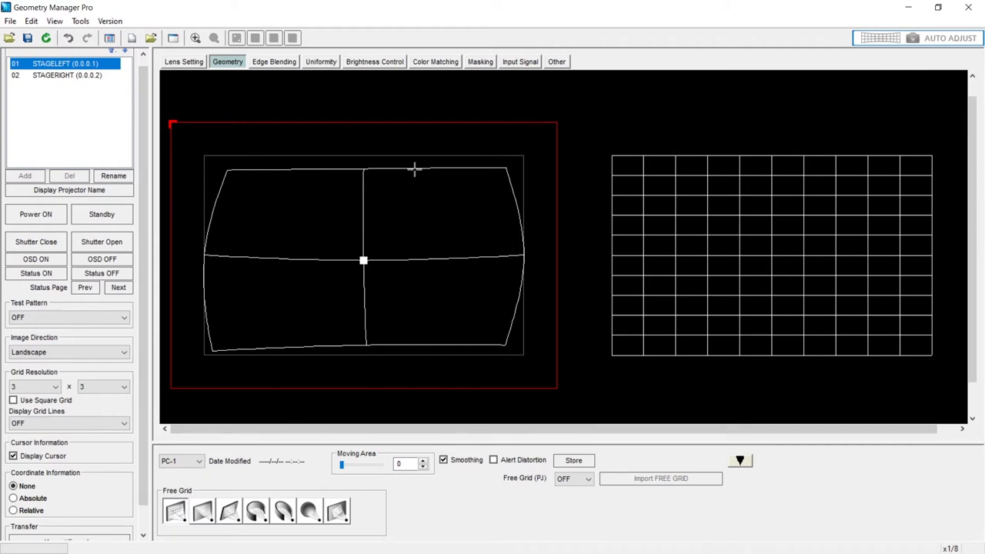
{"action": "mouse_move", "coordinate": [682, 231]}
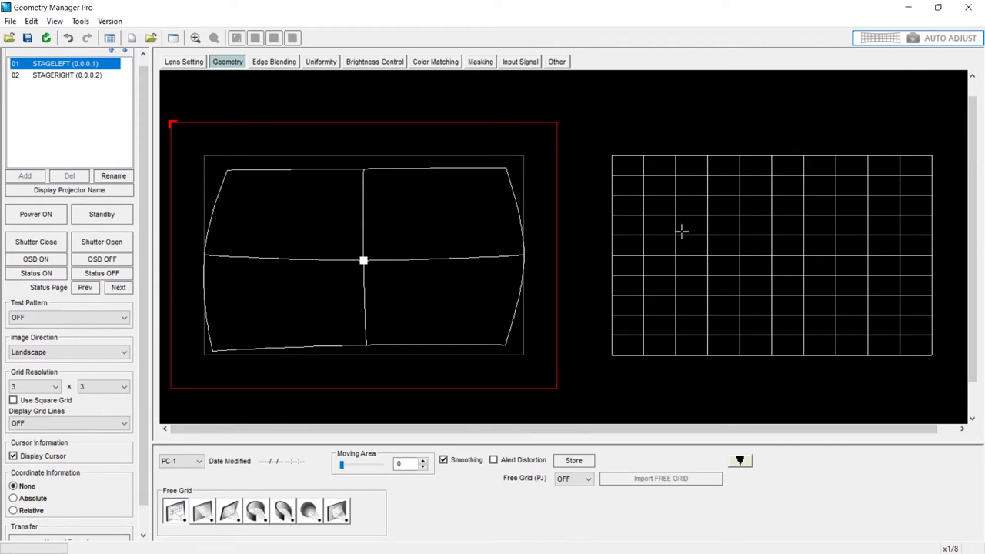
{"action": "mouse_move", "coordinate": [471, 258]}
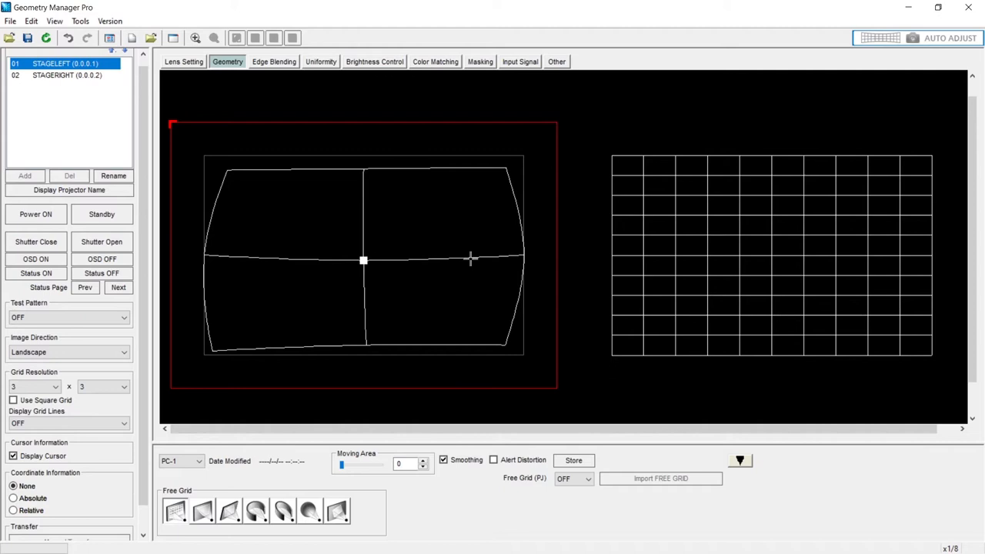
{"action": "mouse_move", "coordinate": [468, 228]}
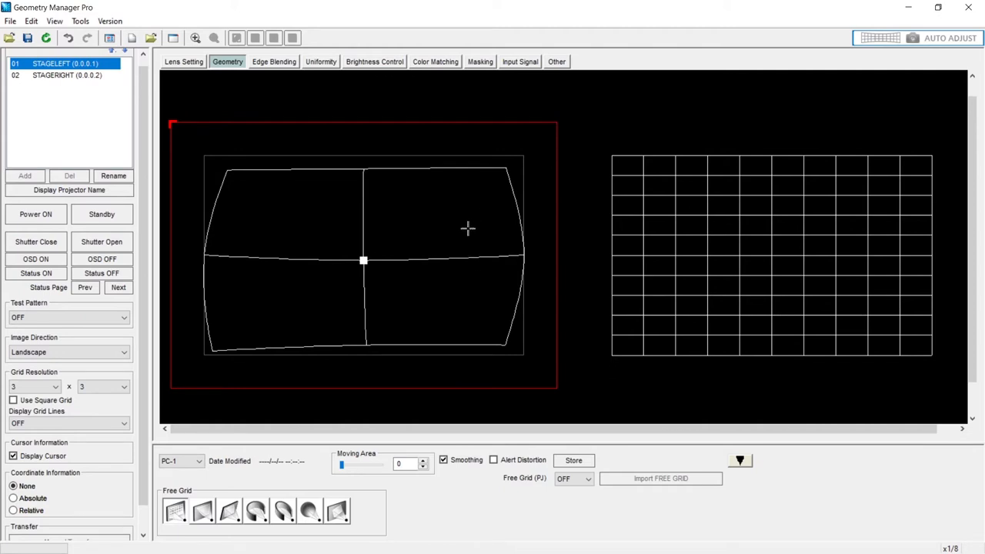
{"action": "mouse_move", "coordinate": [335, 172]}
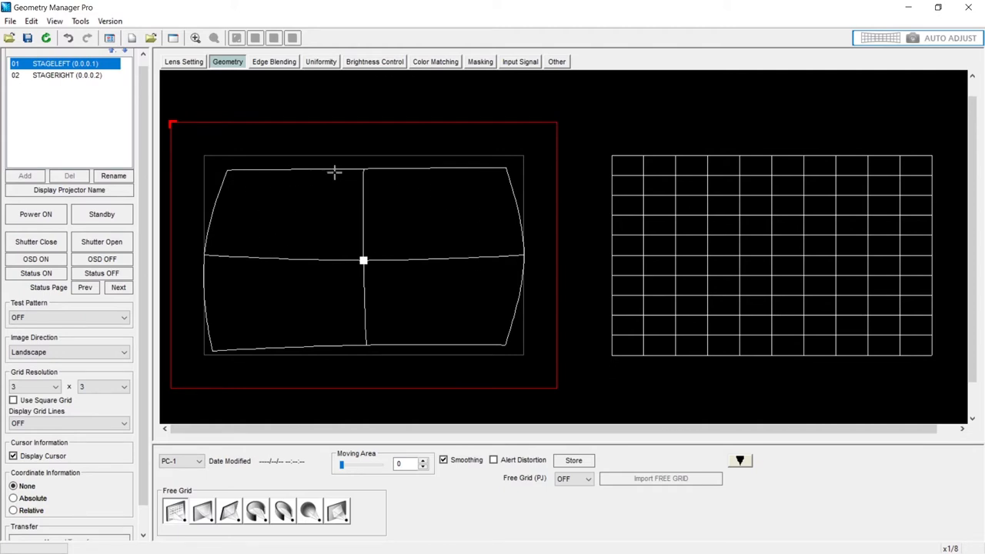
{"action": "mouse_move", "coordinate": [412, 203]}
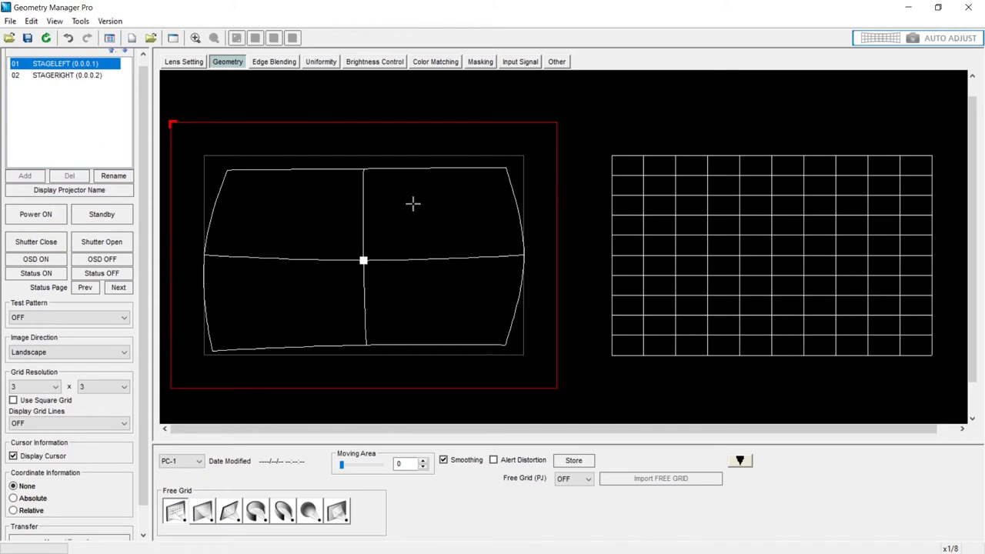
{"action": "mouse_move", "coordinate": [341, 309]}
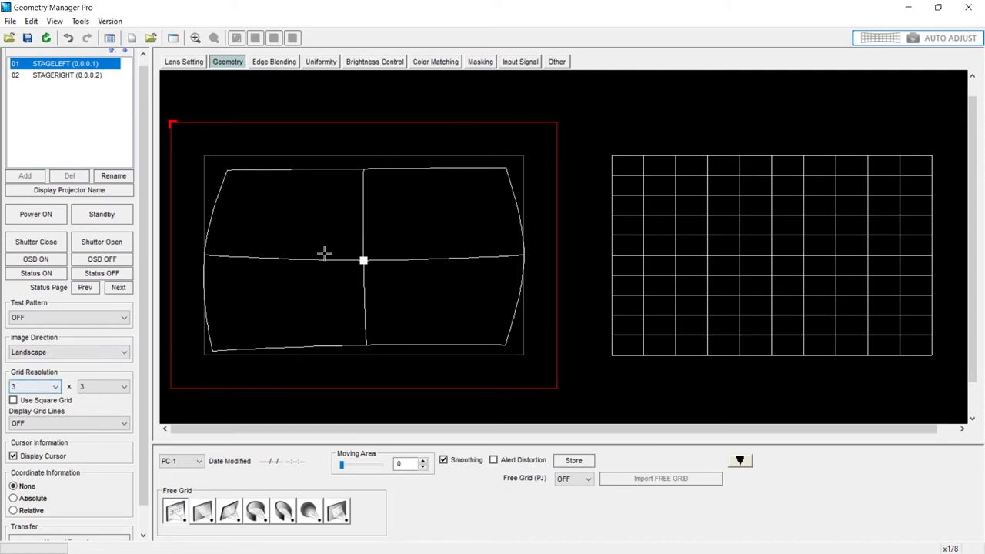
{"action": "mouse_move", "coordinate": [465, 317]}
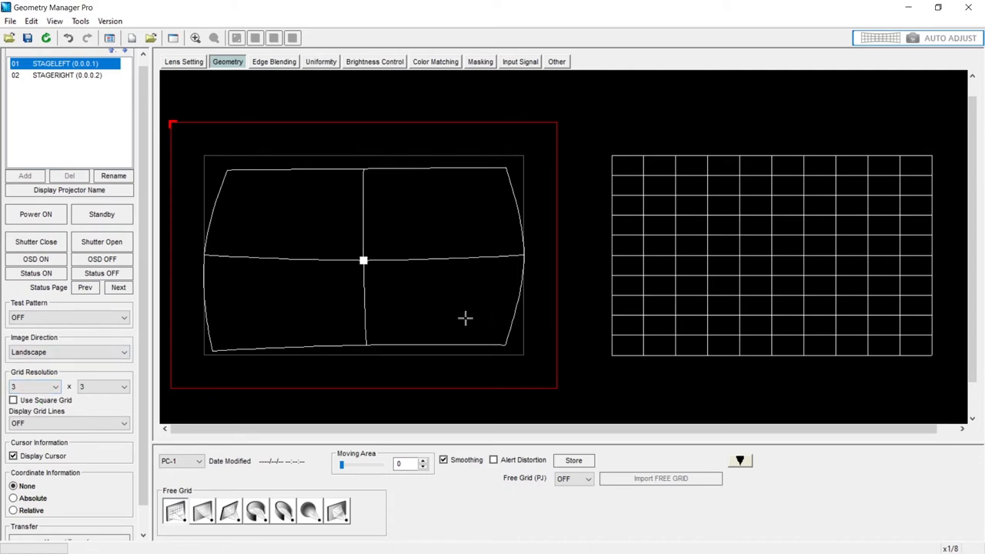
{"action": "mouse_move", "coordinate": [362, 287]}
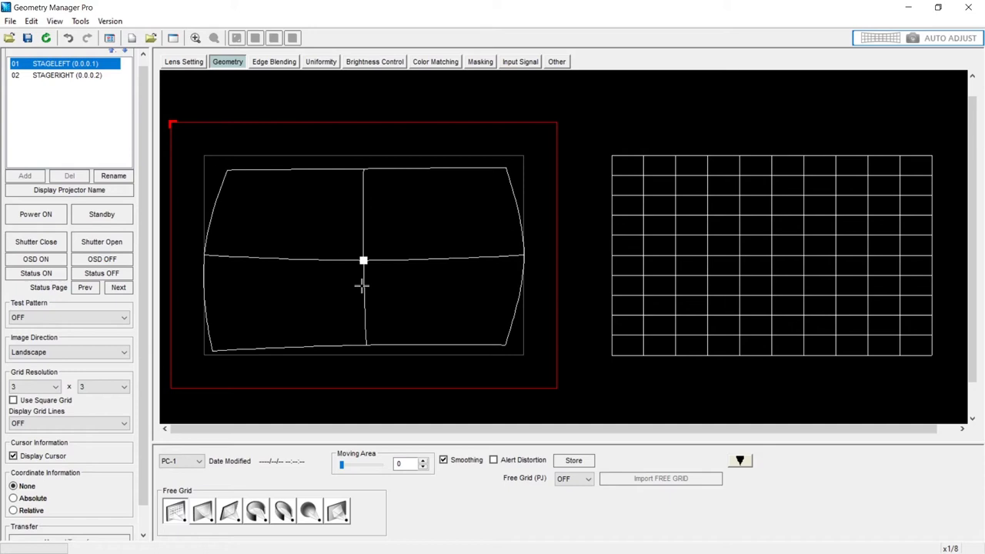
- Set Grid Resolution to 27 horizontal by 26 vertical points, keeping the curved outline
{"action": "left_click", "coordinate": [54, 387]}
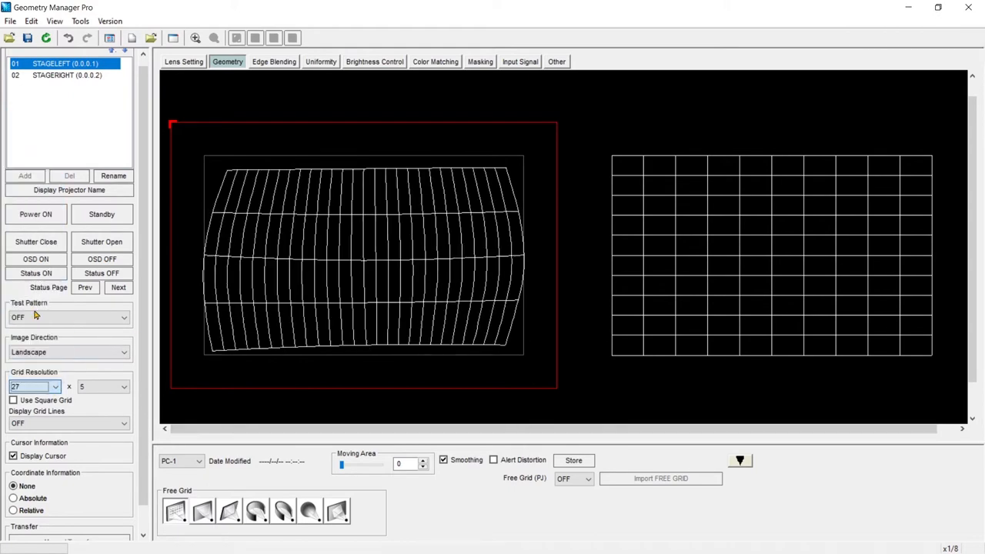
{"action": "left_click", "coordinate": [55, 387]}
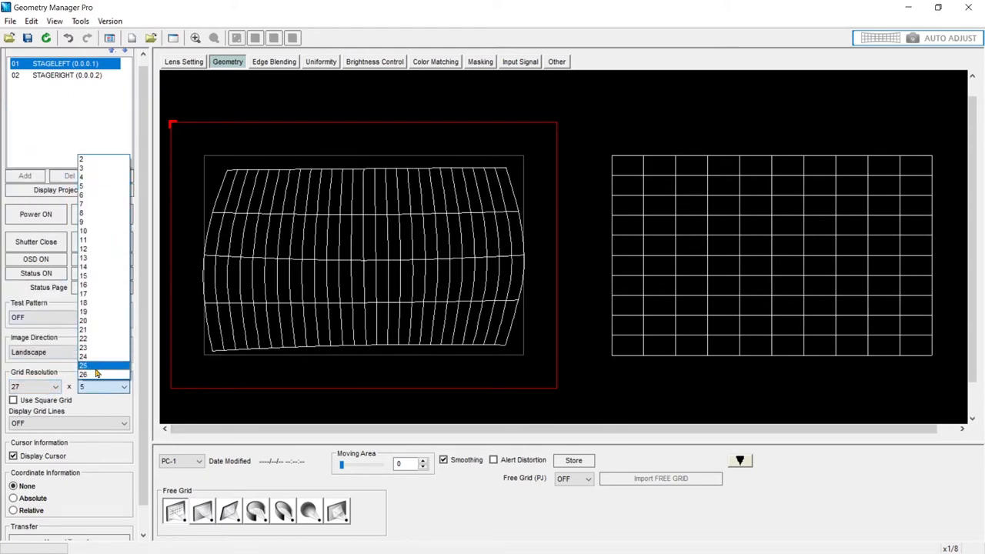
{"action": "left_click", "coordinate": [83, 375]}
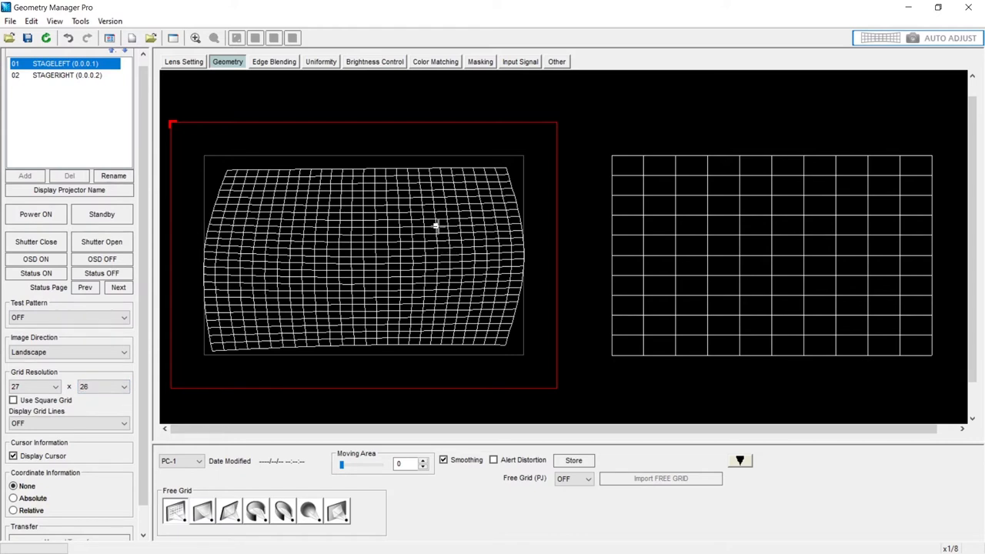
{"action": "mouse_move", "coordinate": [197, 146]}
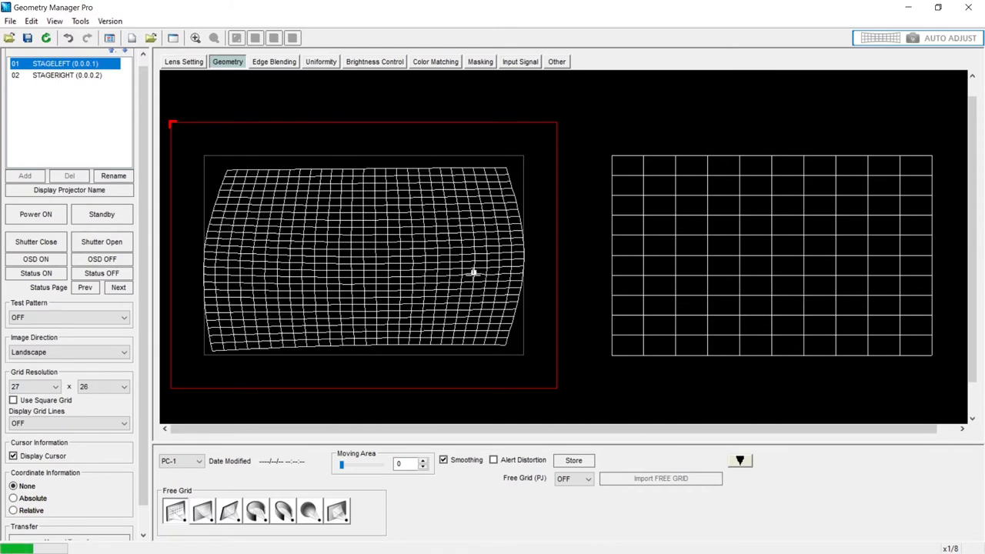
{"action": "mouse_move", "coordinate": [465, 274]}
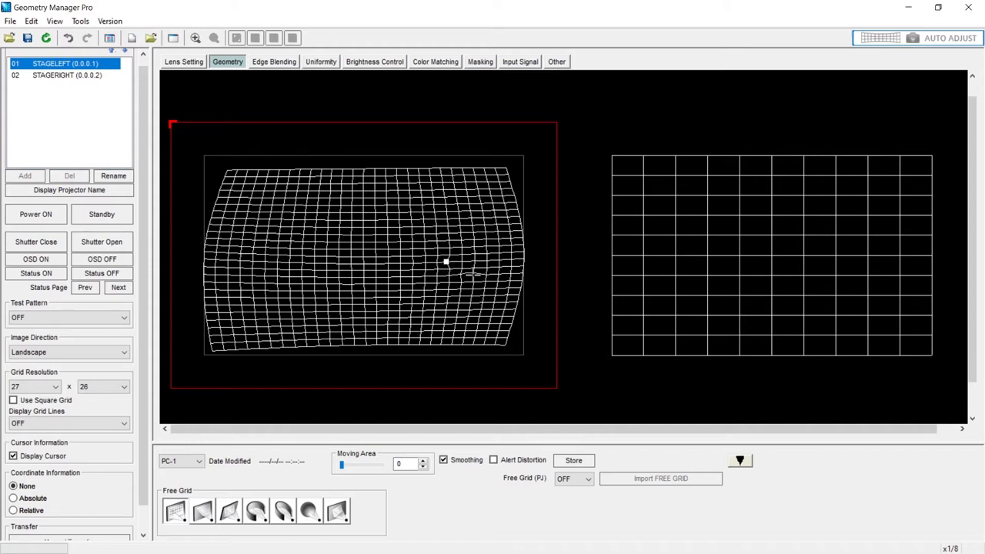
{"action": "mouse_move", "coordinate": [459, 281]}
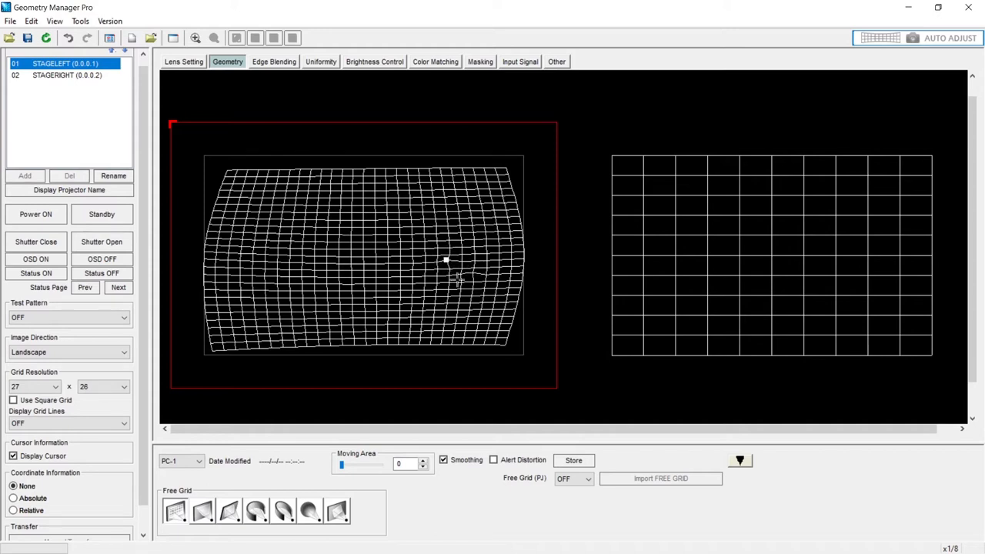
{"action": "left_click", "coordinate": [56, 386]}
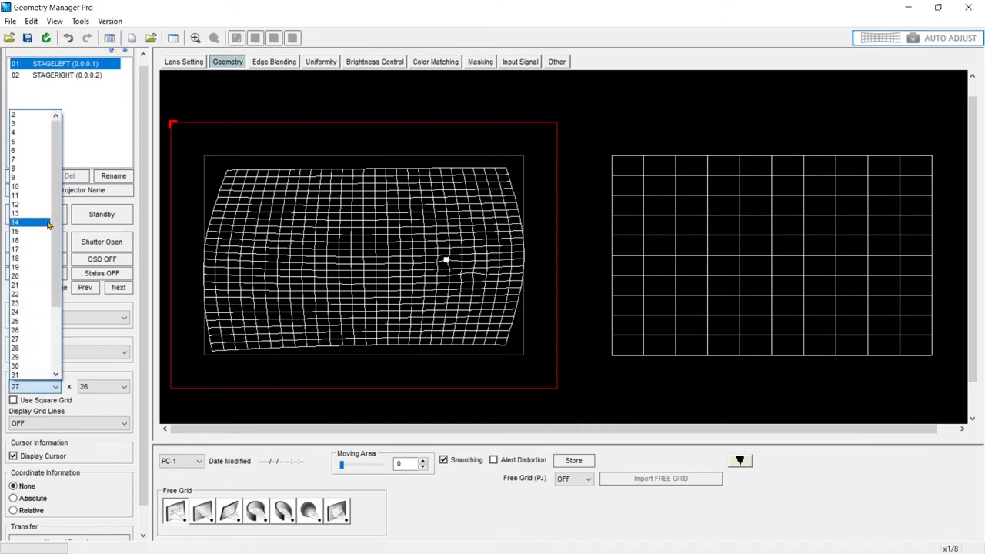
- Cut Grid Resolution back down to 3 by 3, confirming each data-clearing warning
{"action": "left_click", "coordinate": [34, 386]}
{"action": "type", "text": "3"}
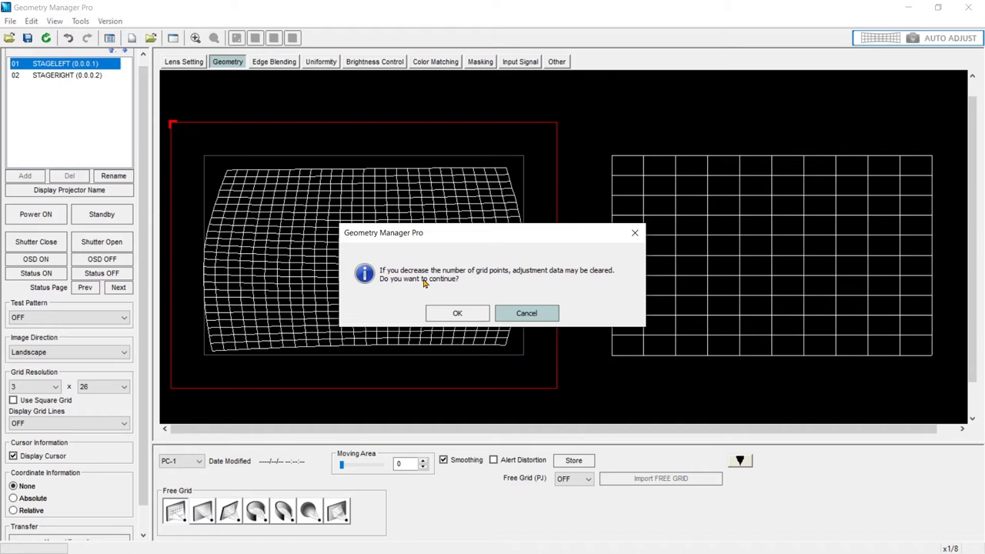
{"action": "mouse_move", "coordinate": [531, 295]}
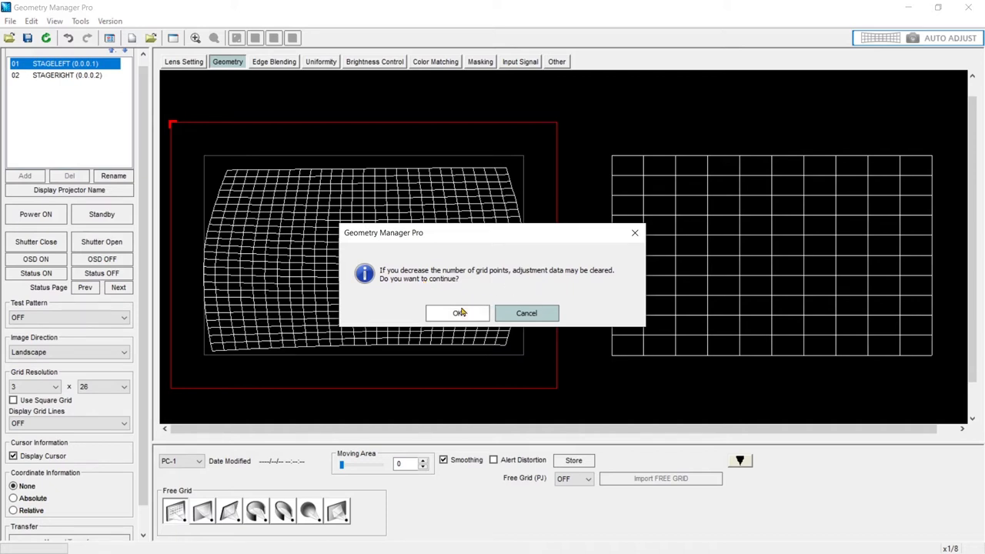
{"action": "left_click", "coordinate": [459, 312]}
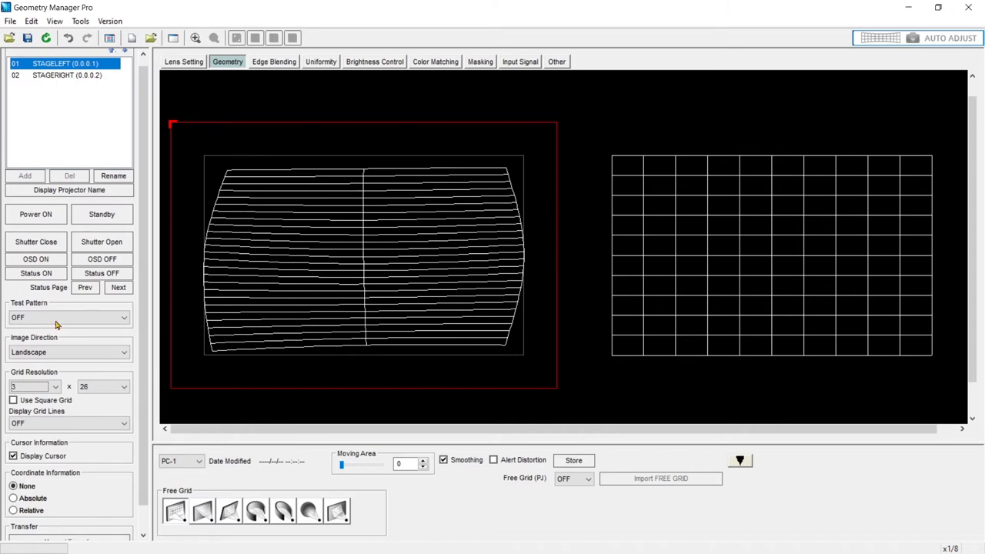
{"action": "left_click", "coordinate": [102, 386]}
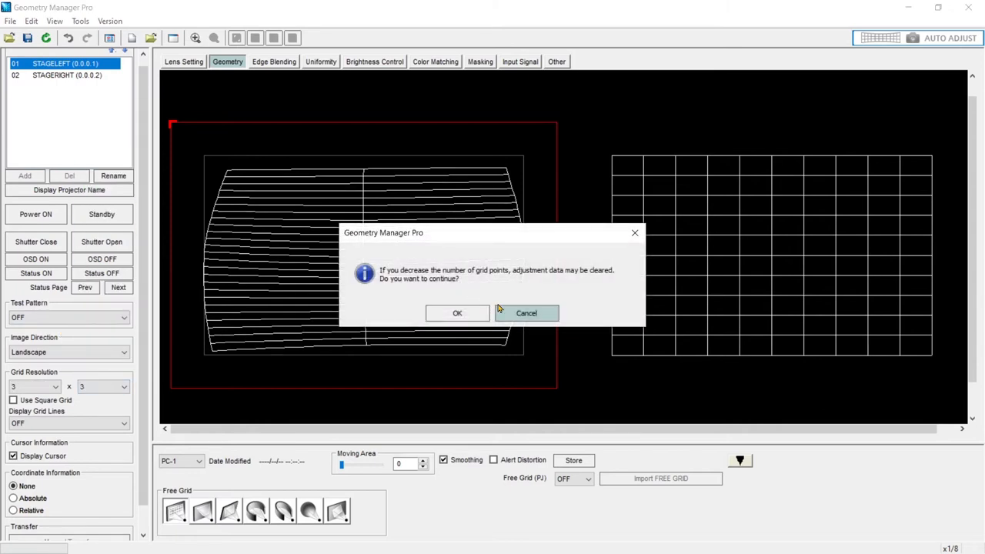
{"action": "left_click", "coordinate": [457, 313]}
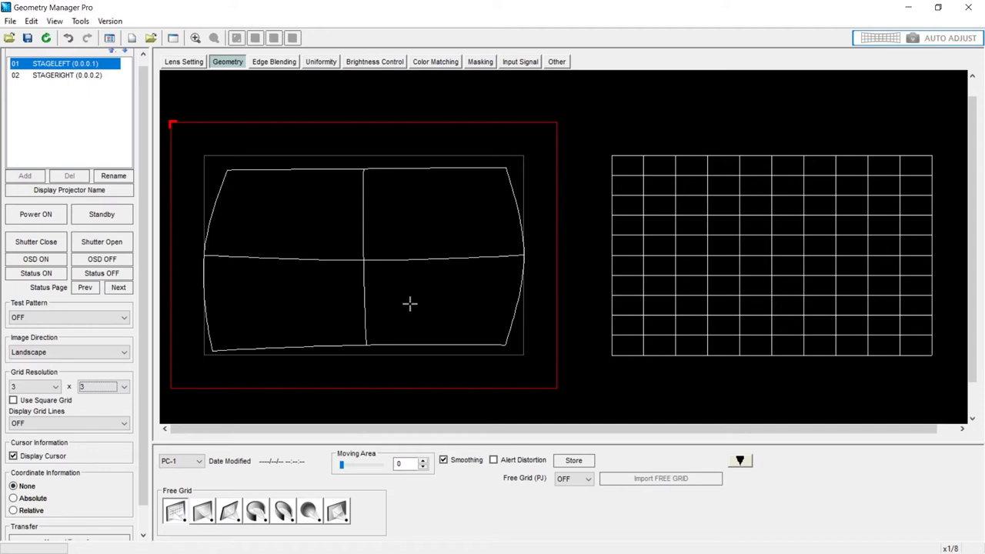
{"action": "mouse_move", "coordinate": [443, 292]}
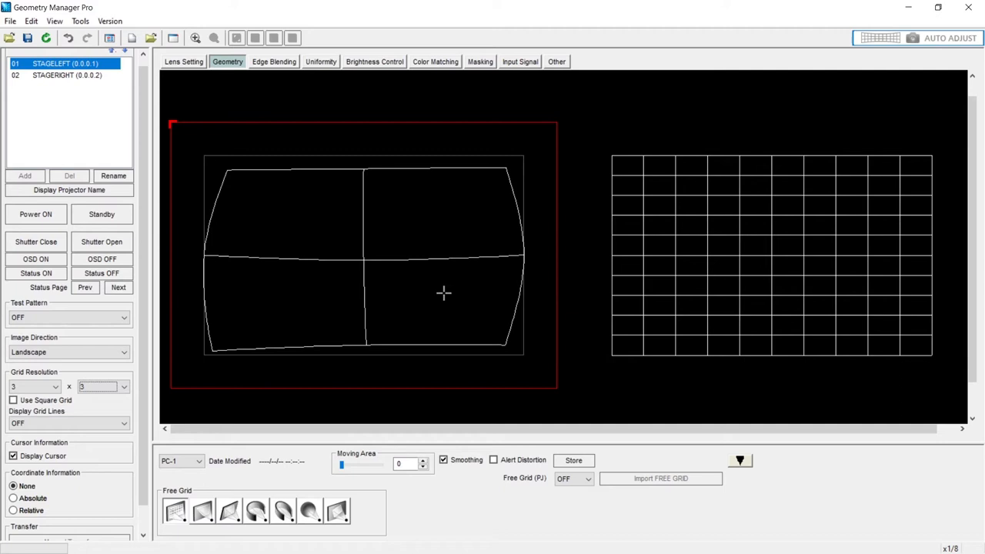
{"action": "mouse_move", "coordinate": [503, 348]}
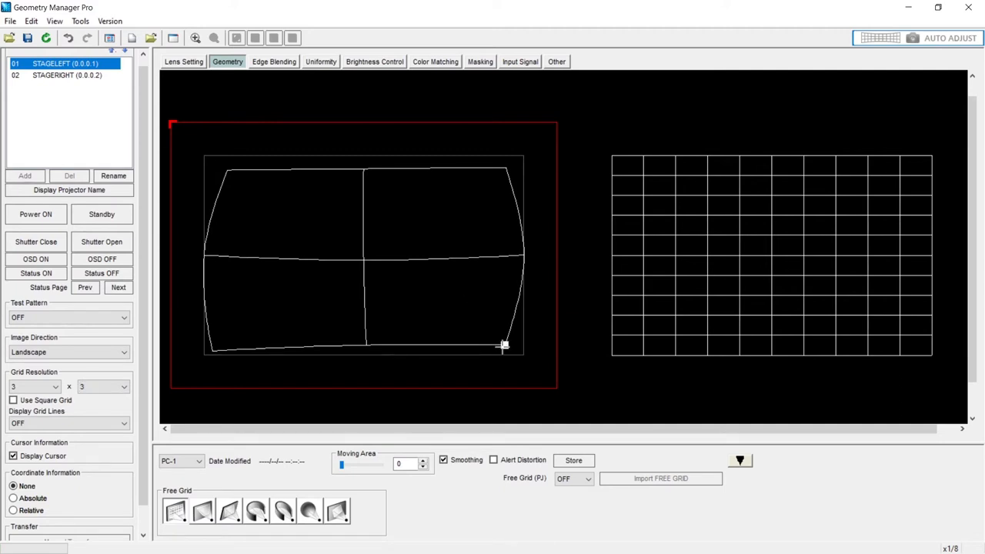
- Pull the right edge's middle point inward, then box-select all grid points
{"action": "left_click_drag", "start_coordinate": [505, 345], "coordinate": [523, 254]}
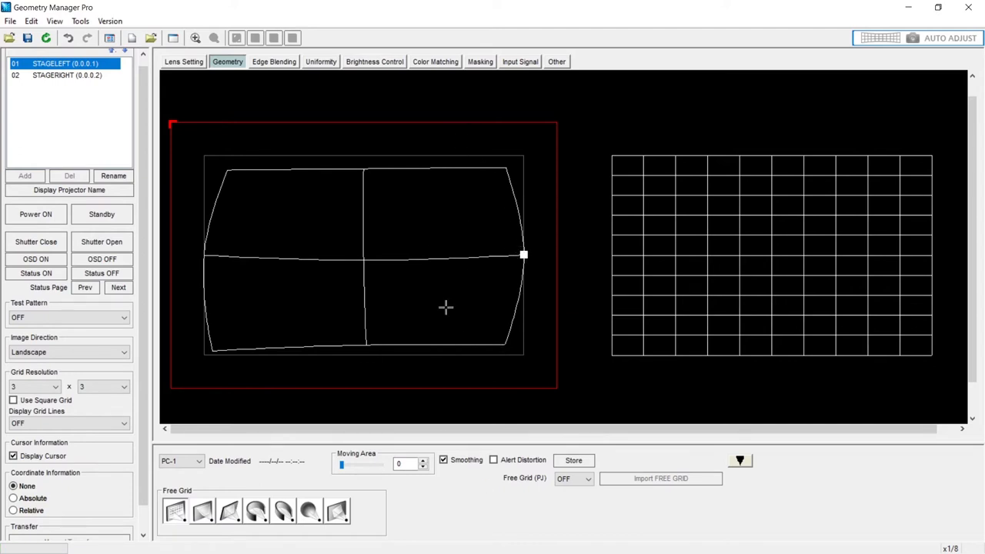
{"action": "mouse_move", "coordinate": [490, 222]}
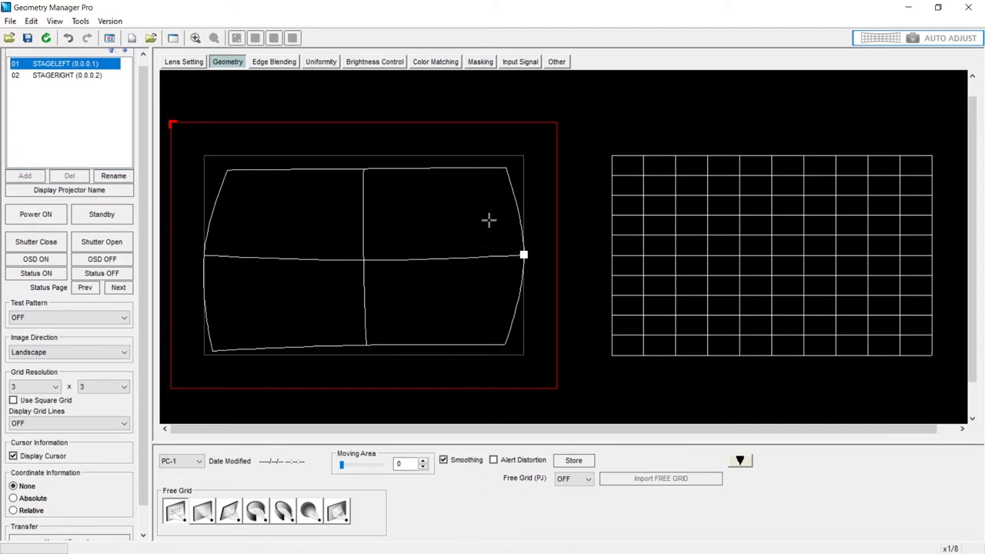
{"action": "mouse_move", "coordinate": [463, 333]}
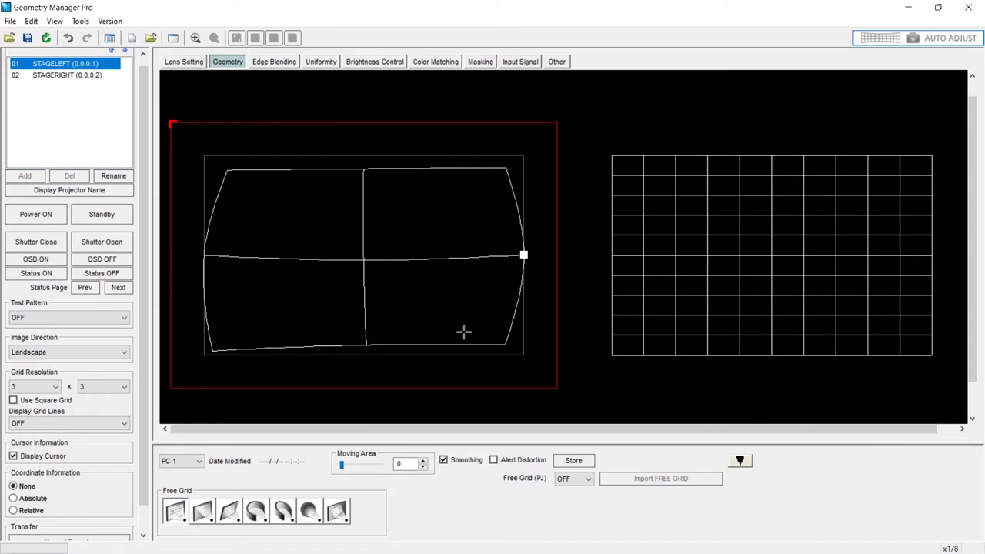
{"action": "mouse_move", "coordinate": [448, 295]}
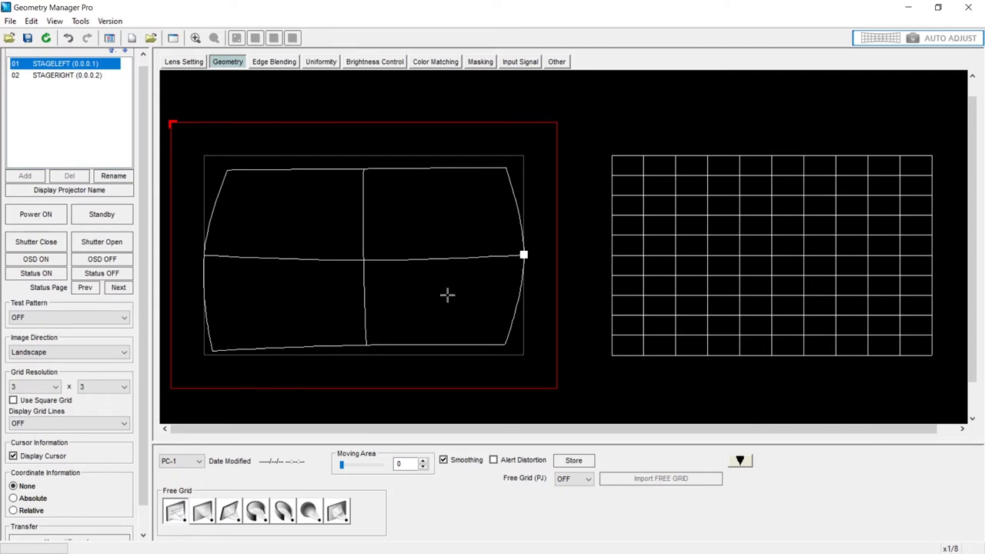
{"action": "mouse_move", "coordinate": [465, 234]}
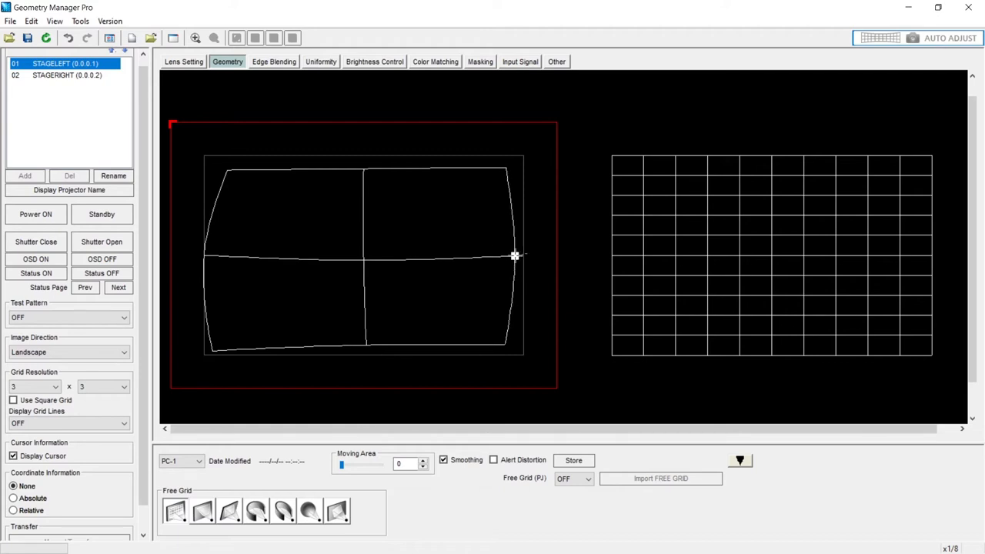
{"action": "left_click_drag", "start_coordinate": [514, 256], "coordinate": [207, 256]}
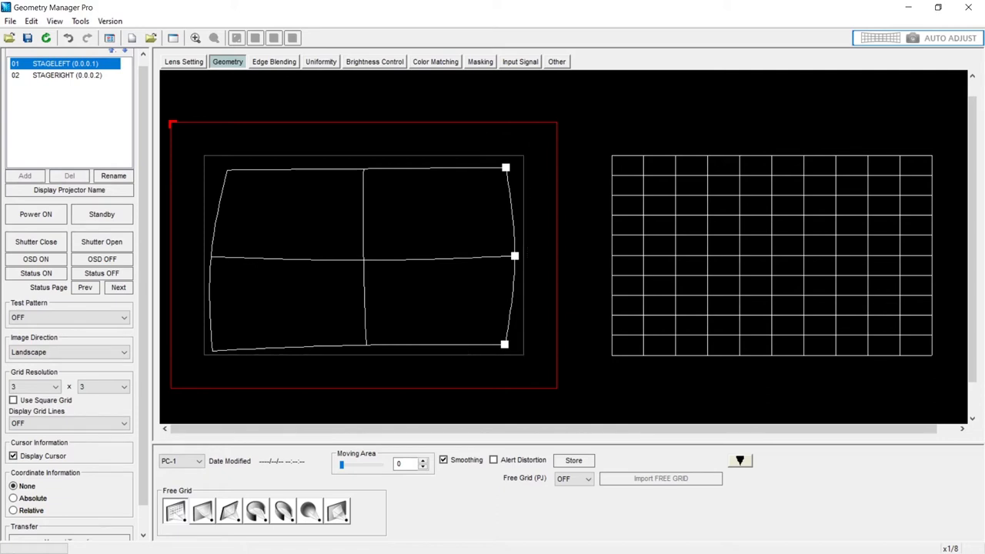
{"action": "mouse_move", "coordinate": [462, 141]}
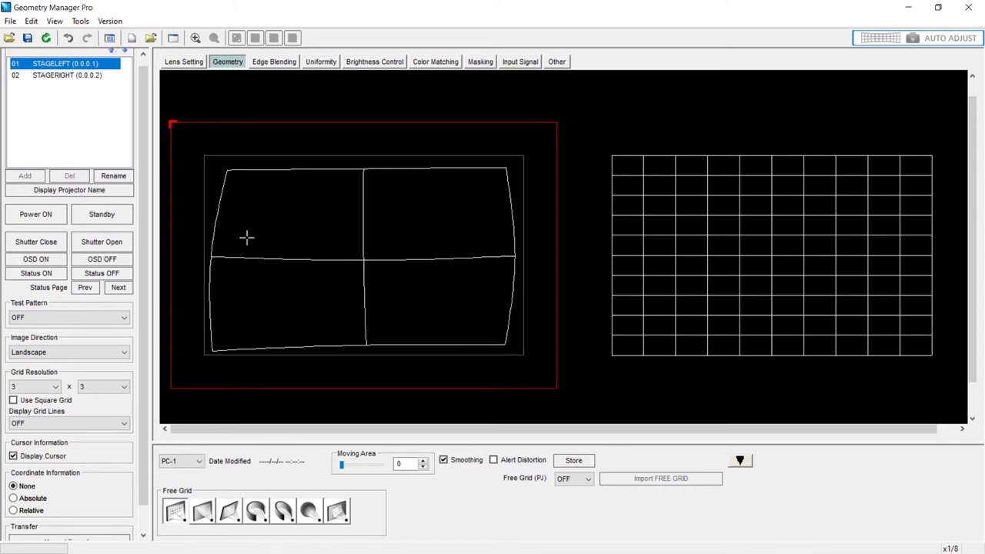
{"action": "mouse_move", "coordinate": [207, 289]}
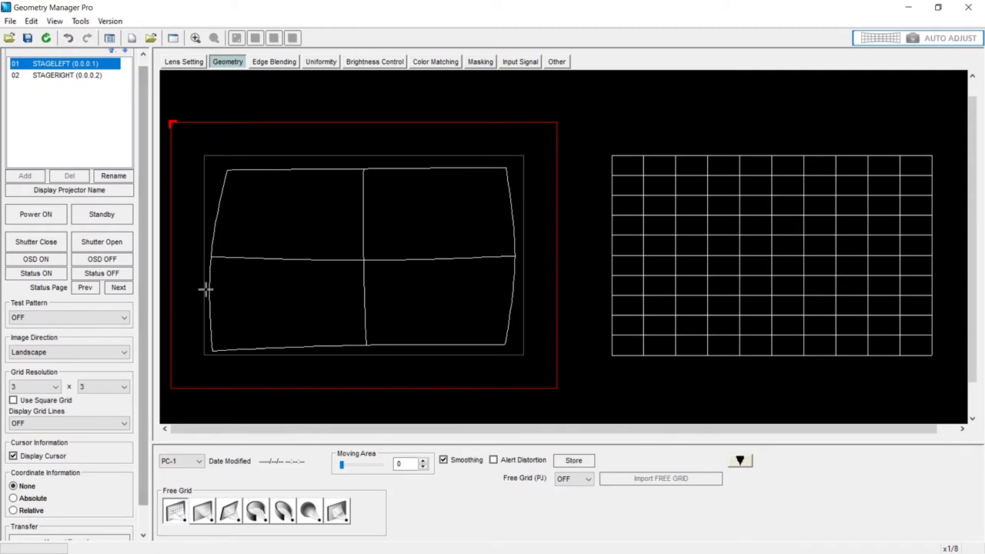
{"action": "mouse_move", "coordinate": [256, 272]}
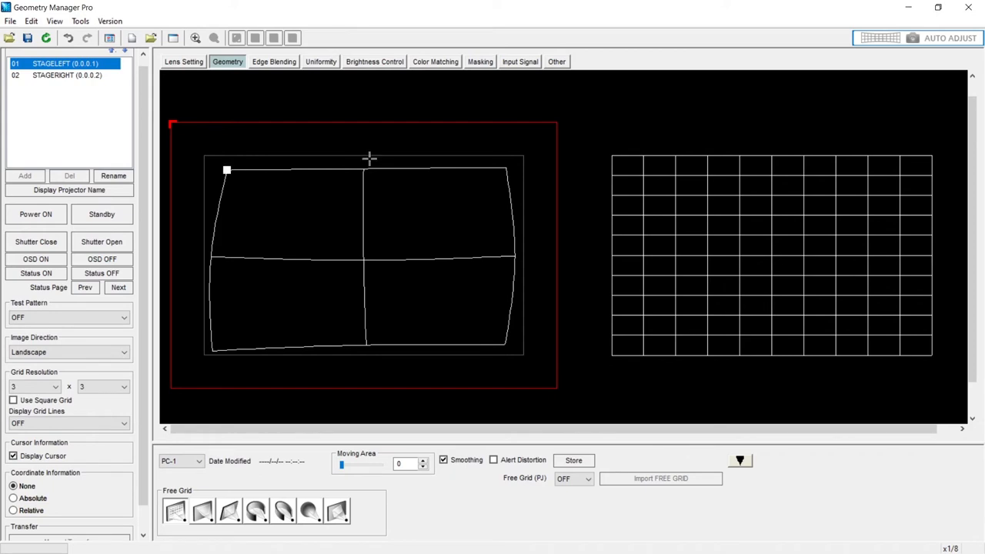
{"action": "left_click_drag", "start_coordinate": [228, 170], "coordinate": [508, 171]}
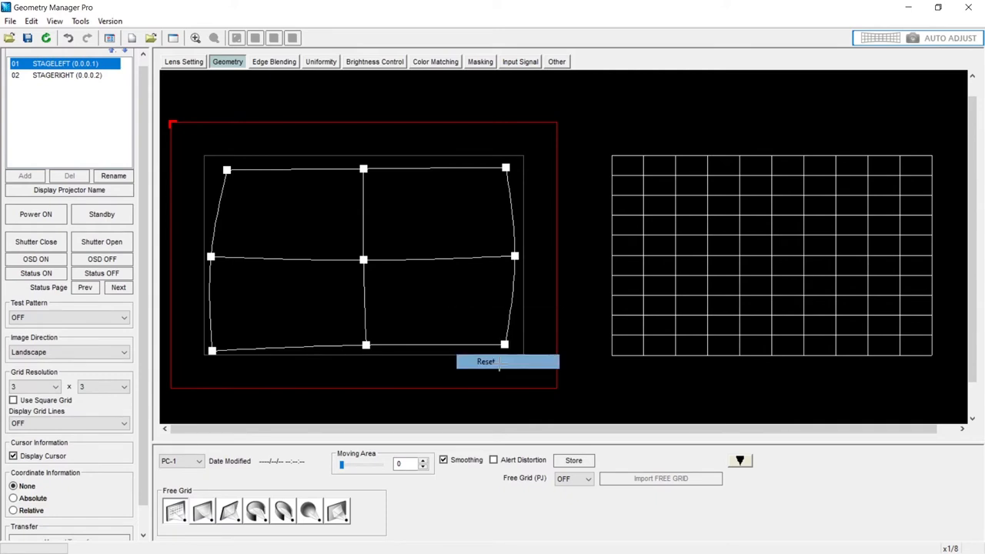
- Reset all selected grid points to a flat rectangular grid
{"action": "left_click", "coordinate": [486, 362]}
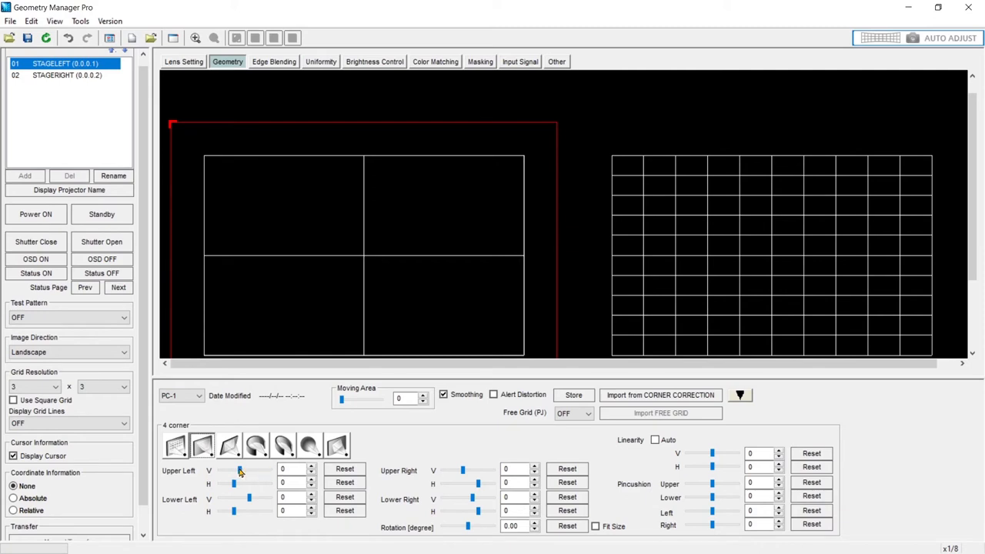
- Nudge the Upper Left corner V/H sliders inward, then Reset the corner to its original position
{"action": "left_click_drag", "start_coordinate": [234, 471], "coordinate": [231, 471]}
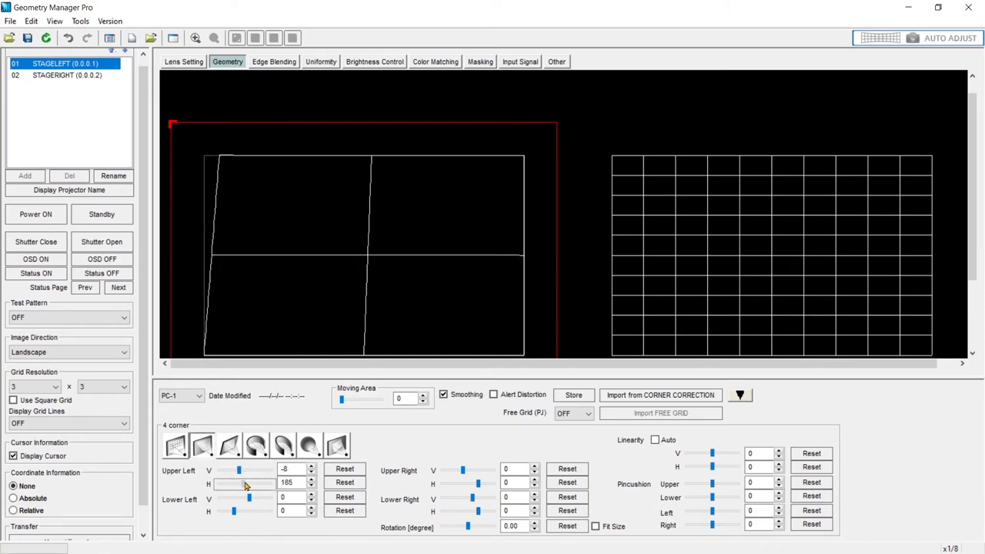
{"action": "left_click_drag", "start_coordinate": [238, 469], "coordinate": [227, 470]}
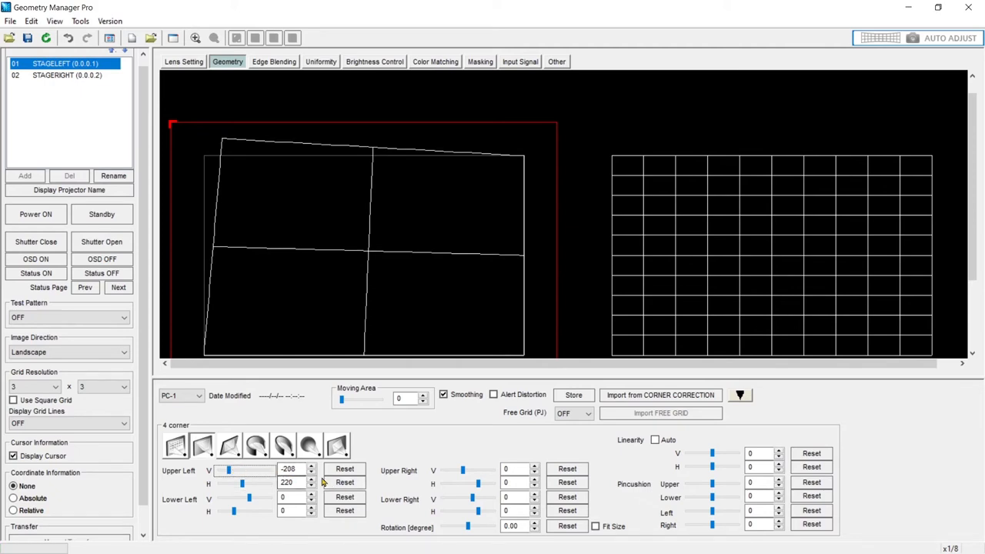
{"action": "left_click", "coordinate": [345, 468]}
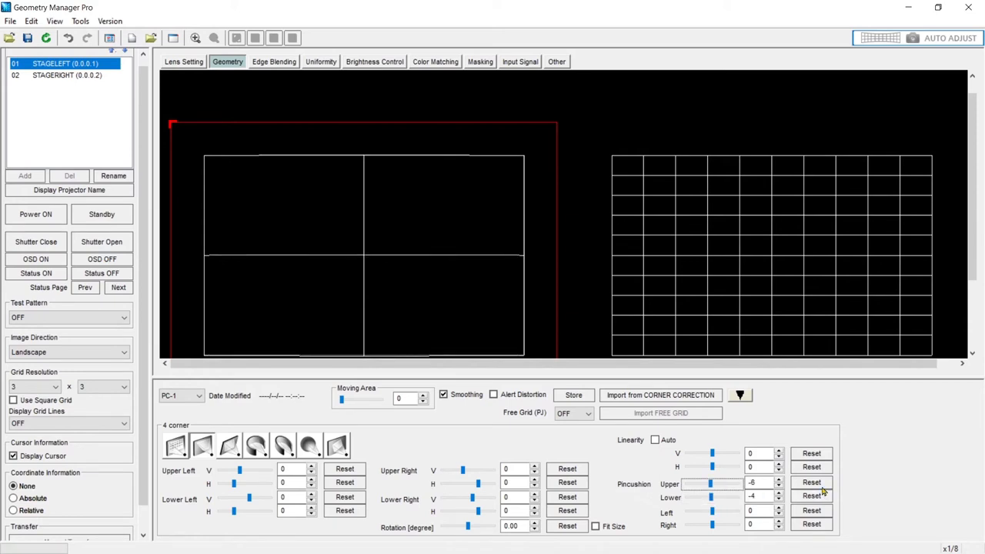
- Reset Pincushion, set Linearity to Auto and raise the upper-left corner slightly
{"action": "left_click", "coordinate": [656, 440]}
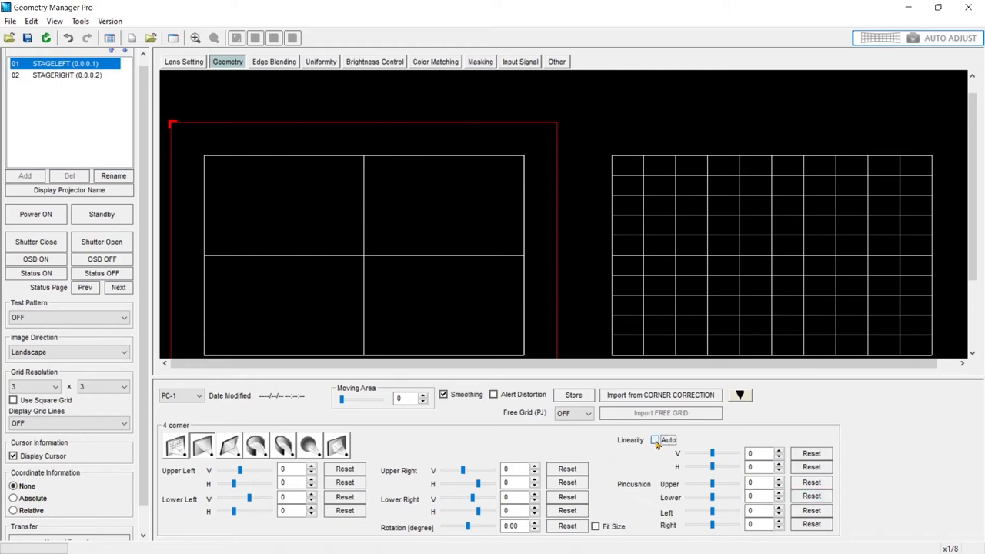
{"action": "left_click", "coordinate": [655, 440]}
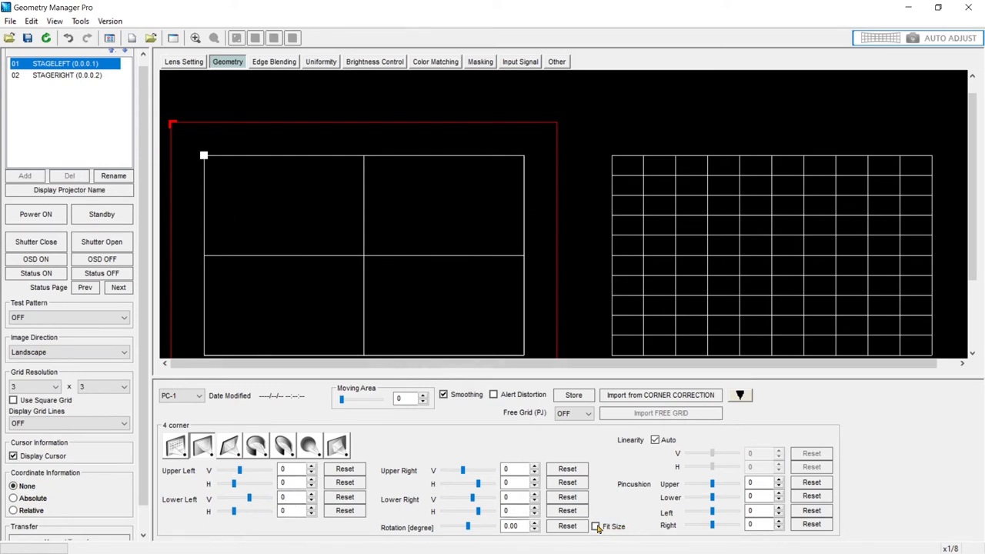
{"action": "left_click", "coordinate": [597, 527]}
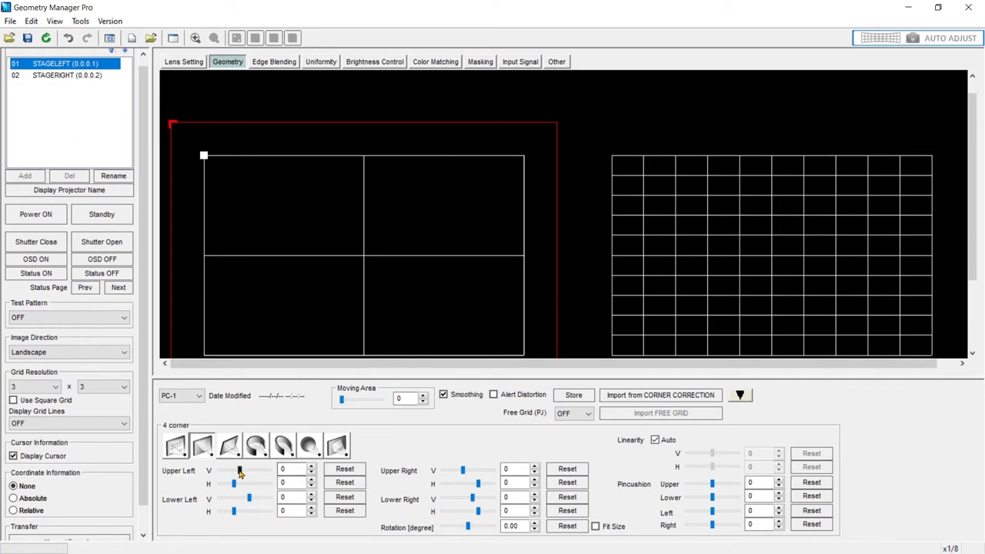
{"action": "left_click_drag", "start_coordinate": [234, 471], "coordinate": [231, 471]}
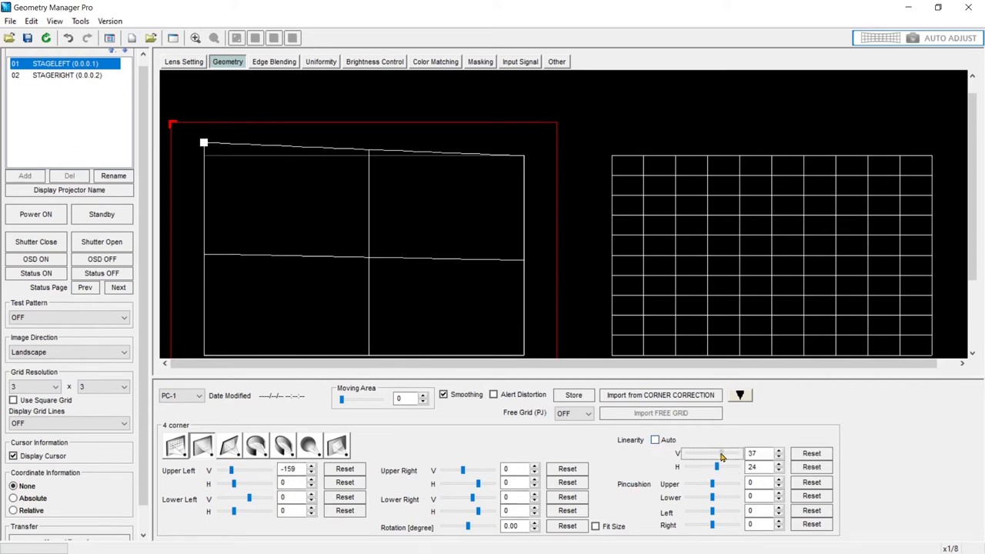
- Try Fit Size on then off, reset the Upper Left corner and move to Keystone correction
{"action": "left_click", "coordinate": [596, 526]}
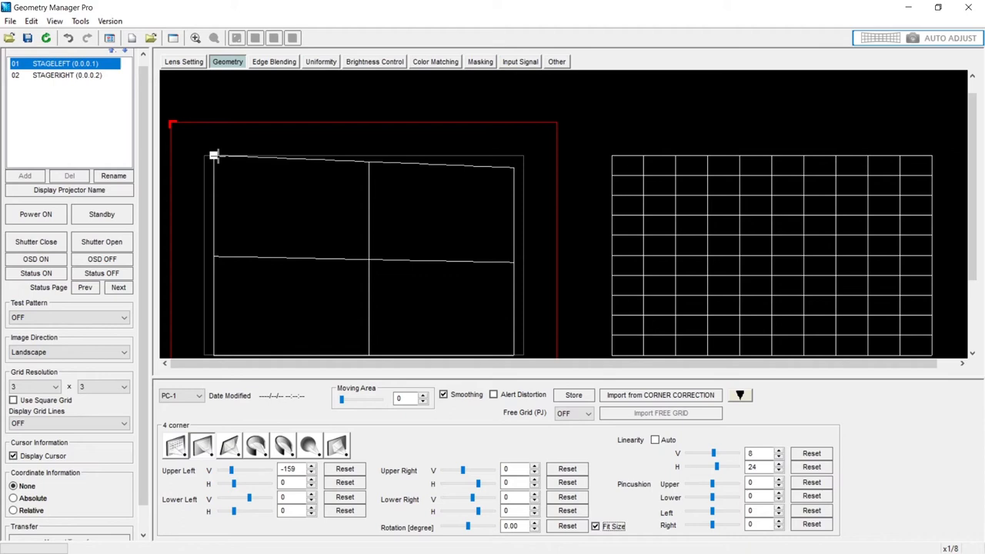
{"action": "mouse_move", "coordinate": [468, 179]}
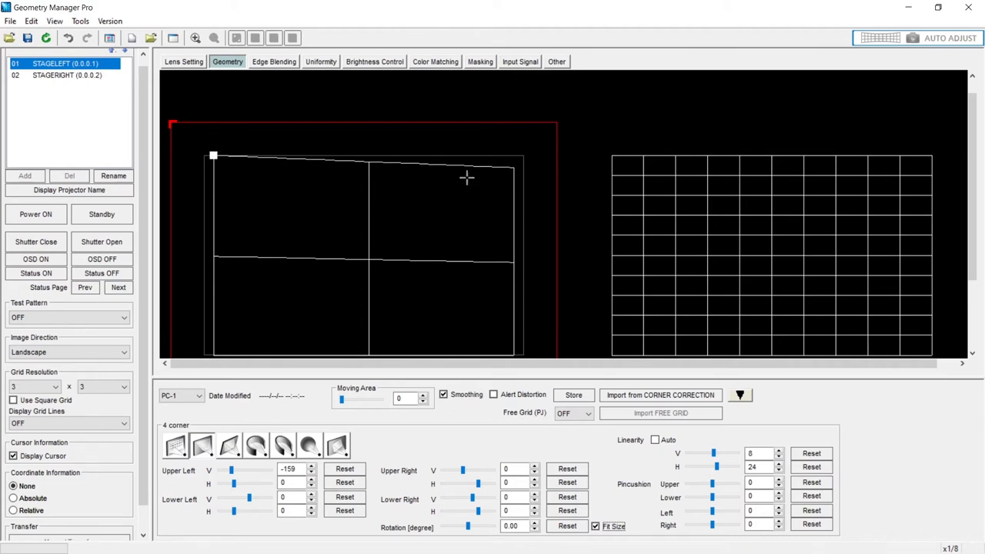
{"action": "mouse_move", "coordinate": [218, 322]}
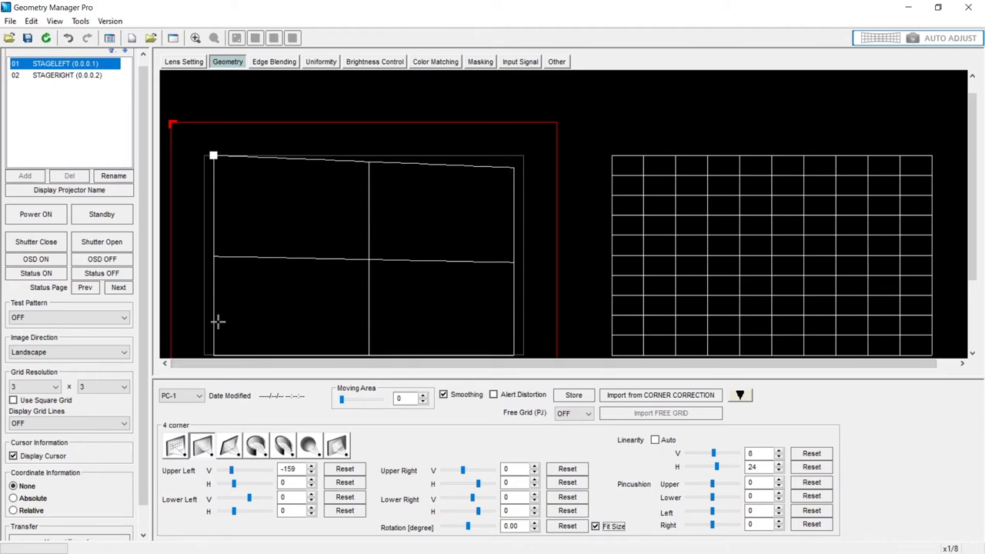
{"action": "mouse_move", "coordinate": [631, 526]}
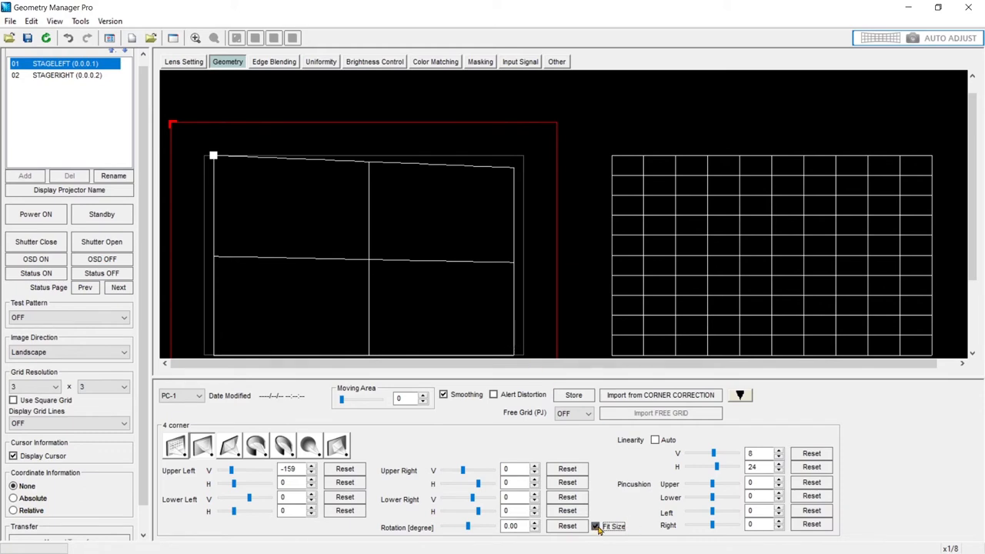
{"action": "left_click", "coordinate": [345, 468]}
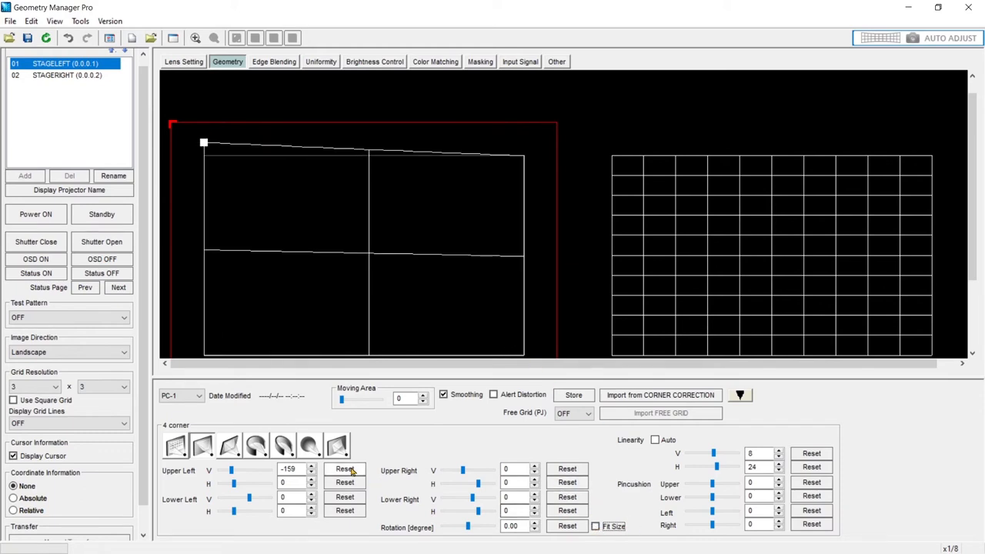
{"action": "left_click", "coordinate": [345, 469]}
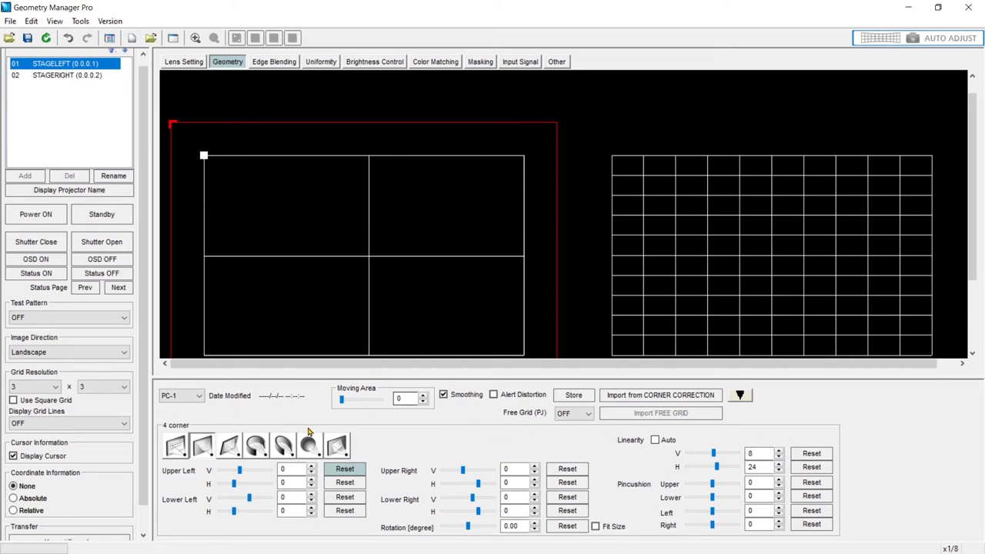
{"action": "left_click", "coordinate": [228, 437]}
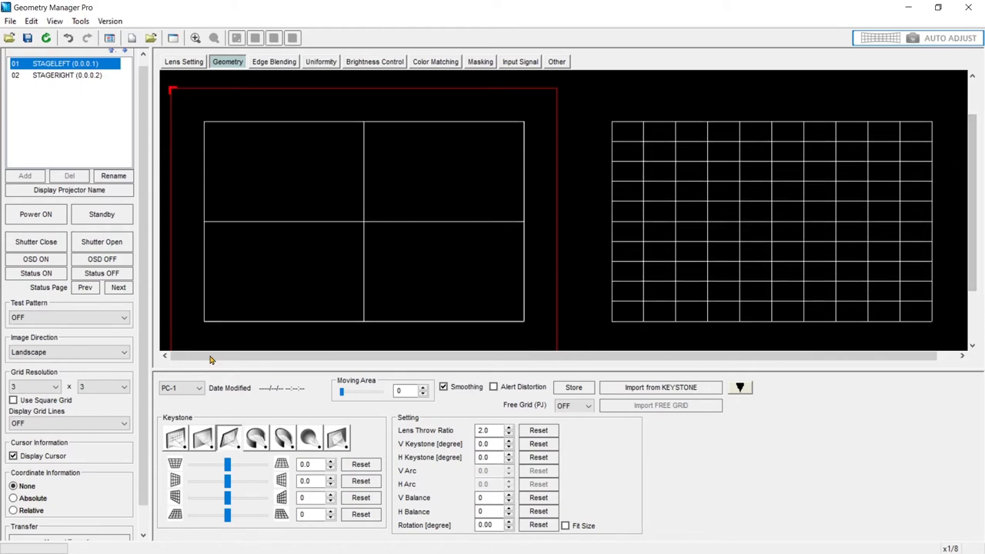
- In Keystone, tilt V Keystone negative, bring it back and Reset it to zero
{"action": "left_click", "coordinate": [203, 442]}
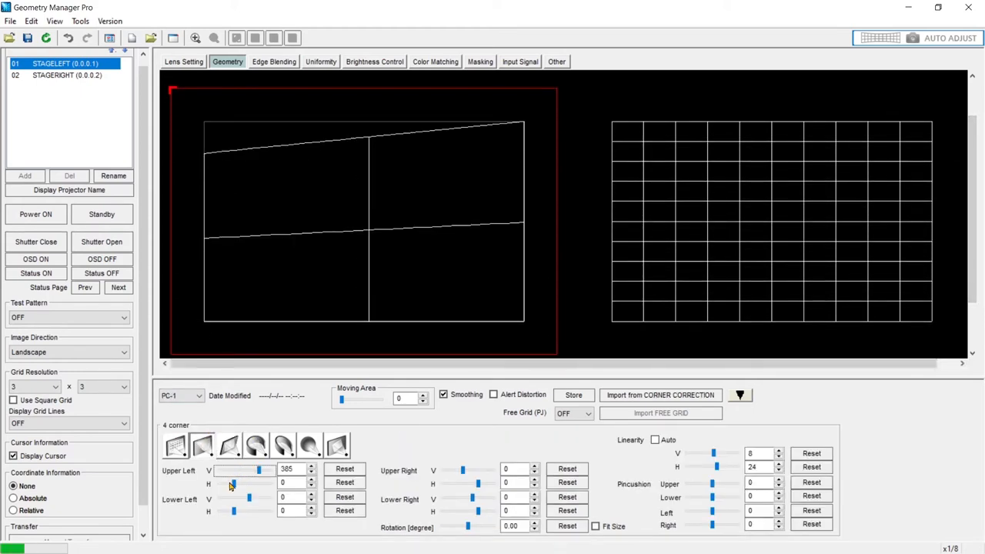
{"action": "left_click_drag", "start_coordinate": [258, 483], "coordinate": [224, 484]}
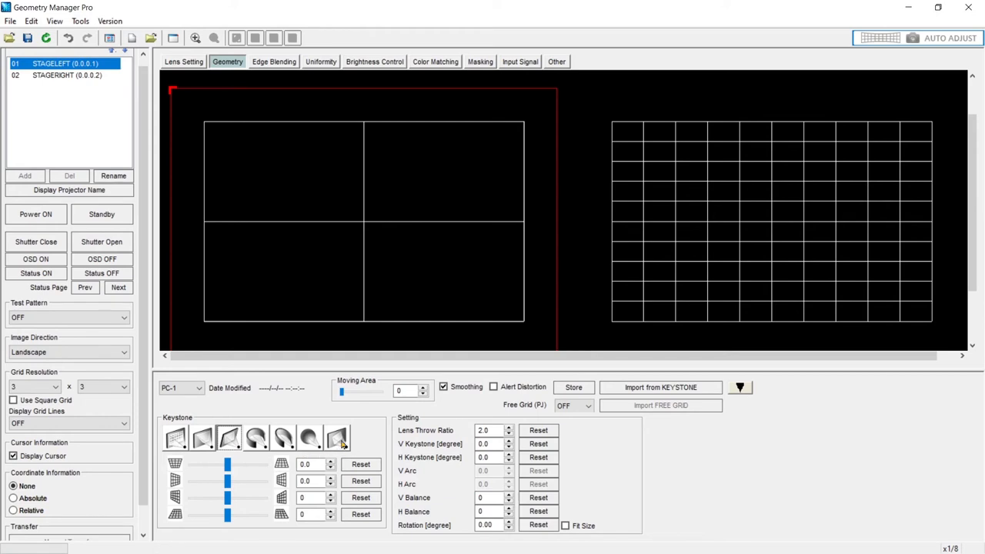
{"action": "left_click", "coordinate": [203, 438]}
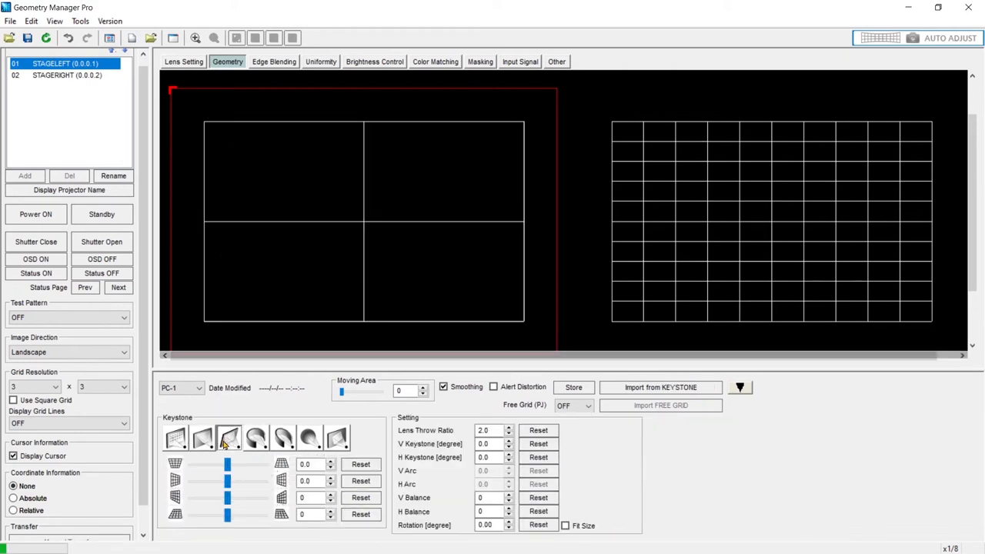
{"action": "mouse_move", "coordinate": [237, 443]}
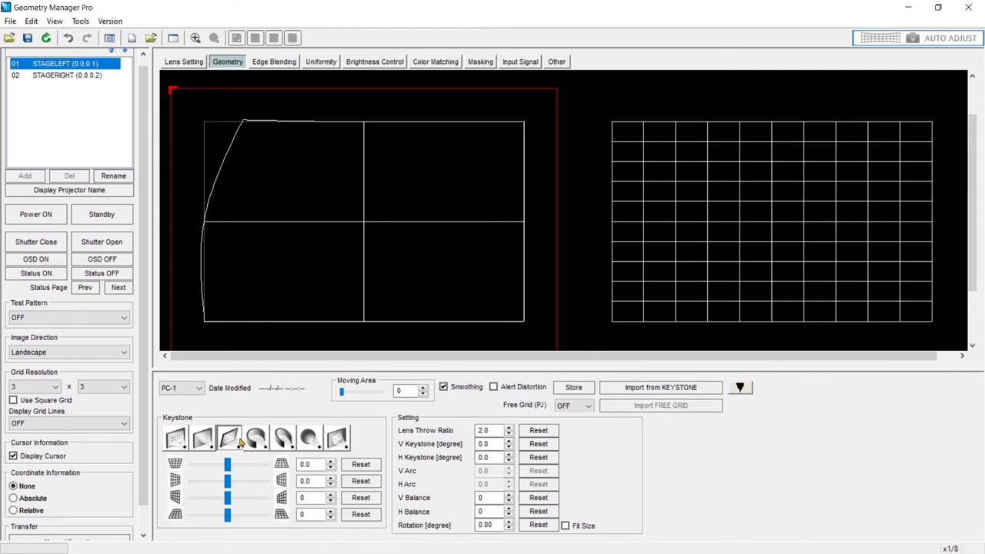
{"action": "mouse_move", "coordinate": [230, 139]}
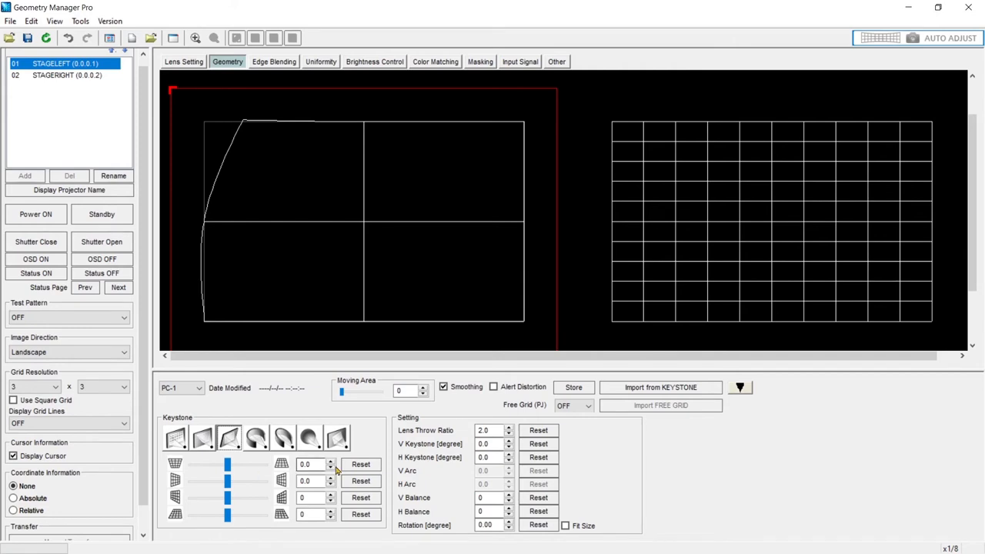
{"action": "left_click_drag", "start_coordinate": [228, 463], "coordinate": [203, 463]}
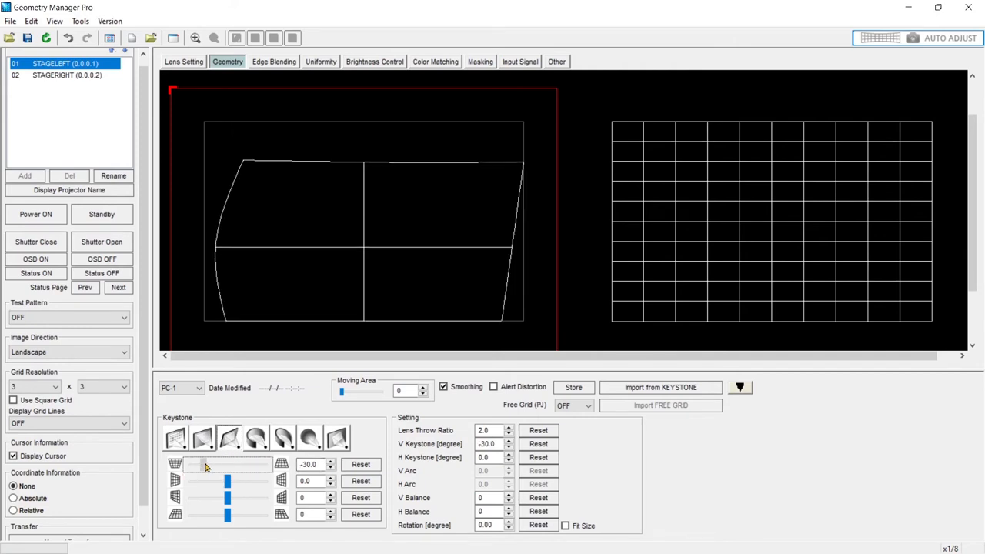
{"action": "left_click_drag", "start_coordinate": [206, 464], "coordinate": [228, 463]}
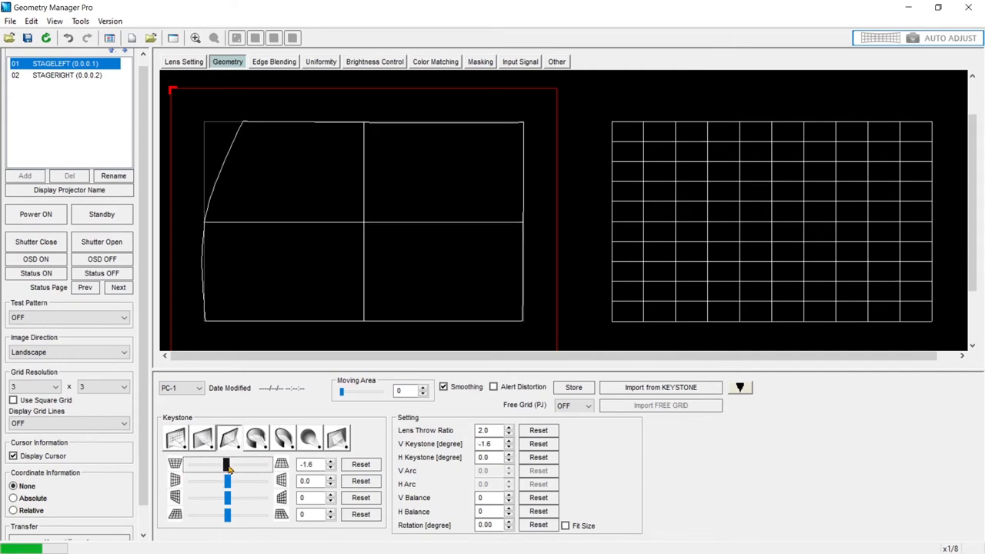
{"action": "left_click", "coordinate": [539, 443]}
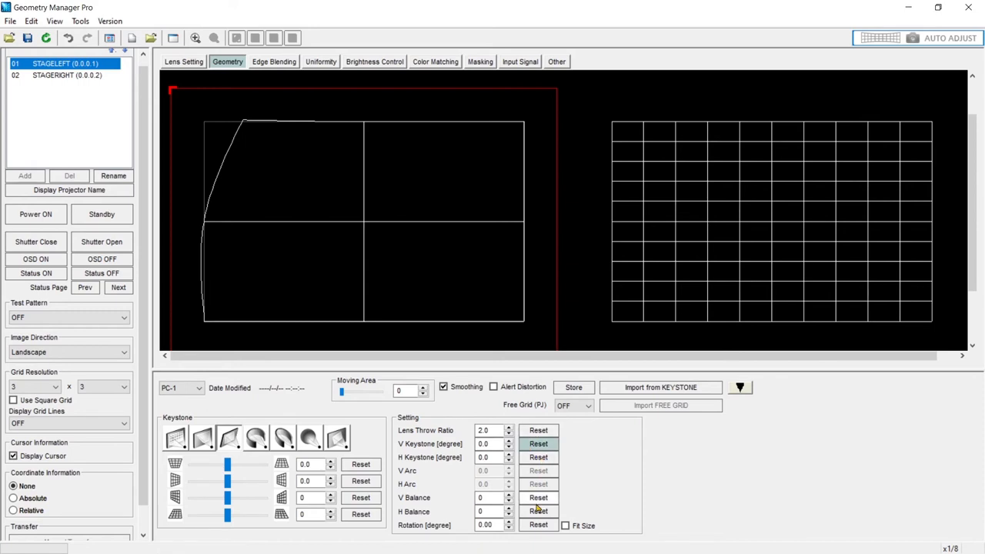
{"action": "mouse_move", "coordinate": [511, 499]}
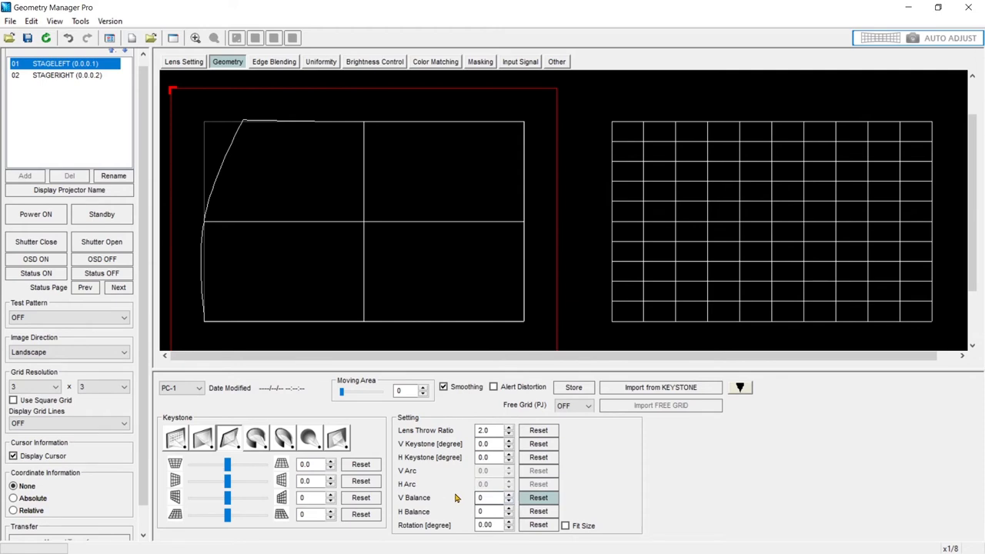
- Reset V balance, enter Lens Throw Ratio 1.4, then Reset it to the default 2.0
{"action": "left_click", "coordinate": [490, 431]}
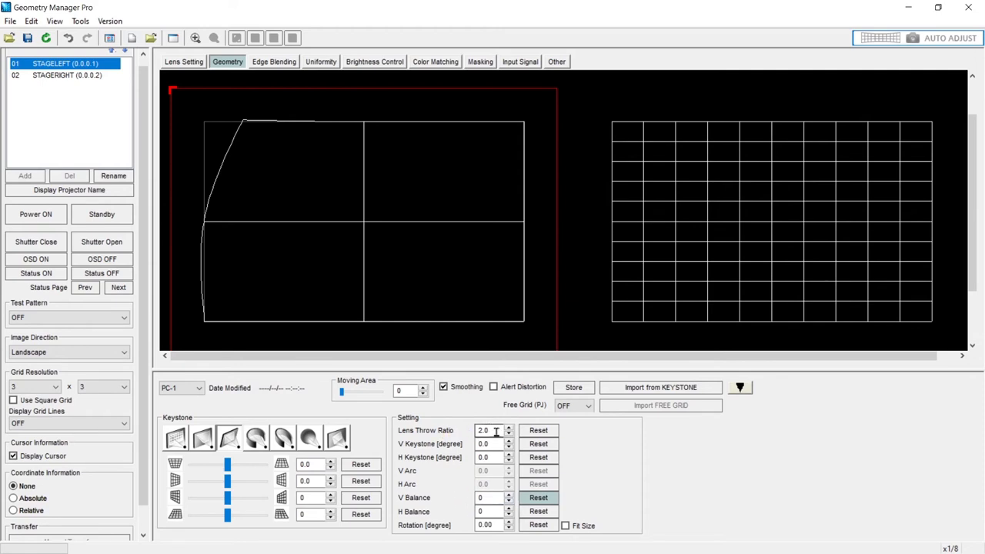
{"action": "triple_click", "coordinate": [484, 431]}
{"action": "type", "text": "1"}
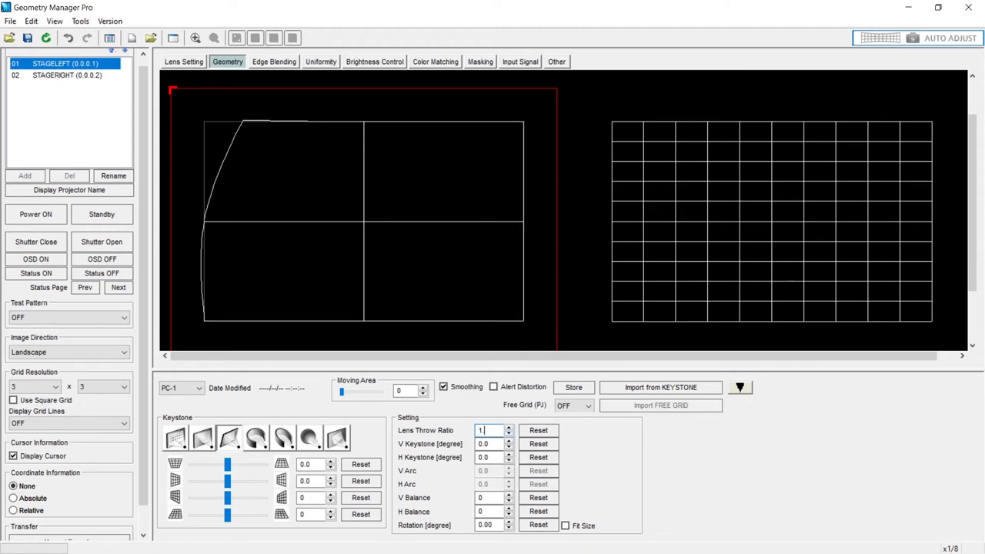
{"action": "left_click", "coordinate": [508, 428]}
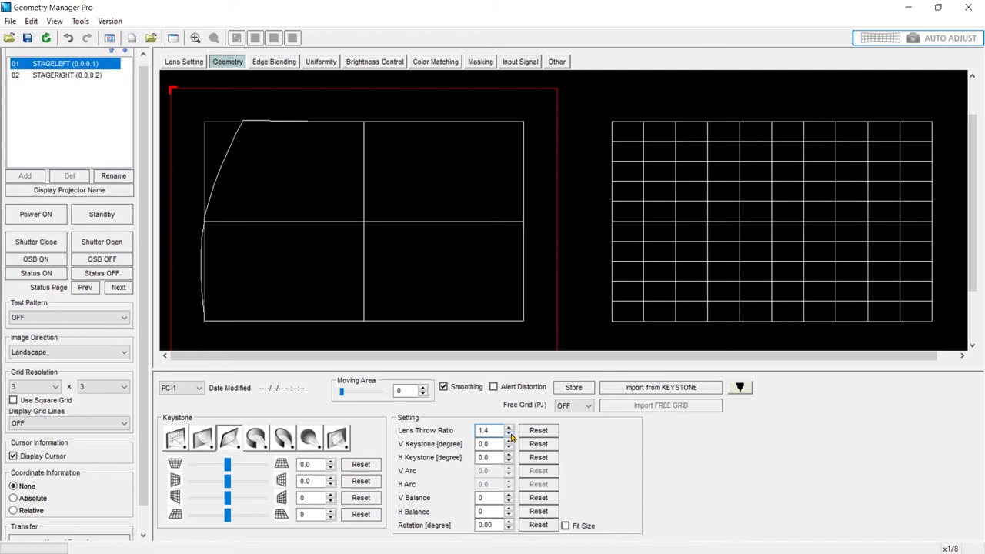
{"action": "mouse_move", "coordinate": [608, 459]}
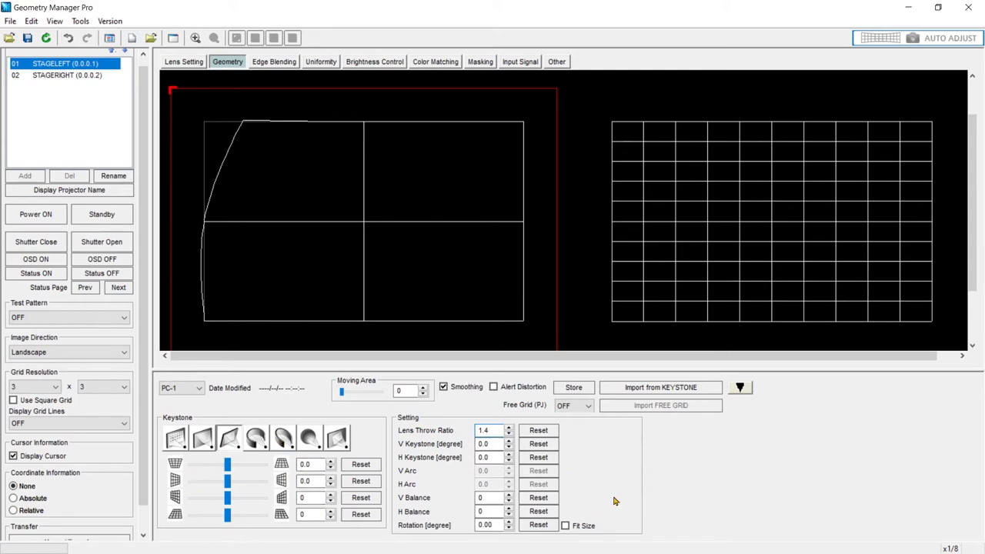
{"action": "left_click", "coordinate": [508, 428]}
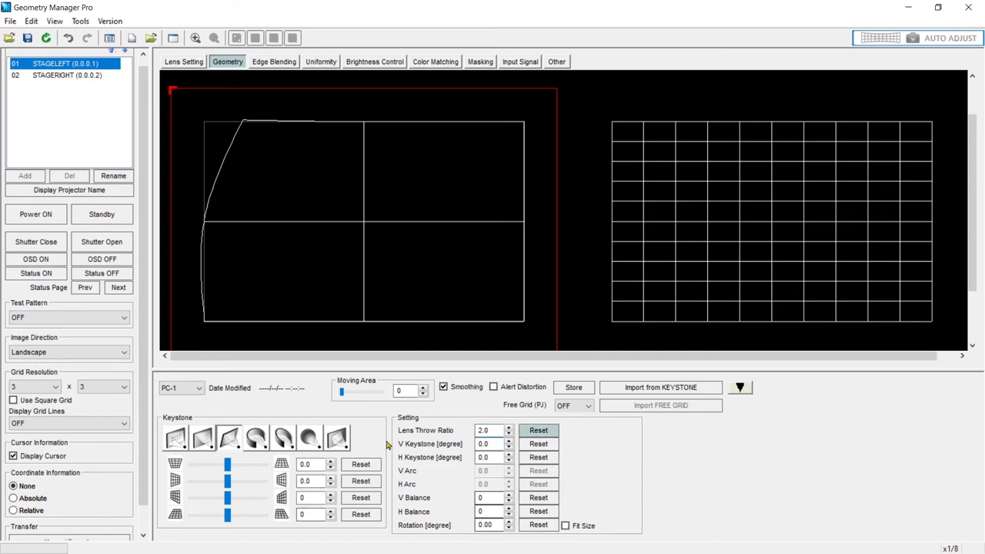
- In Cylindrical screen correction, sweep V Arc to about 53 and H Arc to a slight positive curve of 2
{"action": "left_click", "coordinate": [255, 437]}
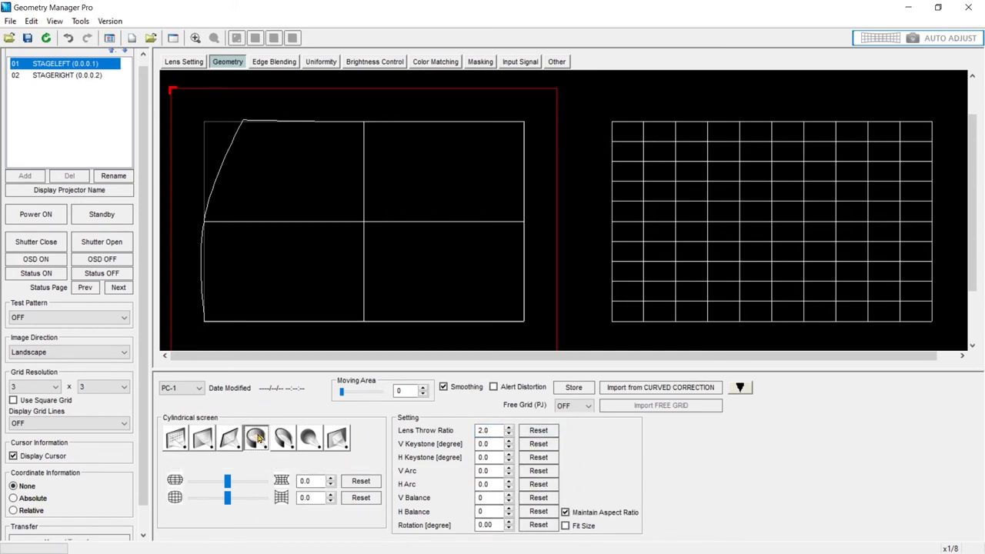
{"action": "mouse_move", "coordinate": [264, 418]}
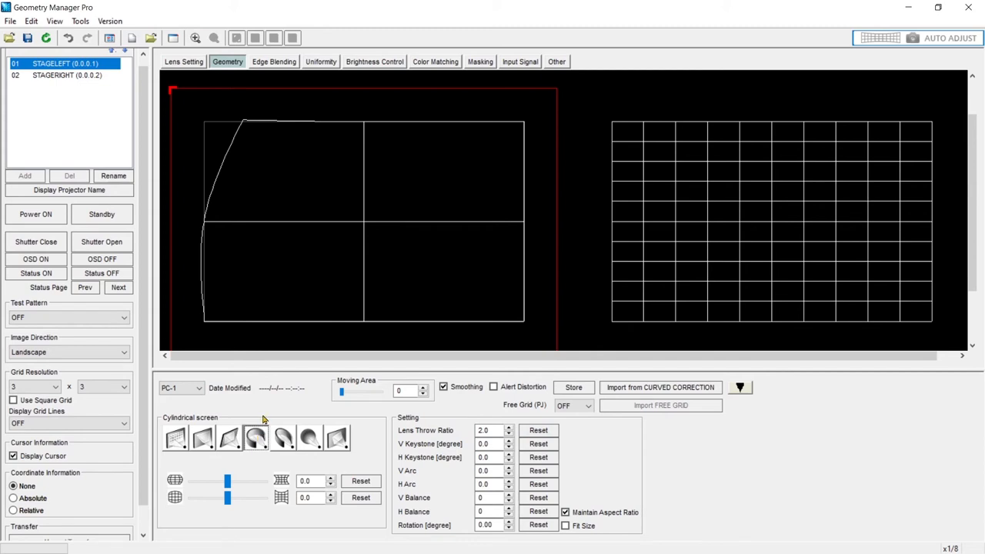
{"action": "left_click_drag", "start_coordinate": [228, 480], "coordinate": [245, 481]}
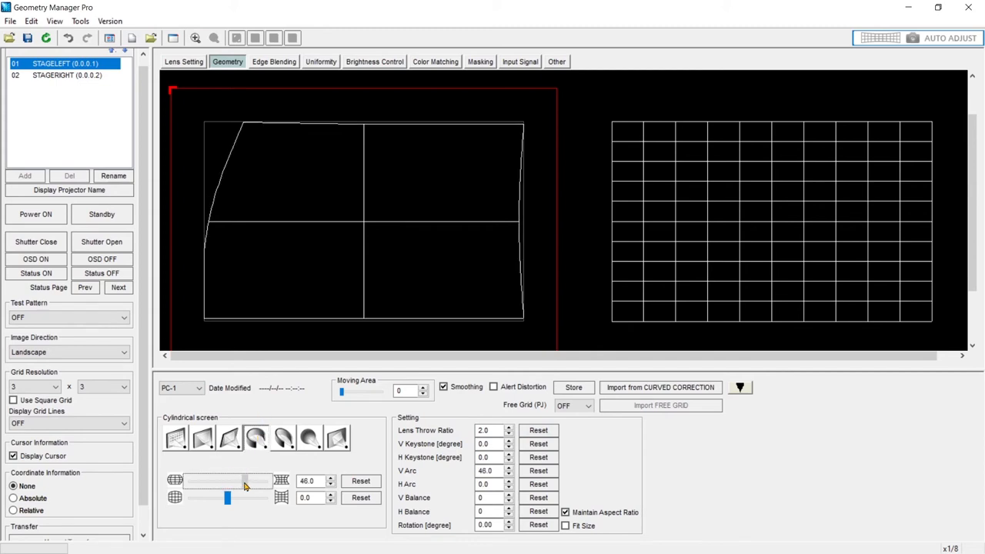
{"action": "left_click_drag", "start_coordinate": [245, 480], "coordinate": [225, 480]}
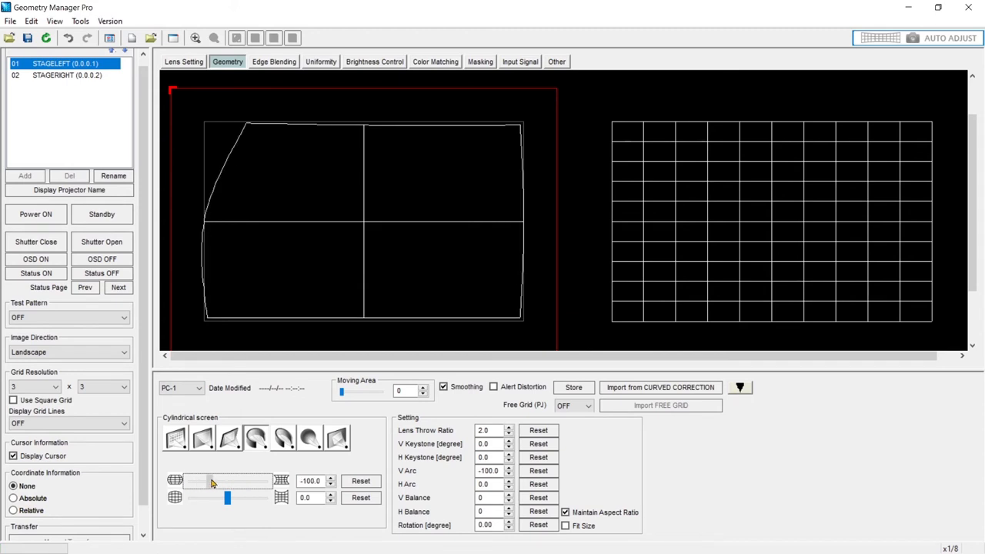
{"action": "left_click_drag", "start_coordinate": [213, 480], "coordinate": [249, 480]}
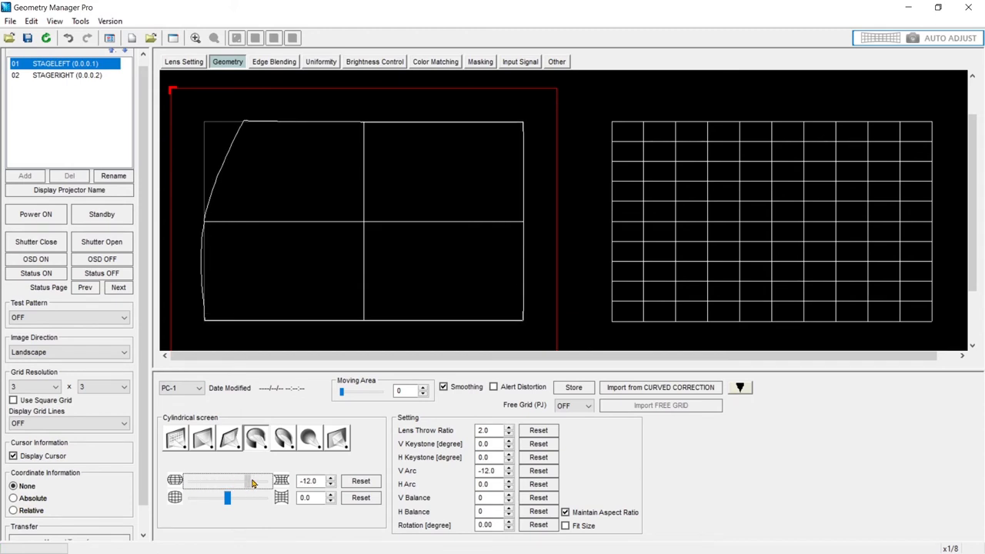
{"action": "left_click_drag", "start_coordinate": [253, 480], "coordinate": [190, 480]}
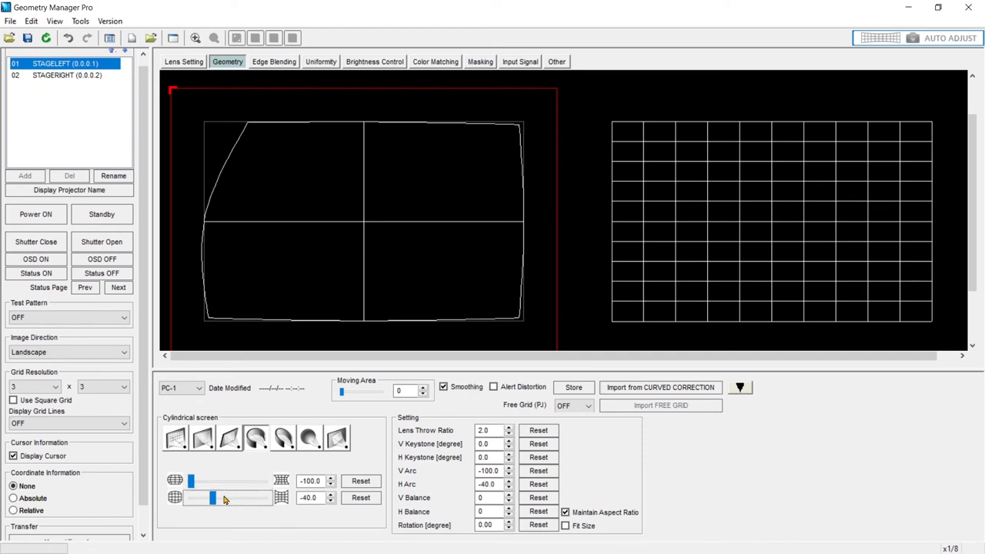
{"action": "left_click_drag", "start_coordinate": [200, 499], "coordinate": [256, 499]}
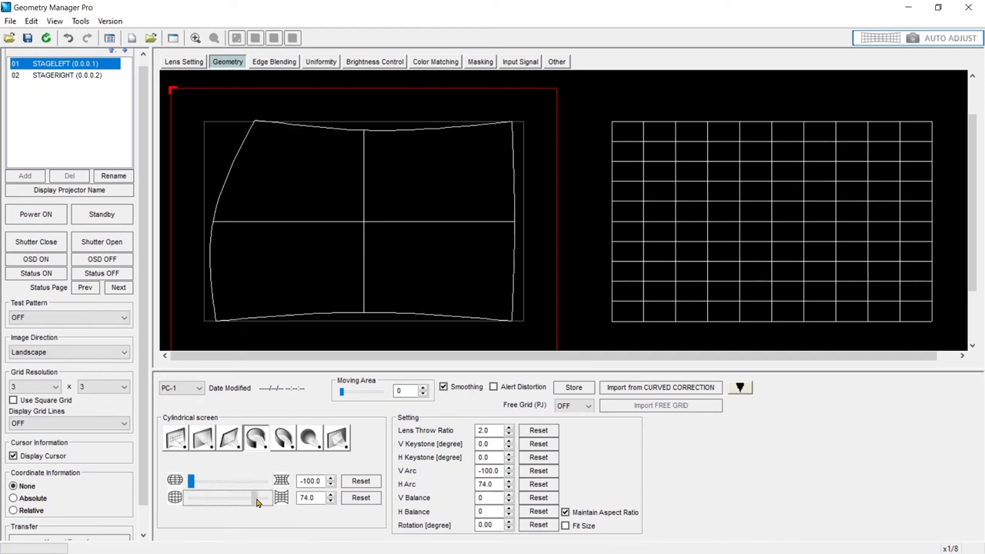
- Apply throw ratio 1.4 and V balance 52, toggle Maintain Aspect Ratio off and back on
{"action": "left_click", "coordinate": [360, 499]}
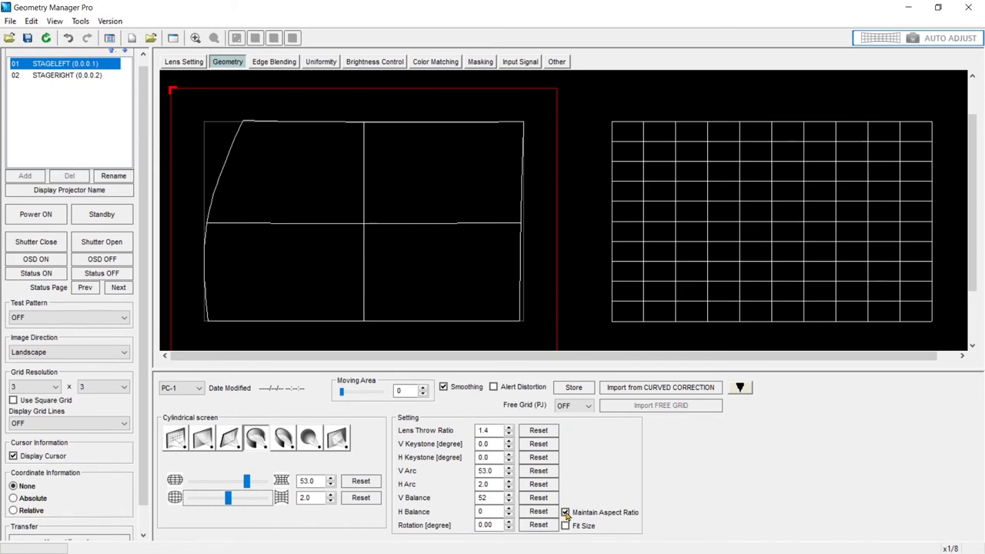
{"action": "left_click", "coordinate": [567, 511]}
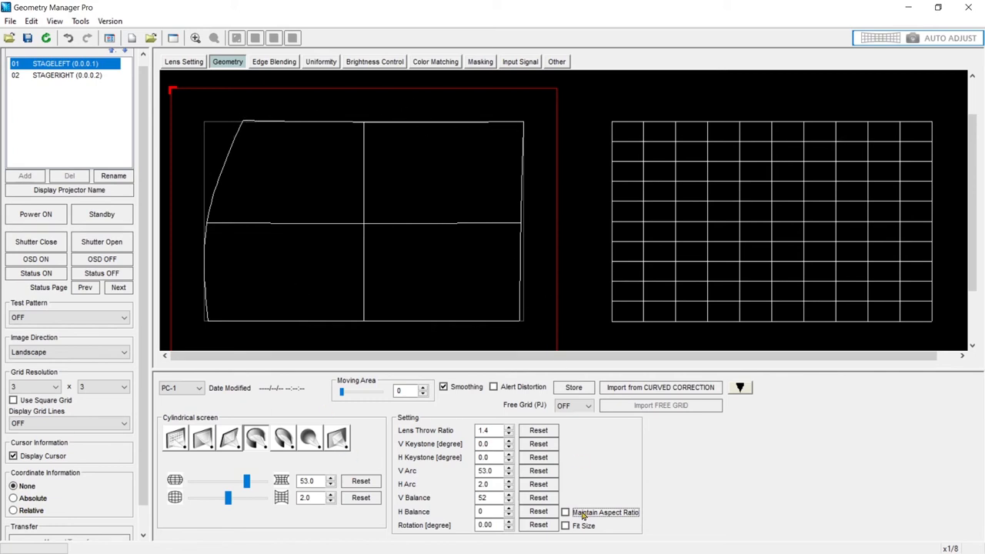
{"action": "left_click", "coordinate": [567, 511]}
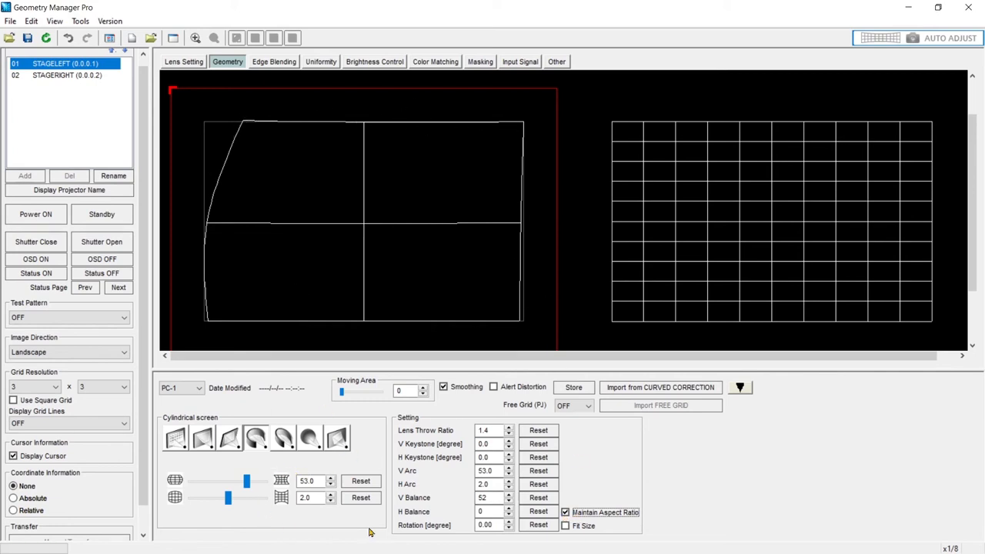
{"action": "left_click", "coordinate": [283, 437]}
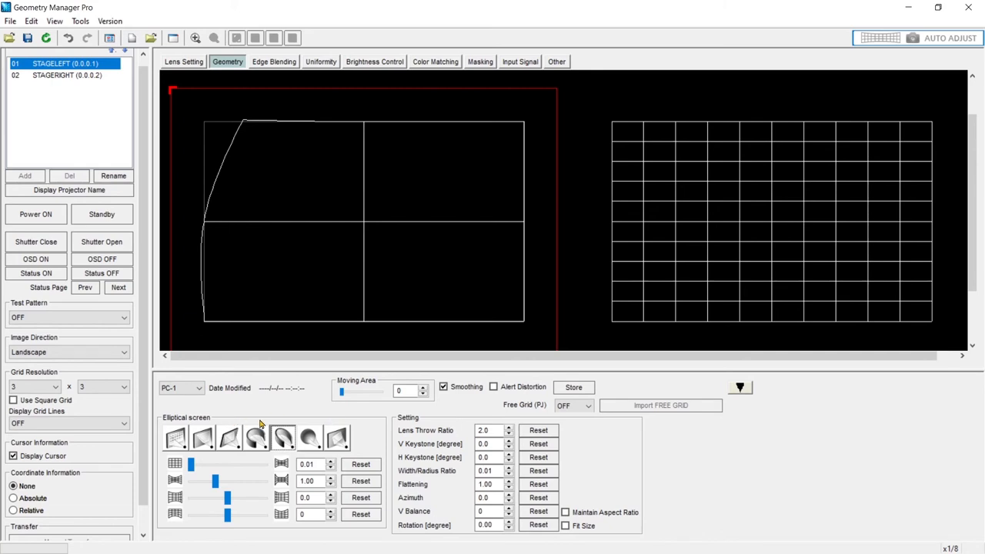
{"action": "mouse_move", "coordinate": [219, 417]}
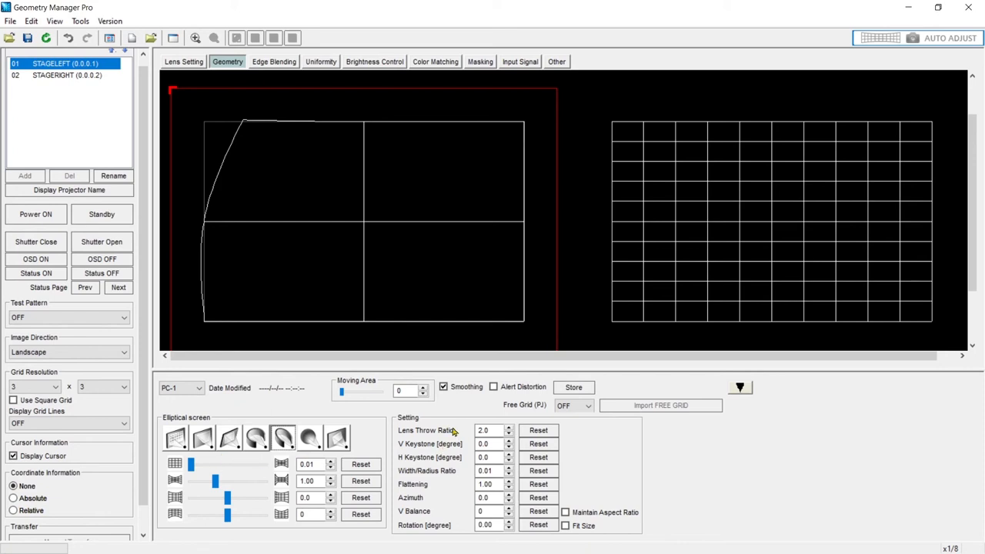
- Try the elliptical width/radius ratio slider up and back down to 0.01
{"action": "triple_click", "coordinate": [483, 431]}
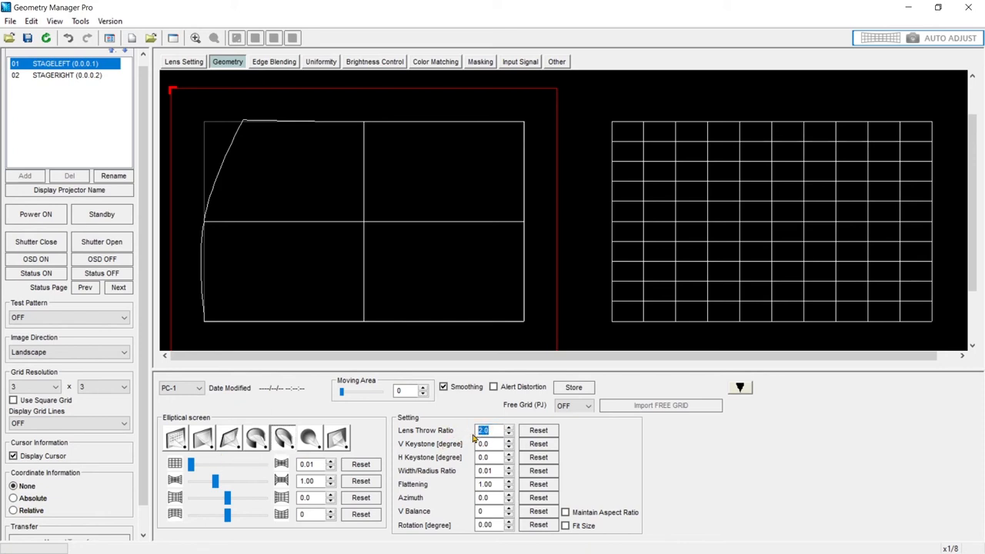
{"action": "left_click", "coordinate": [486, 457]}
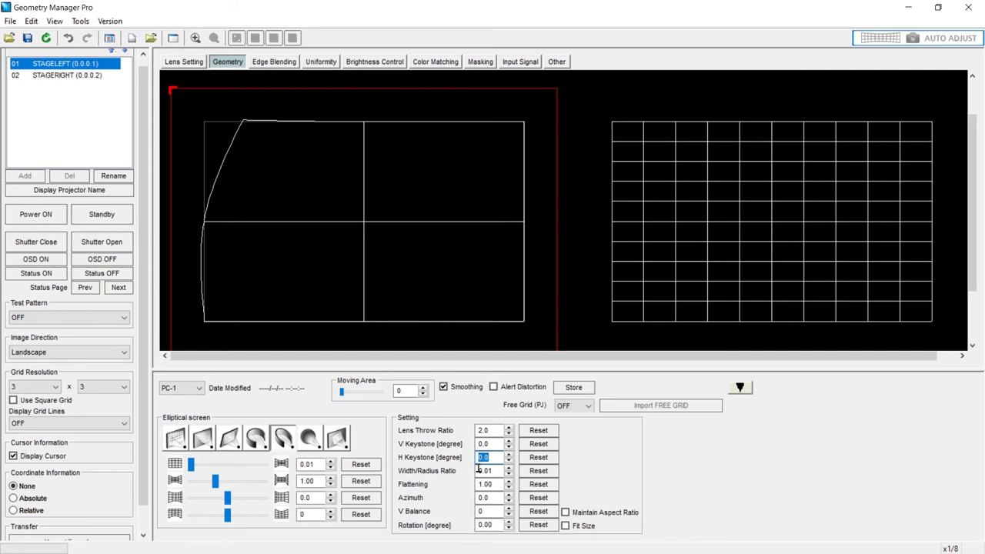
{"action": "left_click", "coordinate": [486, 471]}
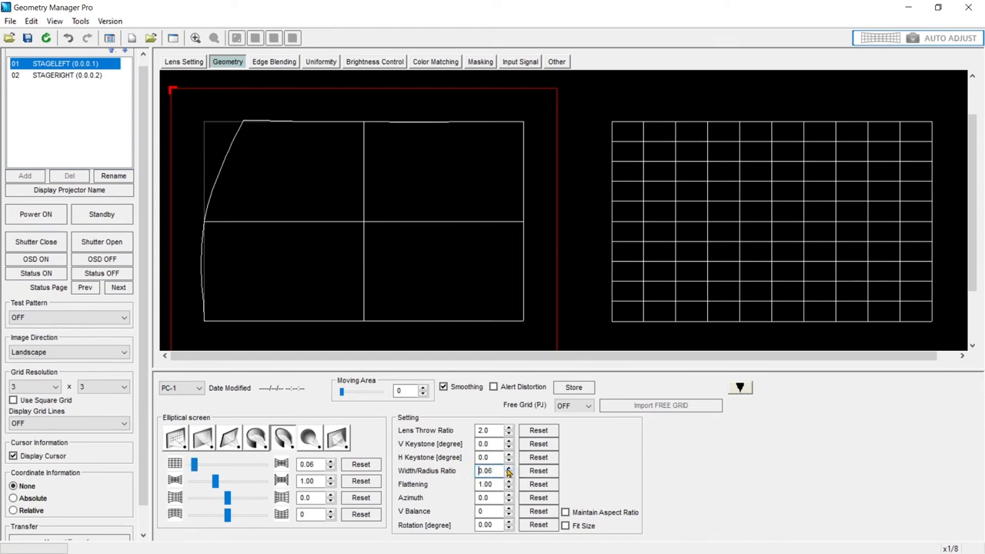
{"action": "left_click_drag", "start_coordinate": [194, 463], "coordinate": [231, 463]}
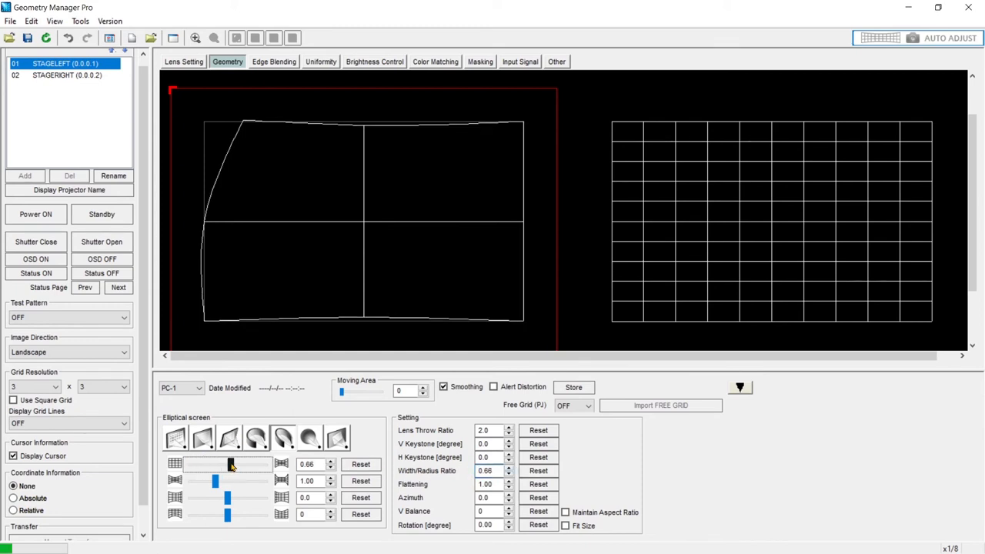
{"action": "left_click_drag", "start_coordinate": [231, 465], "coordinate": [227, 465]}
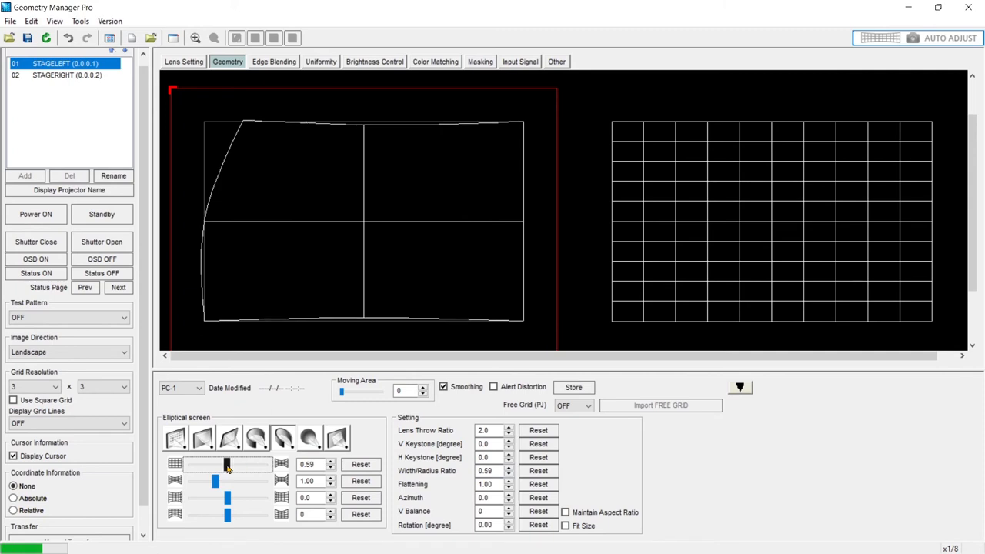
{"action": "left_click_drag", "start_coordinate": [227, 465], "coordinate": [191, 465]}
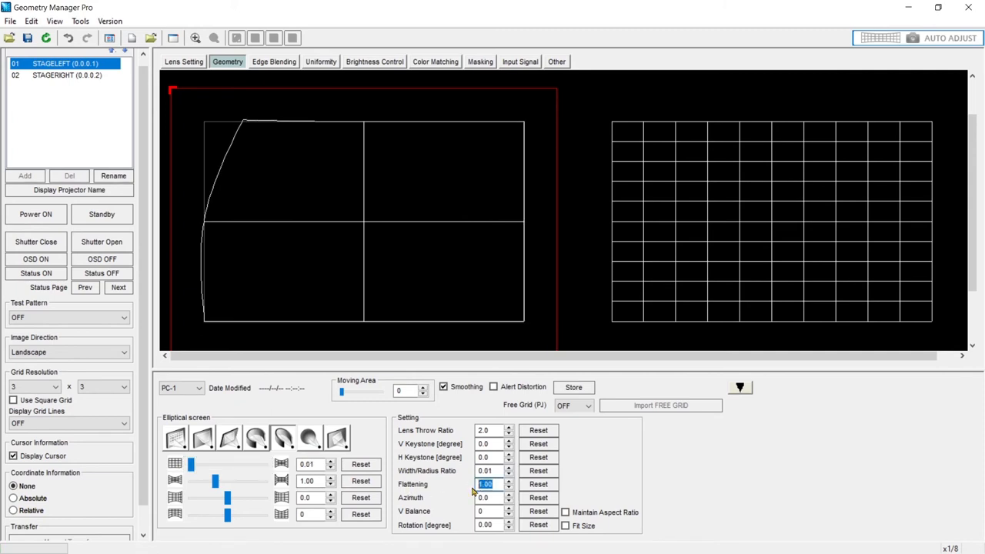
- Raise Flattening two spin steps from 1.00 to 1.13
{"action": "left_click", "coordinate": [508, 481]}
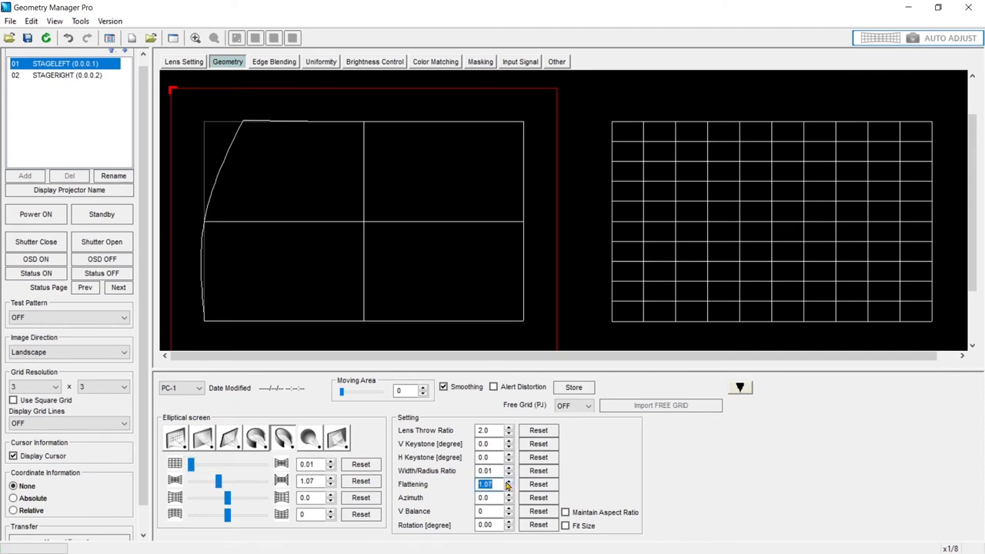
{"action": "left_click", "coordinate": [508, 481]}
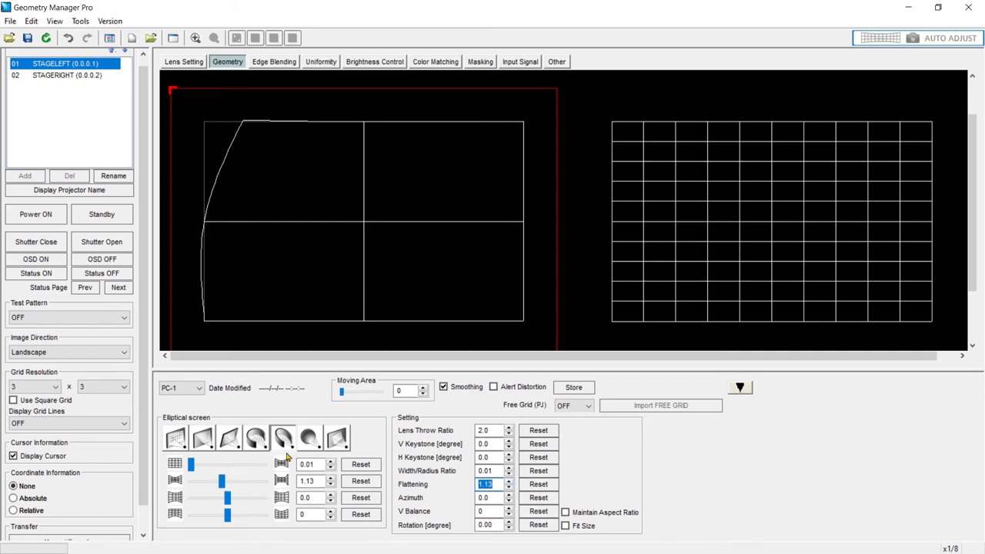
{"action": "mouse_move", "coordinate": [295, 431]}
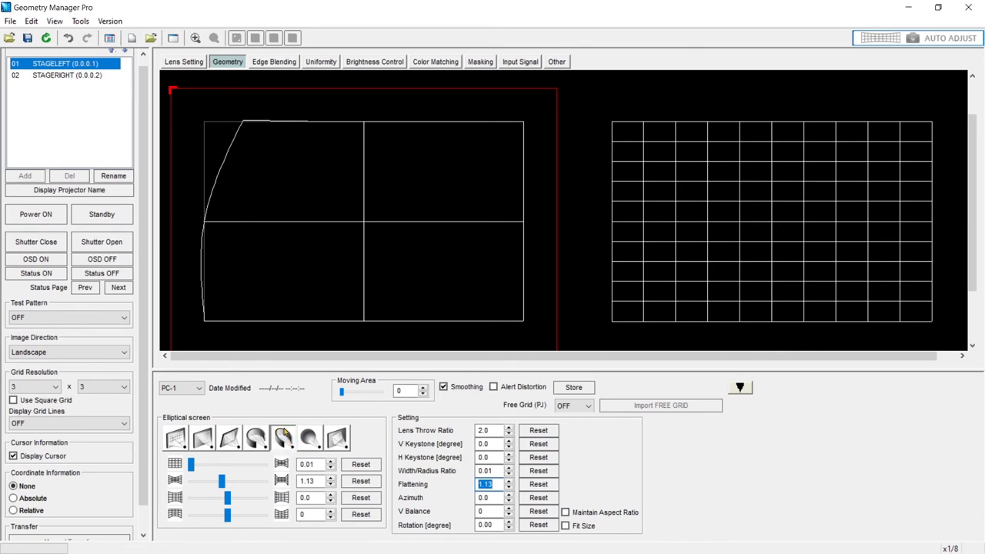
{"action": "mouse_move", "coordinate": [274, 445]}
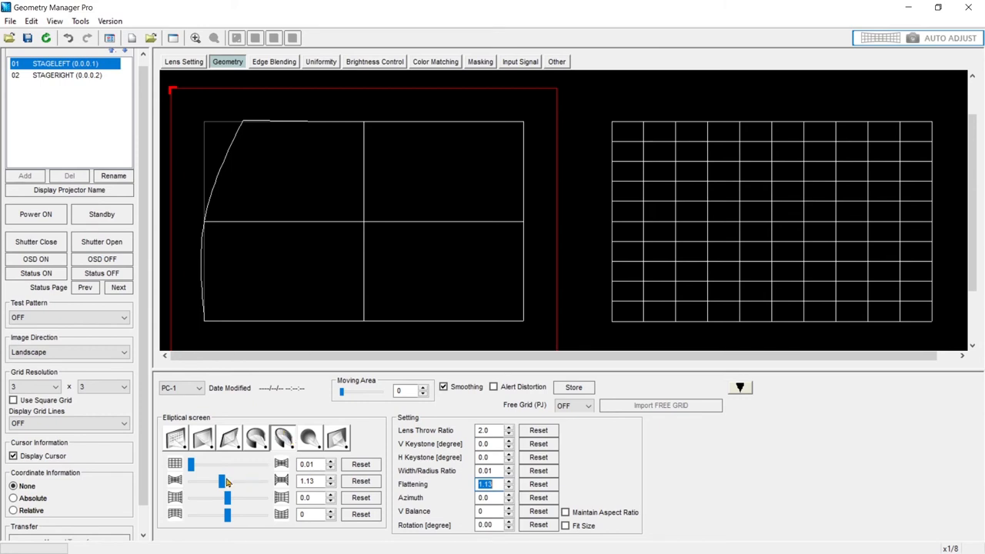
- Adjust elliptical correction to flattening 1.38, azimuth 5.5 and vertical balance -41
{"action": "left_click_drag", "start_coordinate": [228, 480], "coordinate": [237, 481]}
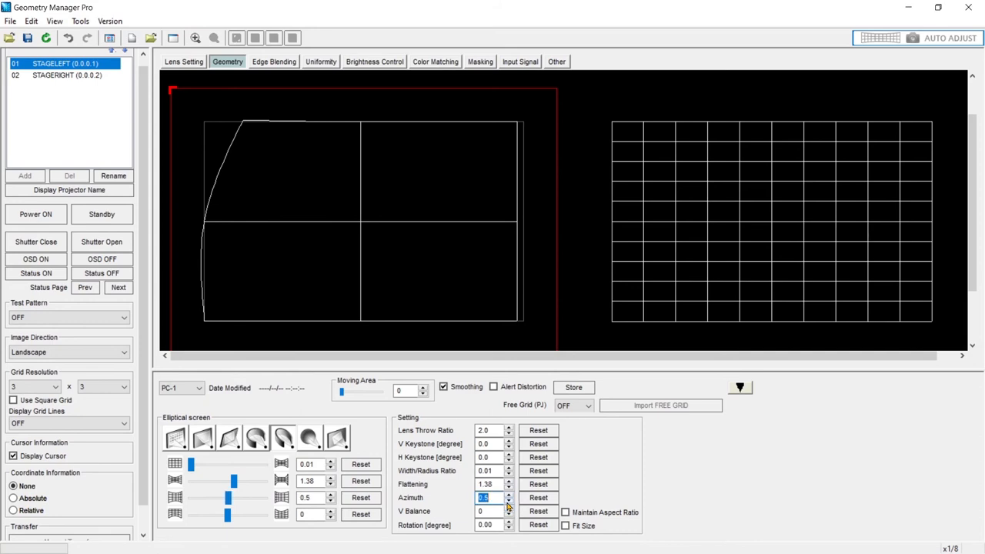
{"action": "left_click", "coordinate": [508, 501]}
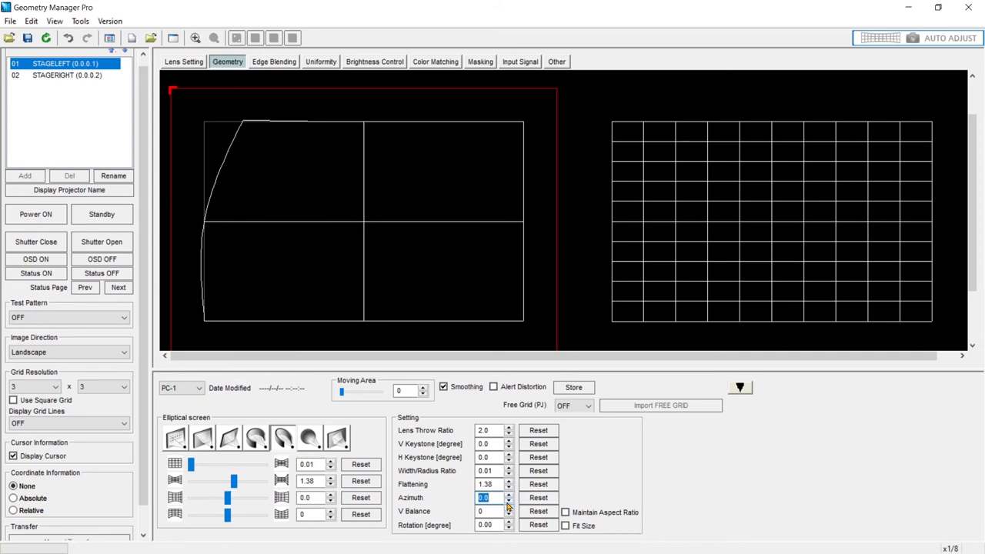
{"action": "mouse_move", "coordinate": [336, 243]}
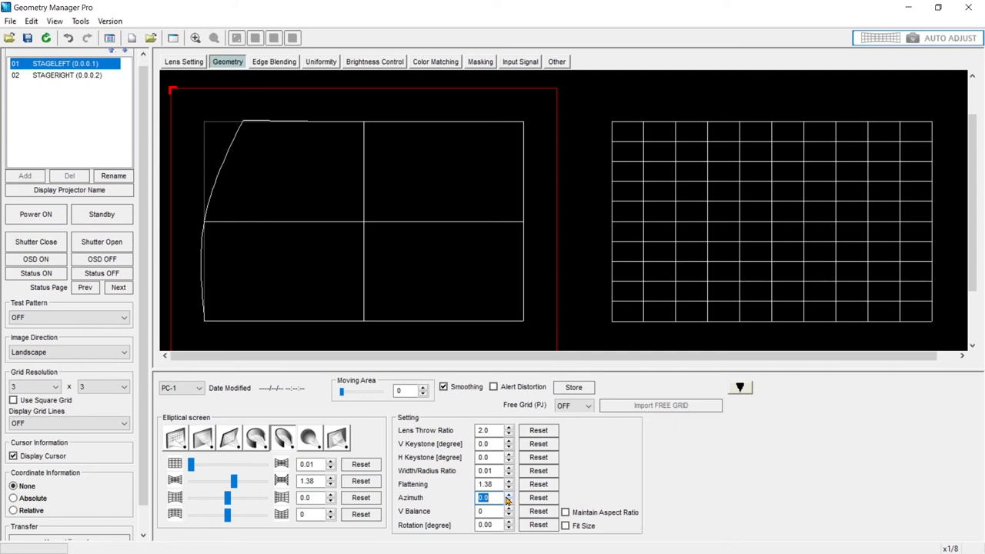
{"action": "left_click", "coordinate": [508, 496]}
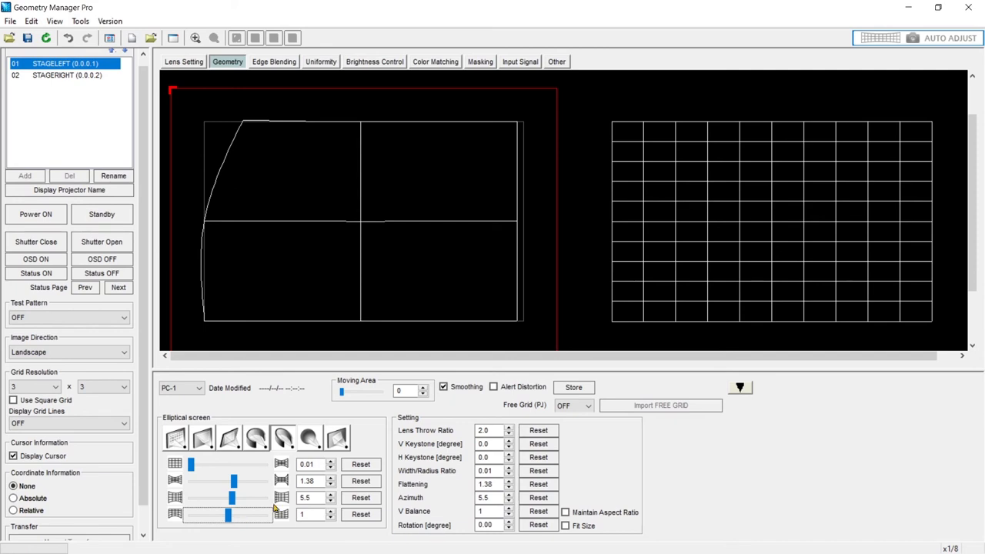
{"action": "mouse_move", "coordinate": [370, 184]}
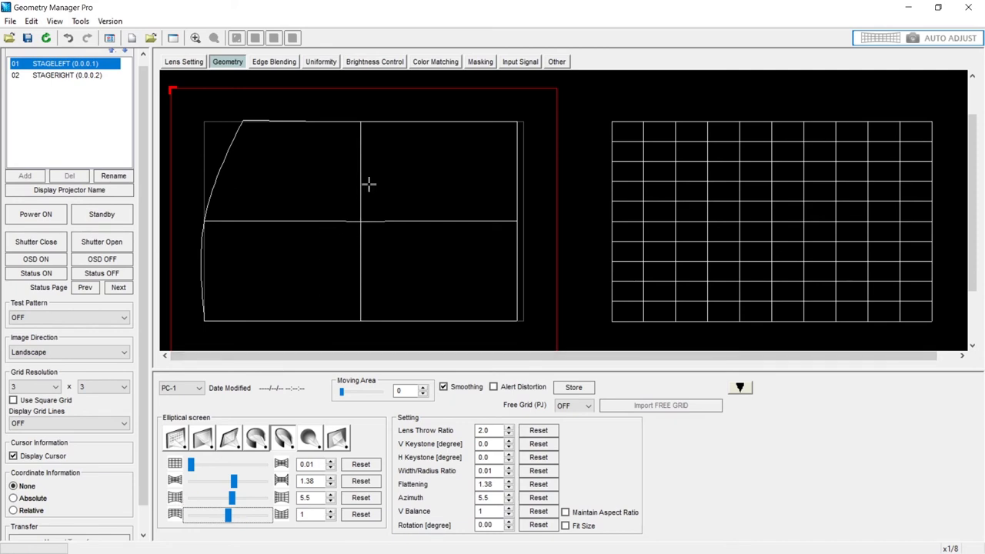
{"action": "left_click_drag", "start_coordinate": [227, 514], "coordinate": [259, 514]}
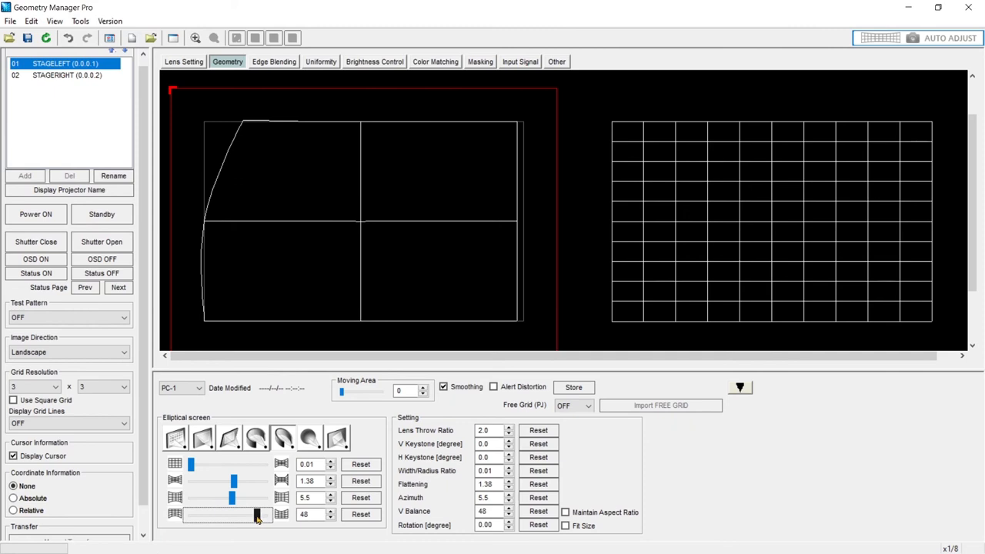
{"action": "left_click_drag", "start_coordinate": [259, 514], "coordinate": [203, 514]}
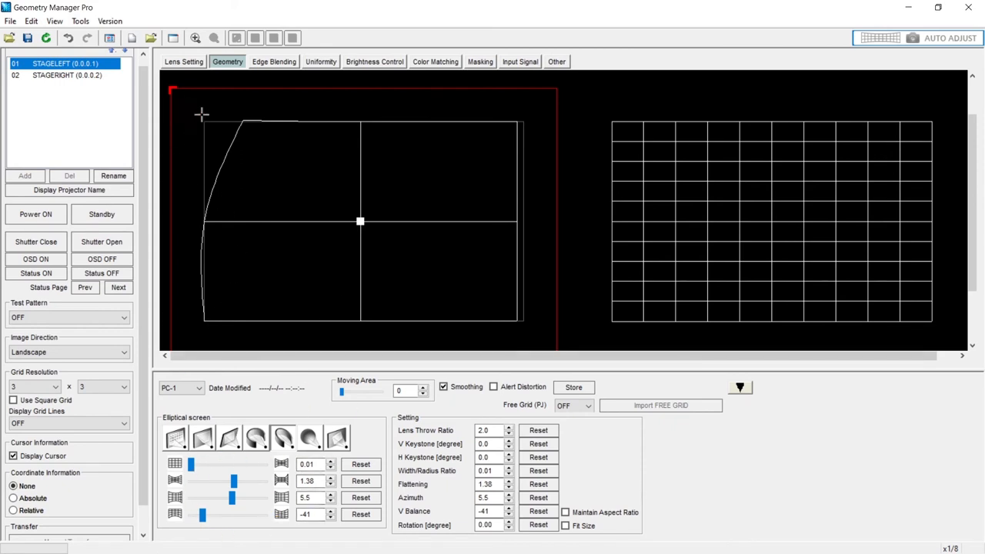
- Reset the moved grid points, then set width/radius ratio 1.10 and vertical balance near -1
{"action": "right_click", "coordinate": [361, 221]}
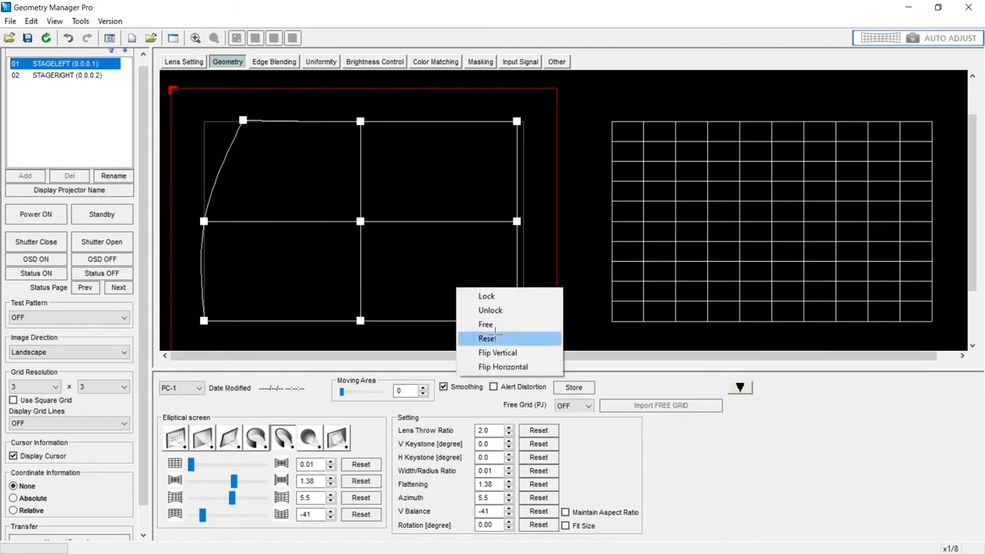
{"action": "left_click", "coordinate": [487, 339]}
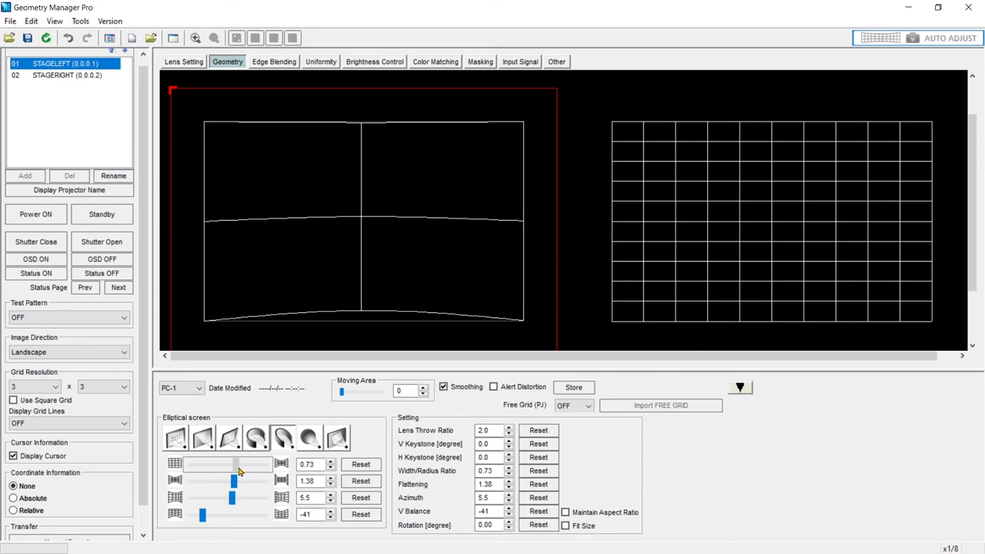
{"action": "left_click_drag", "start_coordinate": [234, 465], "coordinate": [259, 465]}
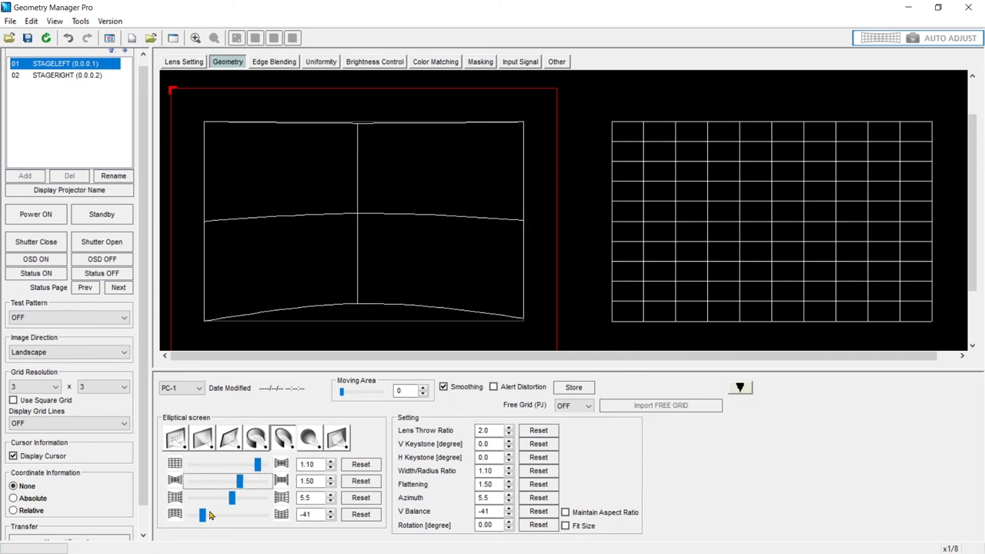
{"action": "left_click_drag", "start_coordinate": [201, 515], "coordinate": [228, 514]}
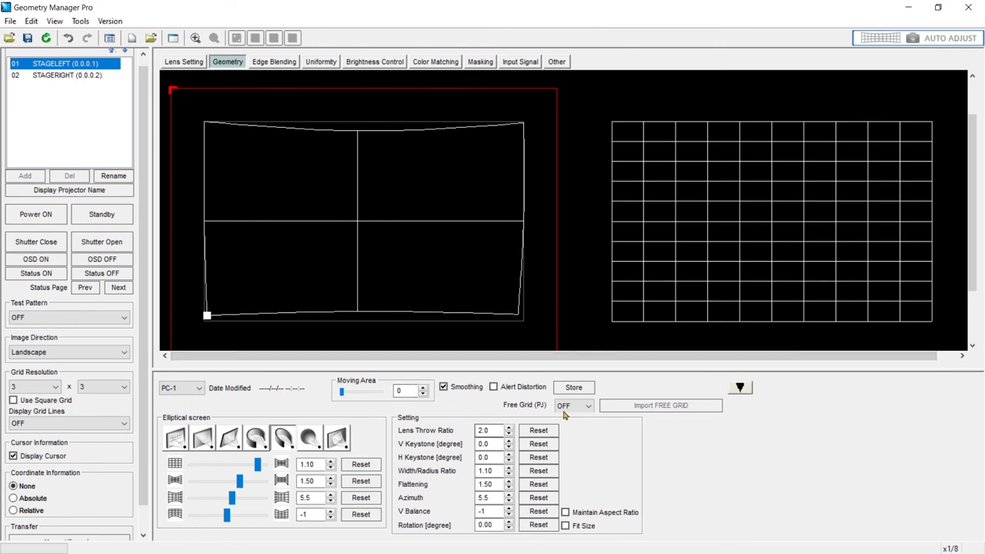
- Switch to spherical correction and swing the vertical arc between -100 and 100, ending at -100
{"action": "left_click", "coordinate": [308, 437]}
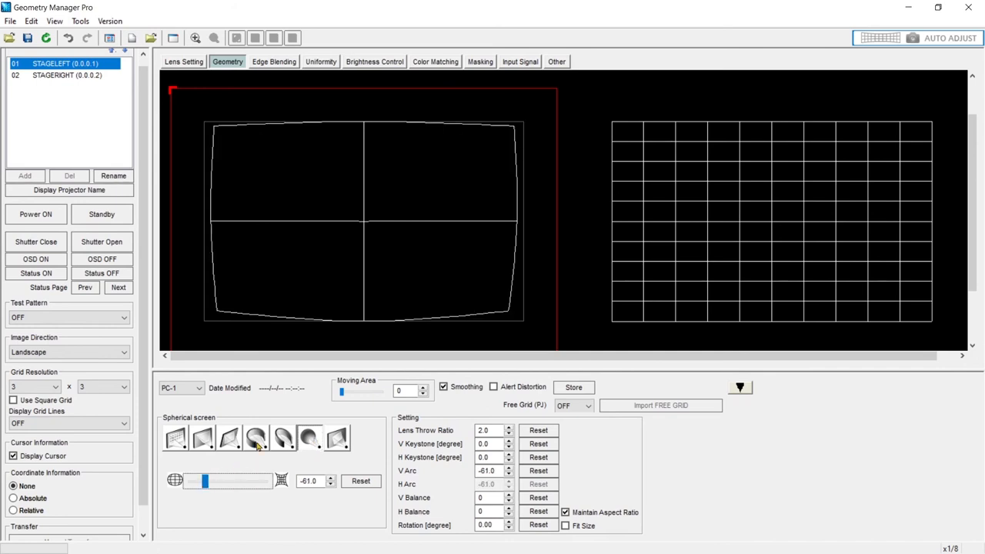
{"action": "left_click_drag", "start_coordinate": [203, 480], "coordinate": [191, 481]}
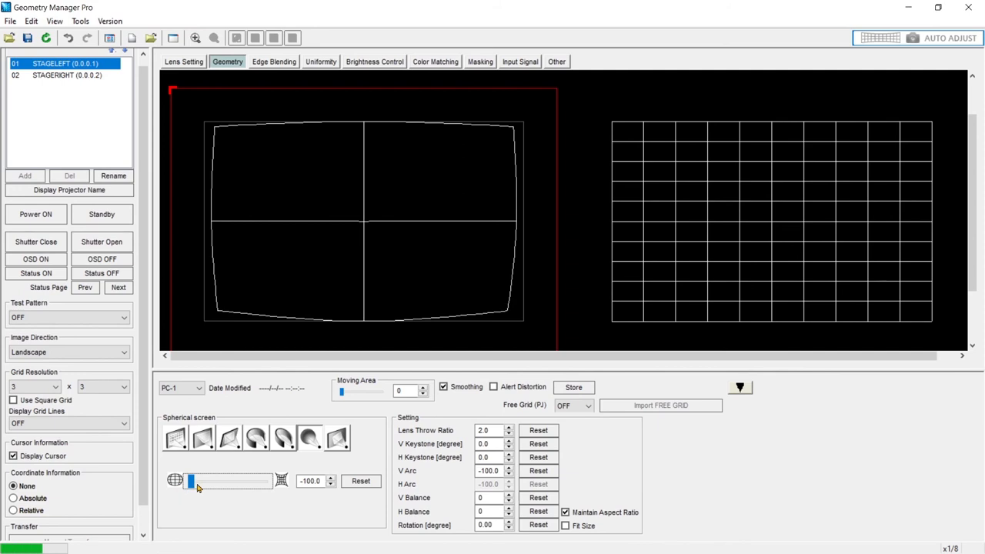
{"action": "left_click_drag", "start_coordinate": [191, 480], "coordinate": [264, 480]}
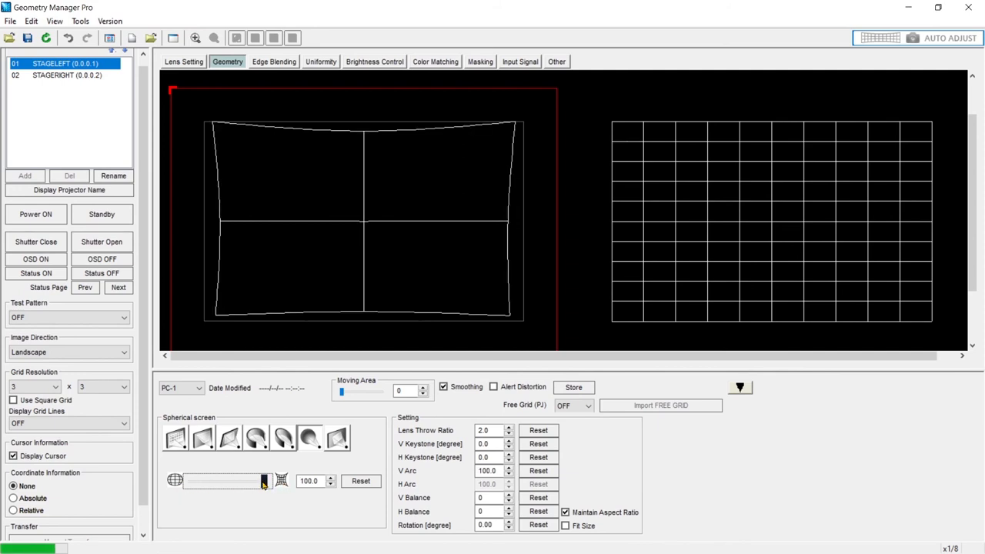
{"action": "left_click_drag", "start_coordinate": [265, 480], "coordinate": [188, 480]}
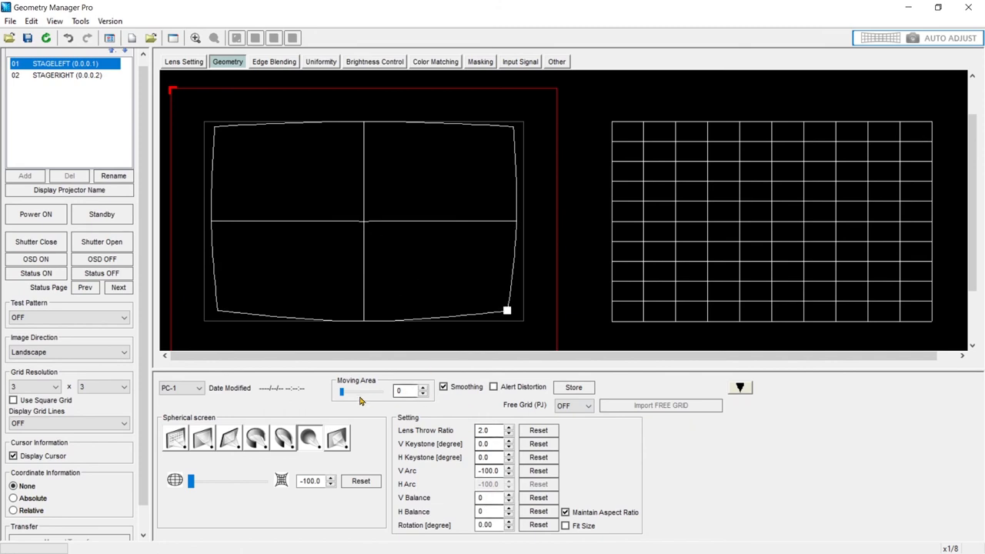
{"action": "left_click", "coordinate": [336, 437]}
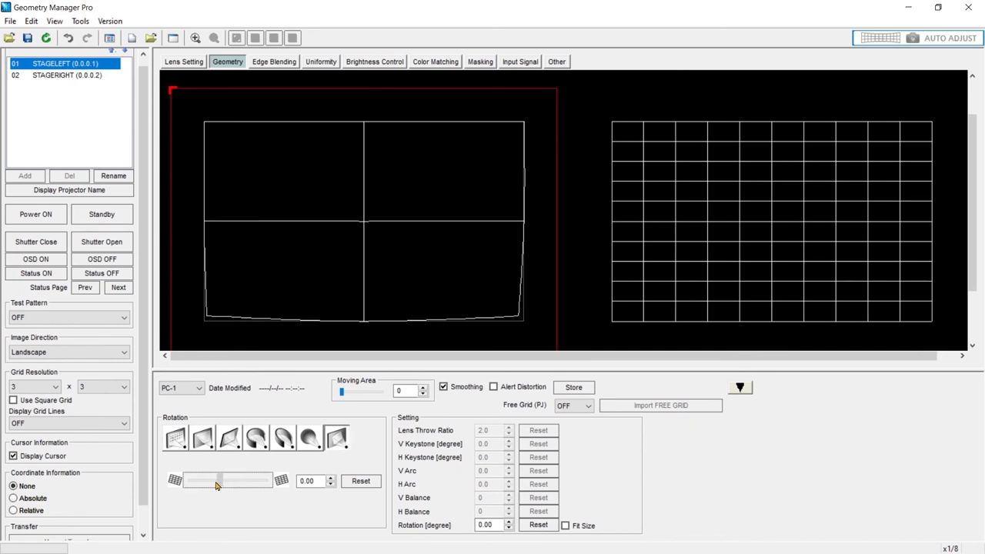
- Rotate the image to 10.00 degrees and enable Fit Size to shrink it into the output area
{"action": "left_click_drag", "start_coordinate": [215, 481], "coordinate": [192, 481]}
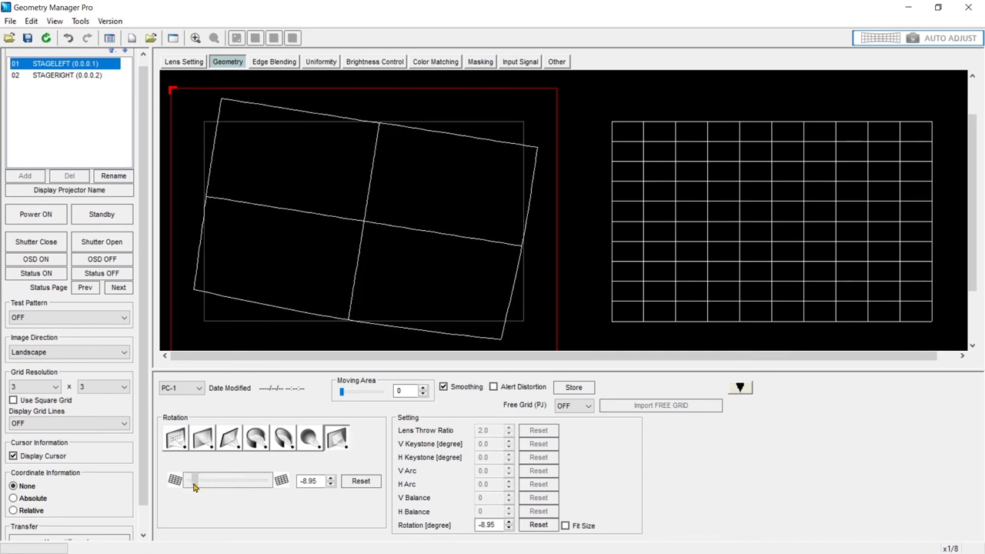
{"action": "left_click_drag", "start_coordinate": [194, 480], "coordinate": [265, 480]}
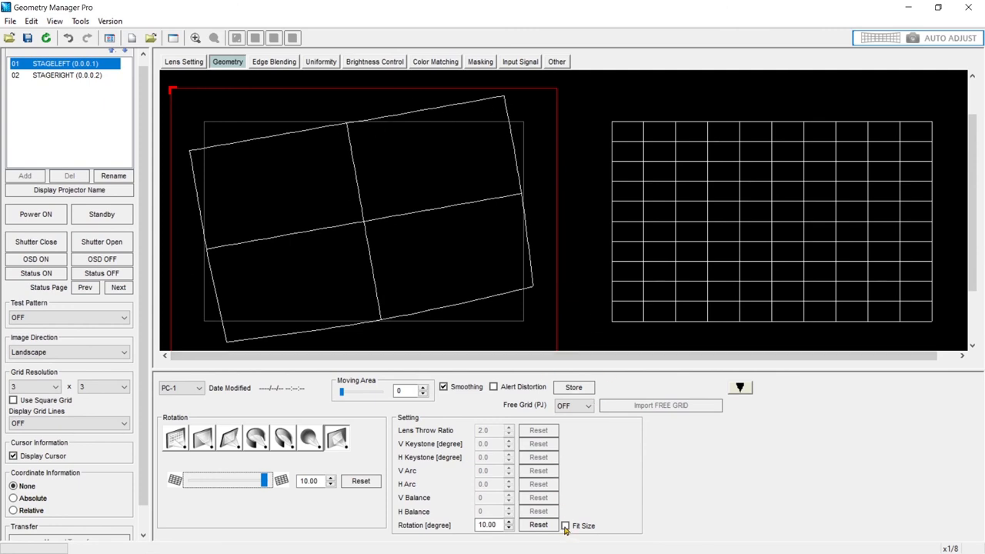
{"action": "left_click", "coordinate": [565, 527]}
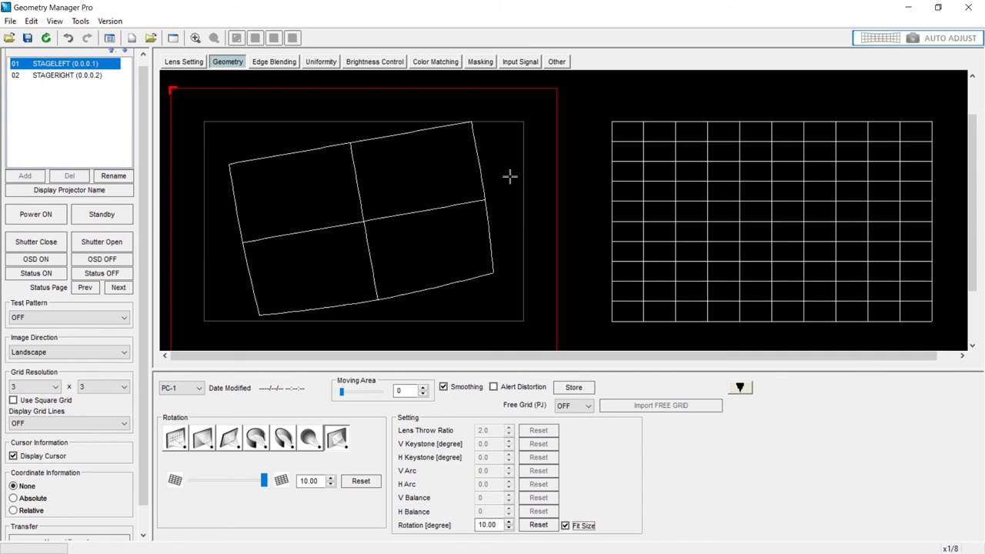
{"action": "mouse_move", "coordinate": [401, 191]}
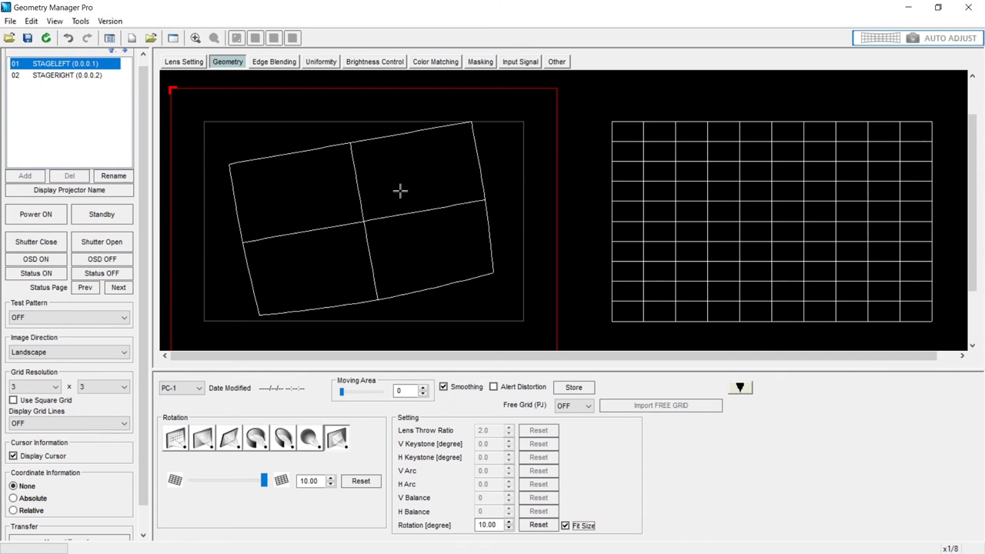
{"action": "mouse_move", "coordinate": [340, 148]}
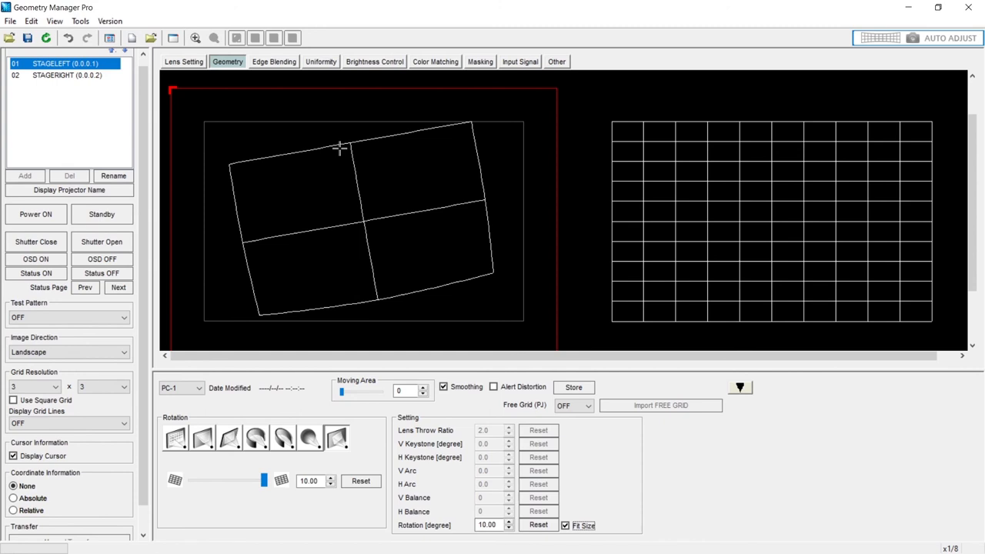
{"action": "mouse_move", "coordinate": [536, 95]}
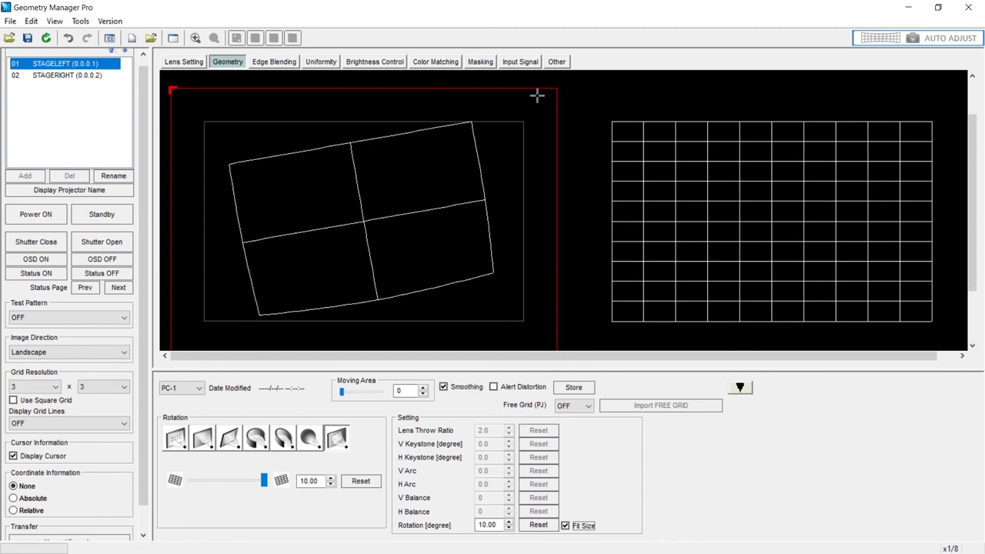
{"action": "mouse_move", "coordinate": [524, 274]}
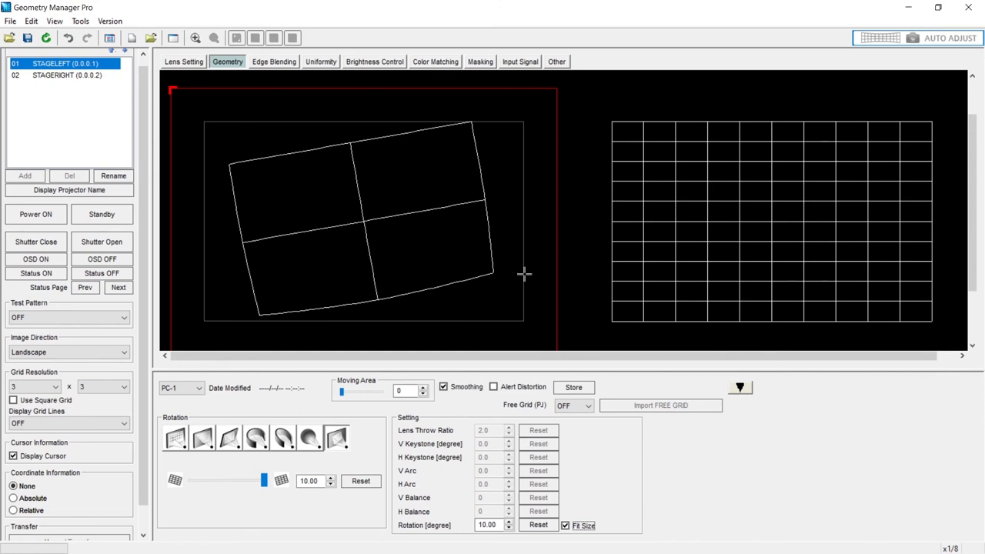
{"action": "mouse_move", "coordinate": [460, 129]}
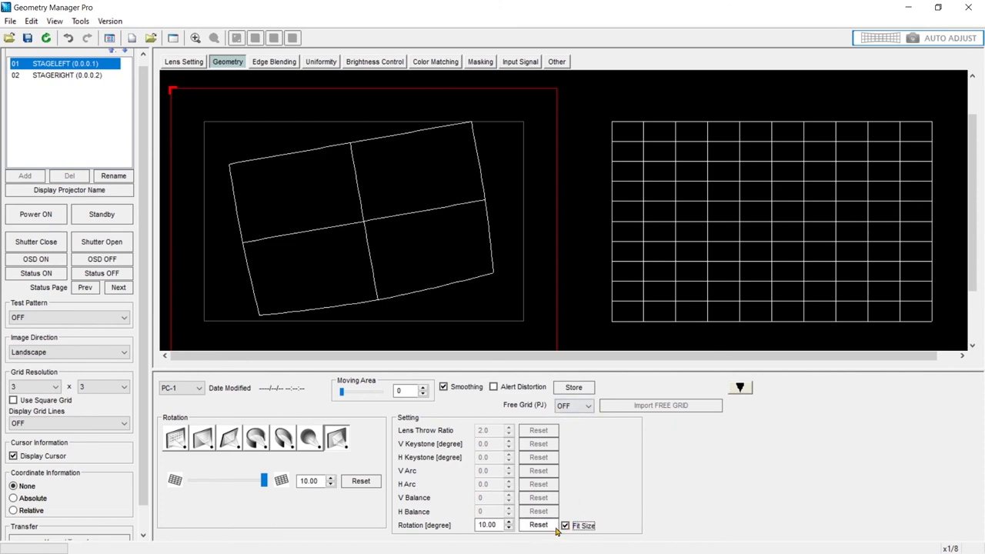
{"action": "left_click", "coordinate": [565, 526]}
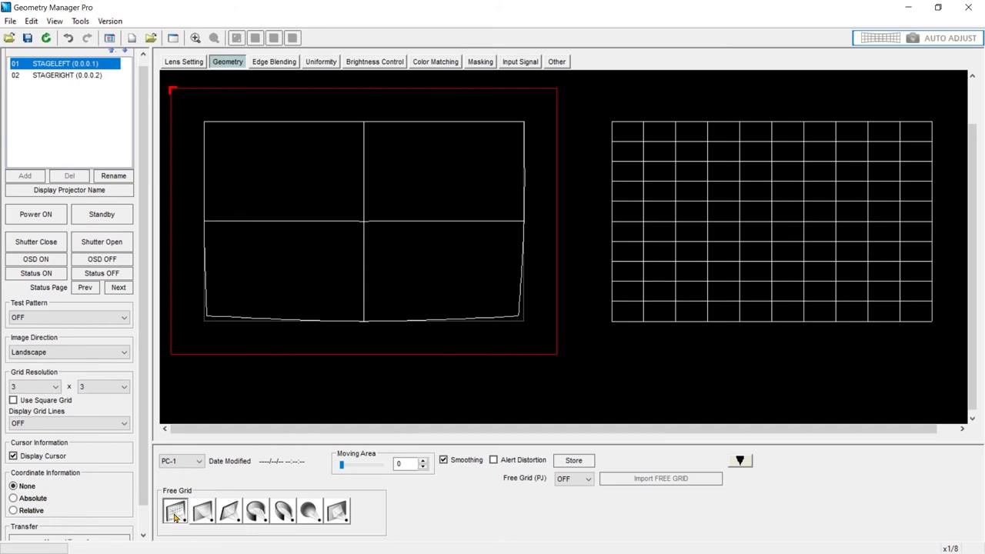
{"action": "mouse_move", "coordinate": [70, 399]}
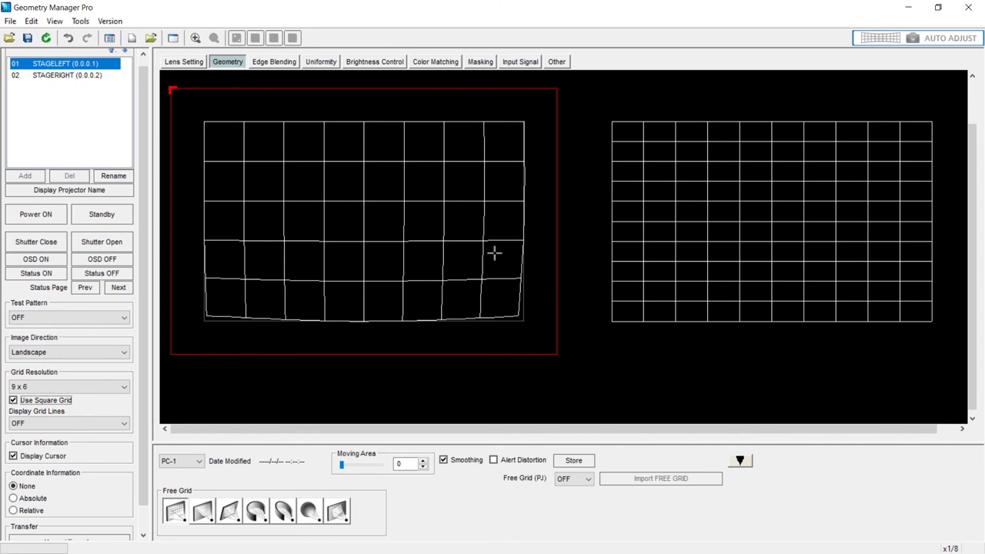
{"action": "mouse_move", "coordinate": [291, 311]}
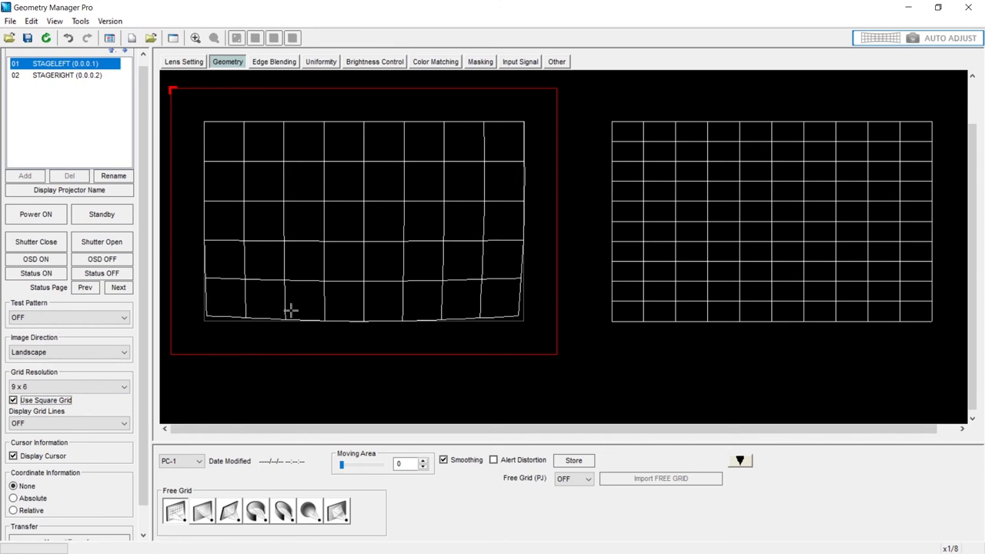
{"action": "left_click", "coordinate": [123, 386]}
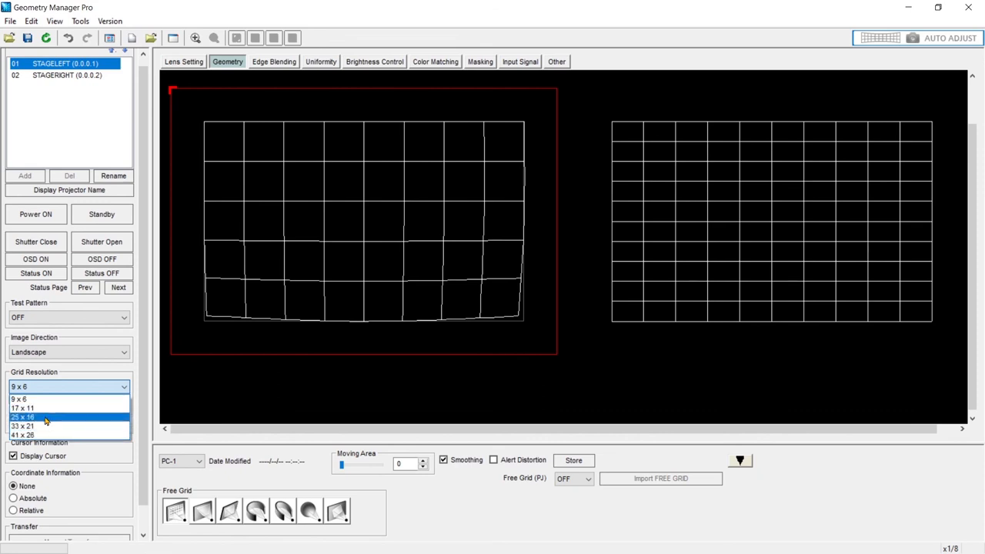
{"action": "left_click", "coordinate": [18, 399]}
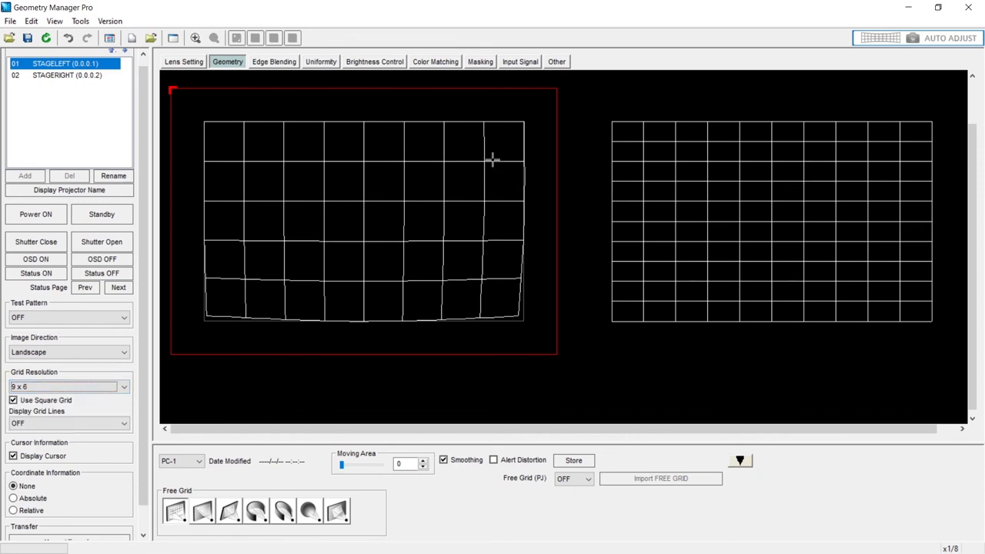
{"action": "mouse_move", "coordinate": [308, 288]}
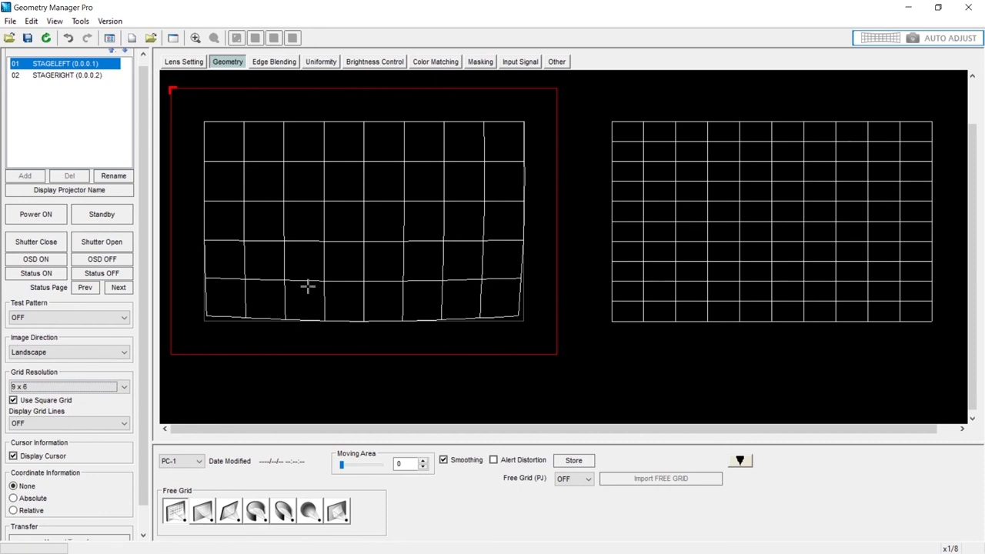
{"action": "mouse_move", "coordinate": [240, 120]}
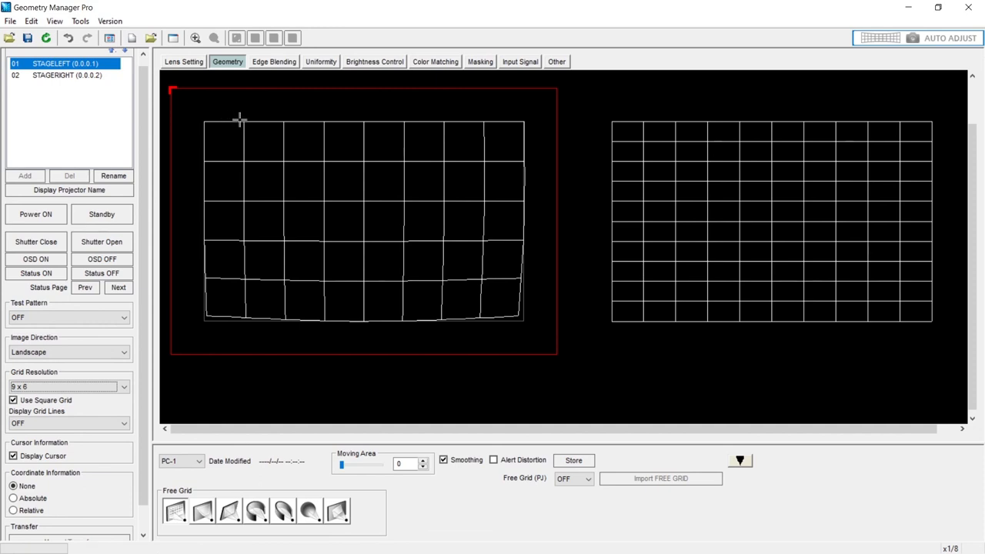
{"action": "mouse_move", "coordinate": [224, 154]}
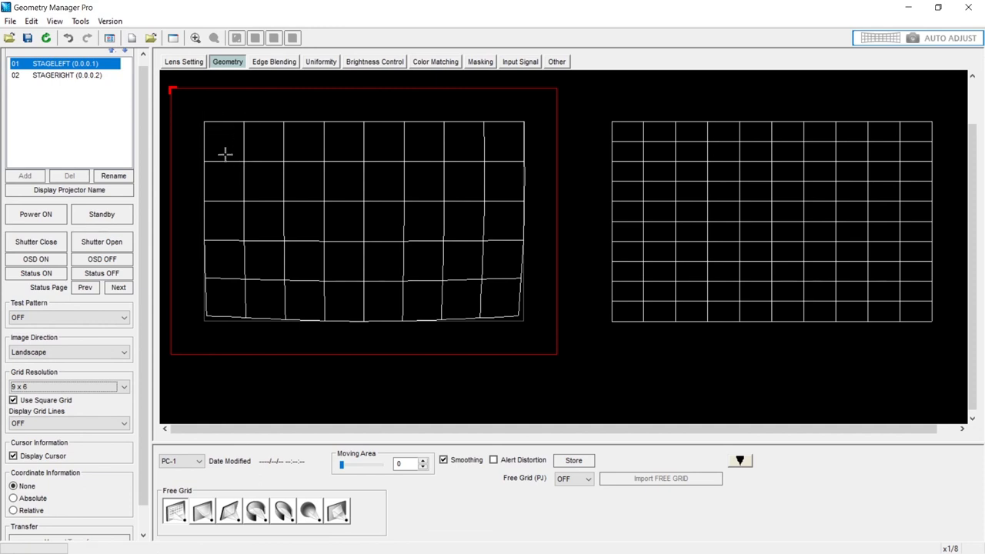
{"action": "mouse_move", "coordinate": [306, 268]}
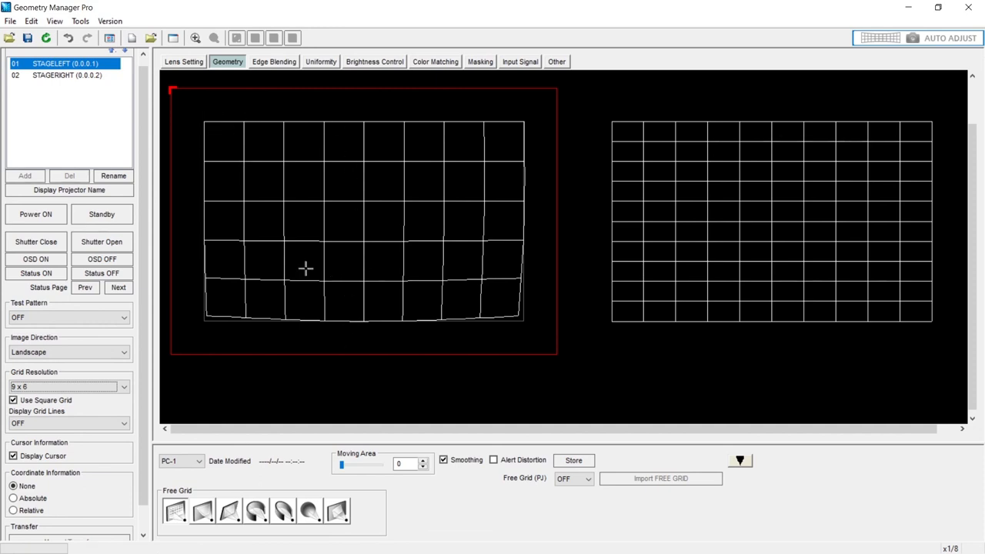
{"action": "mouse_move", "coordinate": [442, 221]}
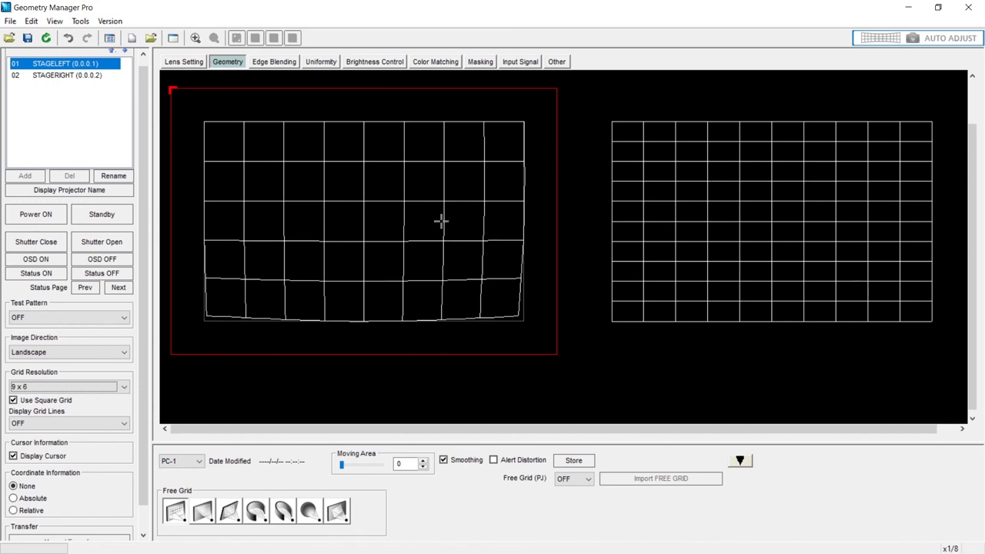
{"action": "mouse_move", "coordinate": [431, 219]}
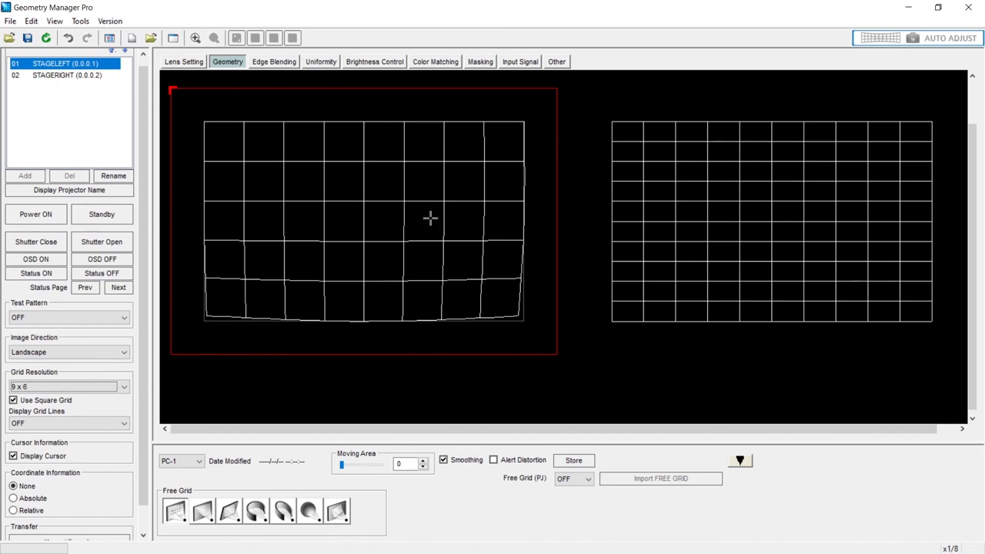
{"action": "mouse_move", "coordinate": [271, 225]}
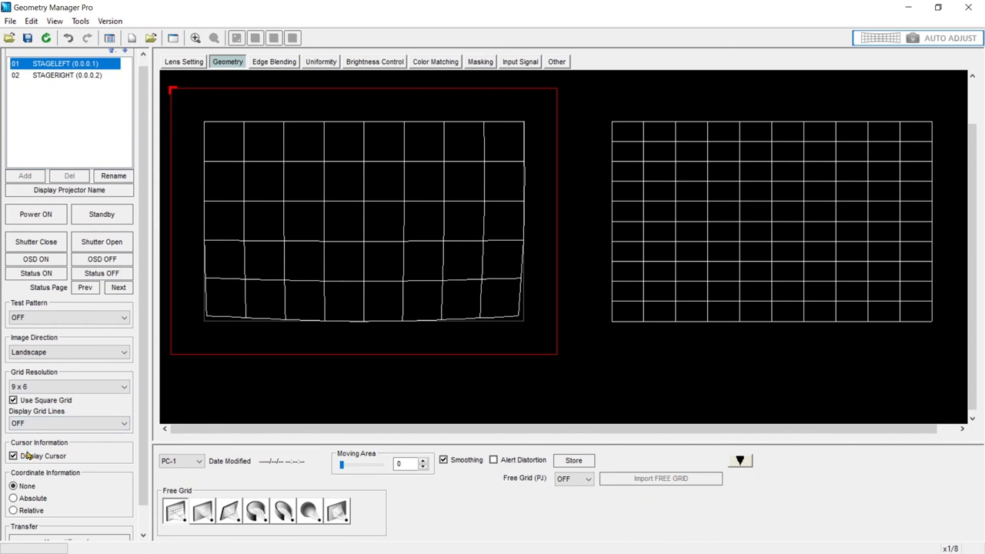
{"action": "mouse_move", "coordinate": [203, 123]}
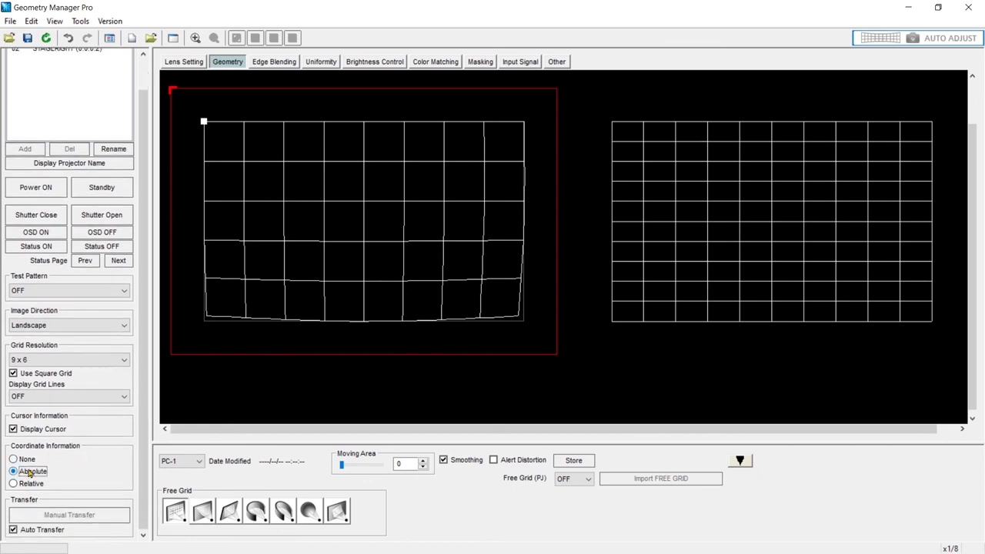
{"action": "mouse_move", "coordinate": [351, 168]}
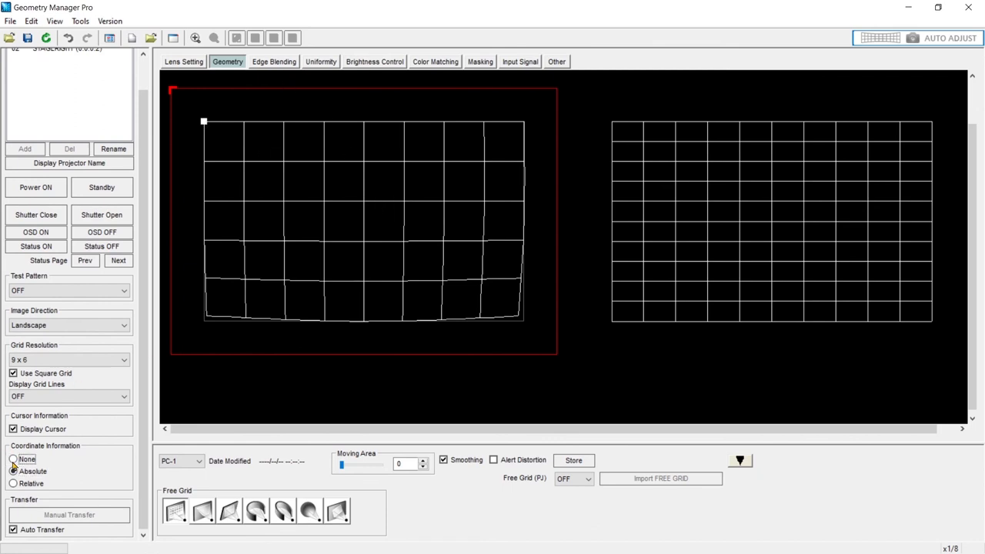
{"action": "left_click", "coordinate": [12, 459]}
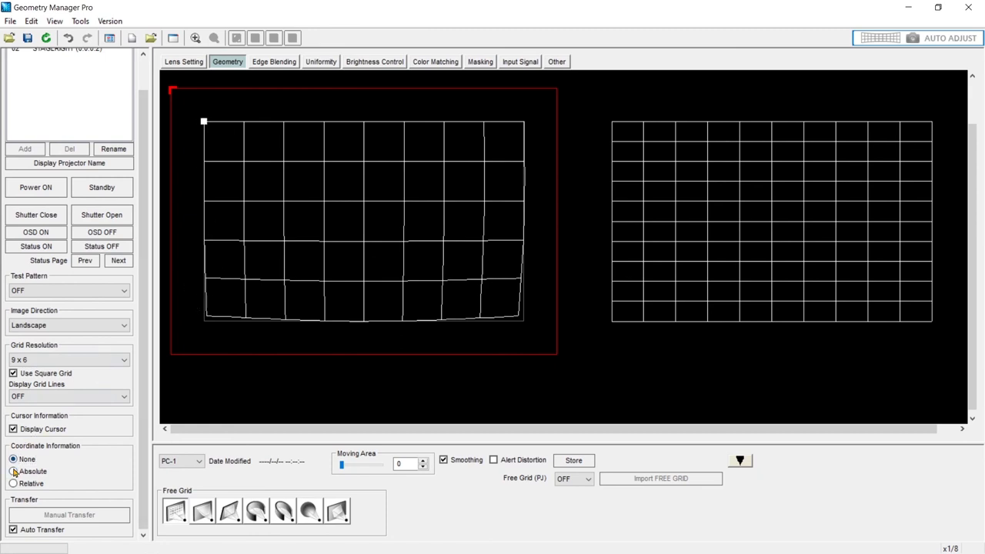
{"action": "left_click", "coordinate": [12, 459]}
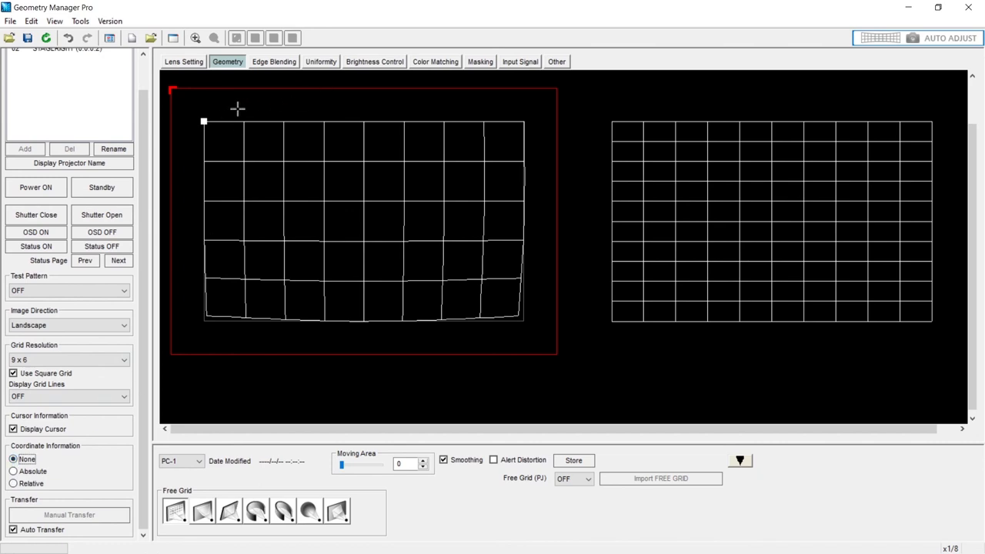
{"action": "mouse_move", "coordinate": [290, 203]}
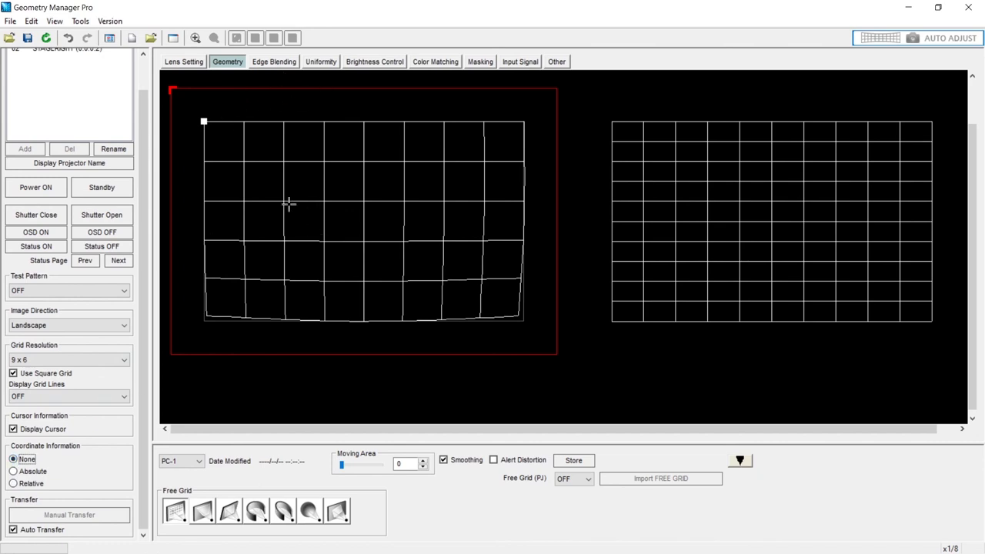
{"action": "mouse_move", "coordinate": [261, 185]}
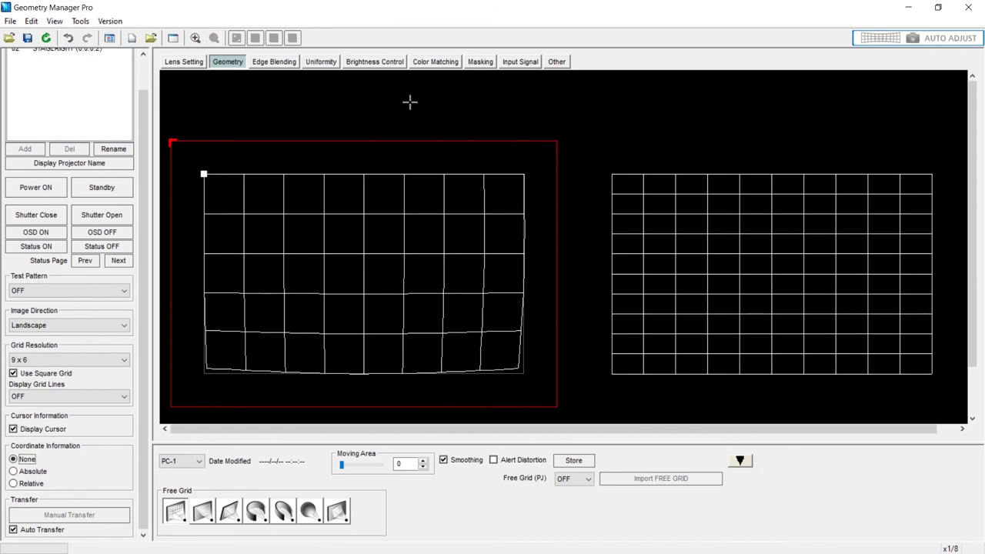
{"action": "mouse_move", "coordinate": [411, 154]}
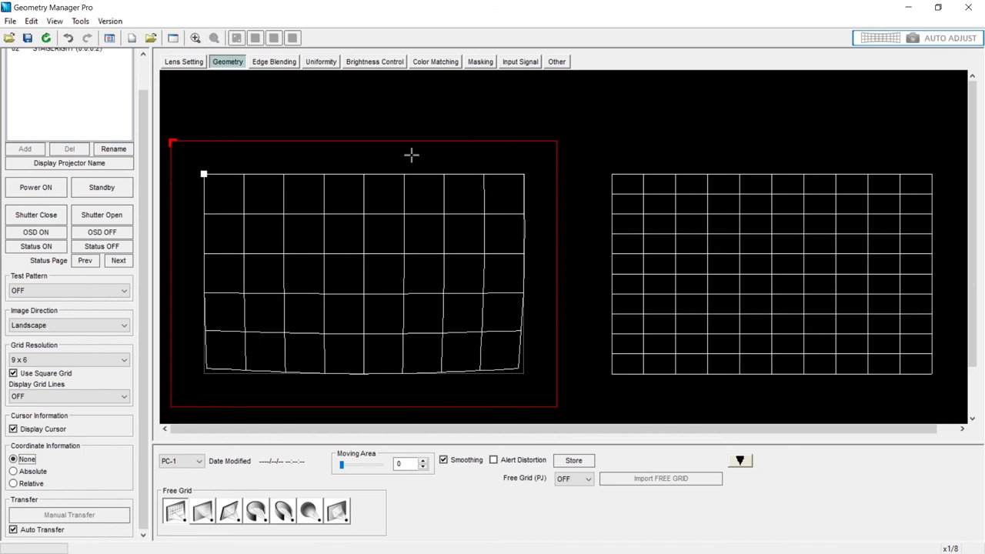
{"action": "mouse_move", "coordinate": [173, 37]}
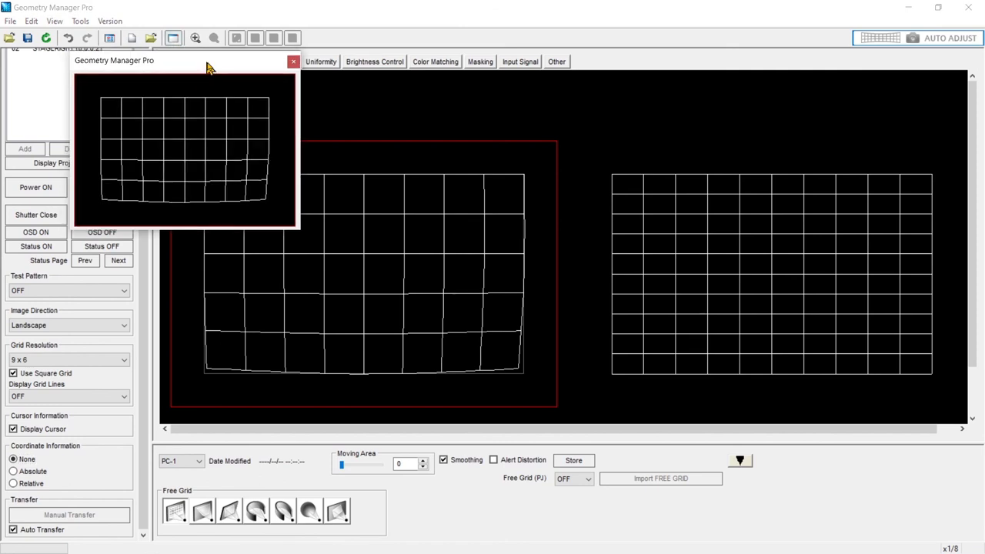
- Drag the grid's top-right corner point inward and down in the preview, then close the preview
{"action": "left_click", "coordinate": [293, 62]}
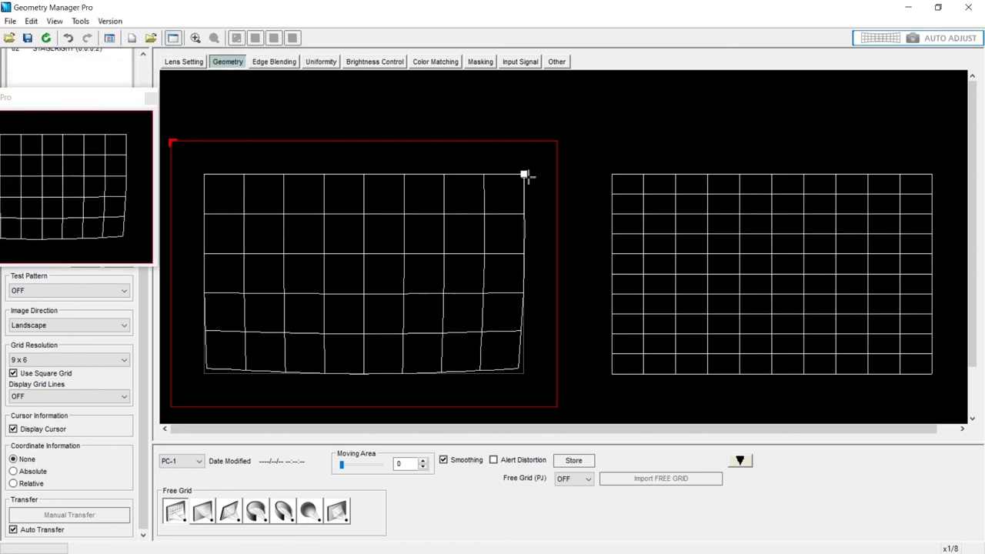
{"action": "left_click_drag", "start_coordinate": [524, 176], "coordinate": [505, 192]}
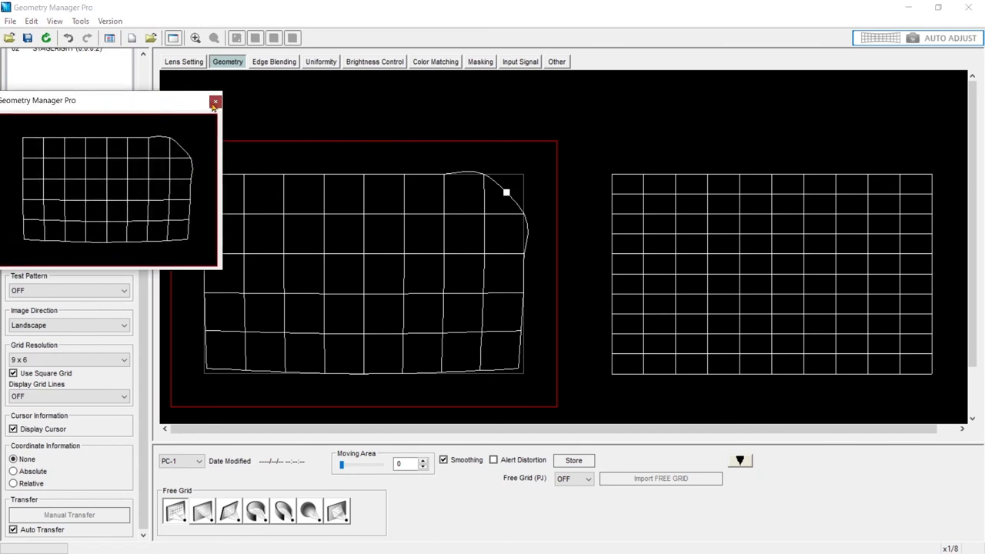
{"action": "left_click", "coordinate": [215, 102]}
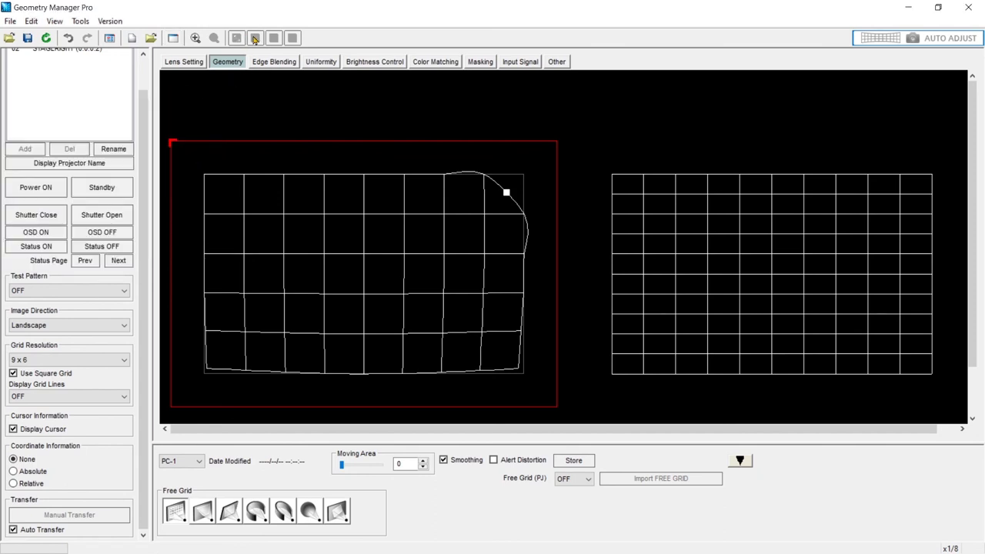
{"action": "mouse_move", "coordinate": [239, 39]}
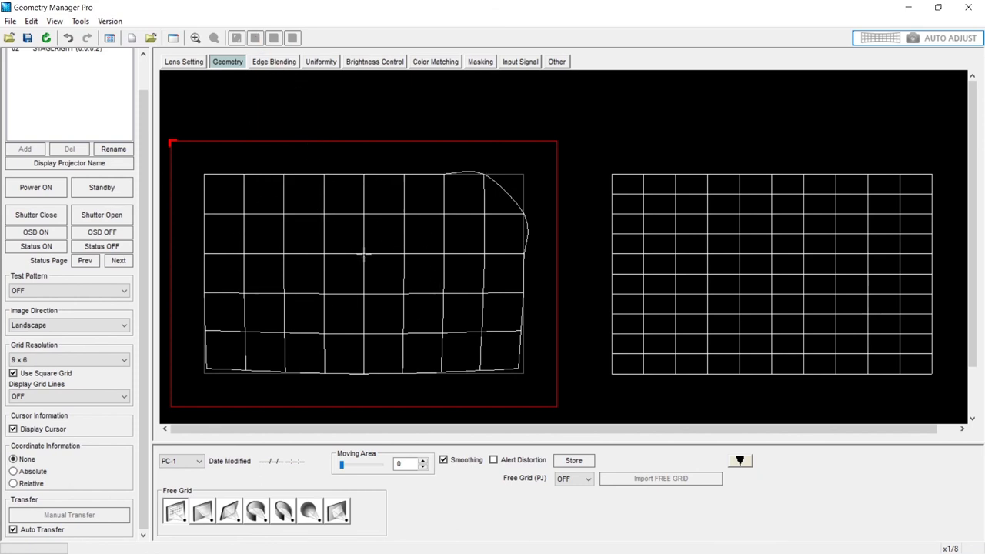
{"action": "mouse_move", "coordinate": [427, 392]}
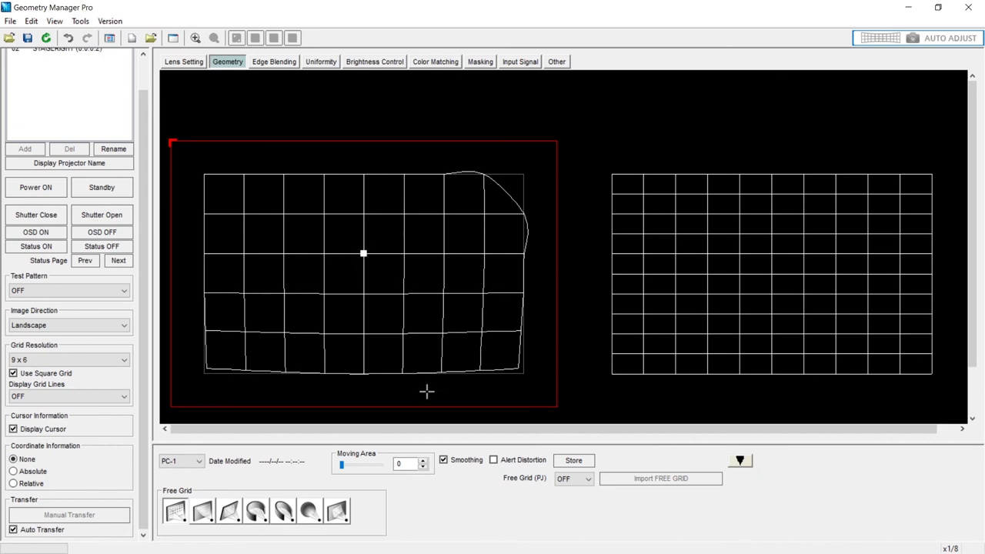
{"action": "mouse_move", "coordinate": [345, 232]}
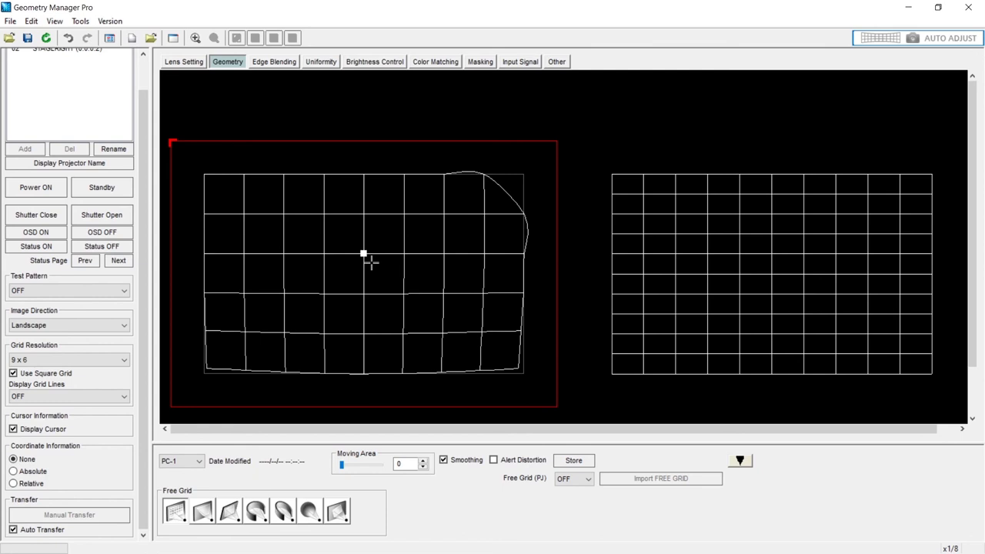
{"action": "mouse_move", "coordinate": [213, 165]}
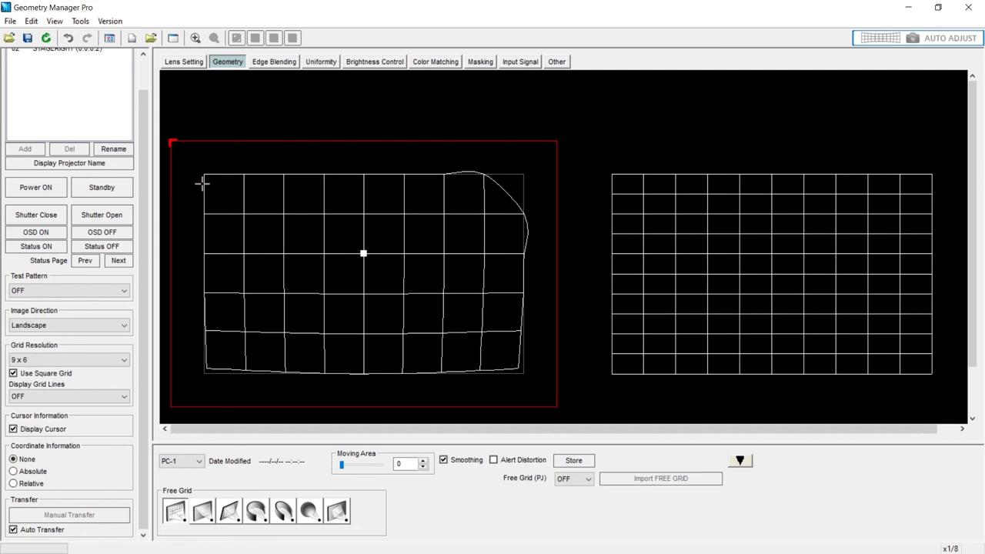
{"action": "mouse_move", "coordinate": [249, 219]}
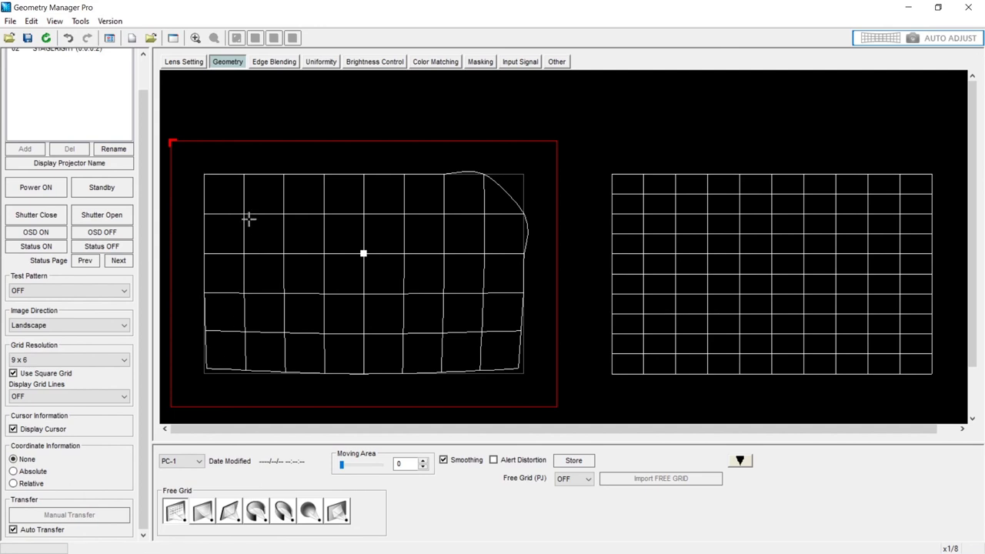
{"action": "mouse_move", "coordinate": [237, 102]}
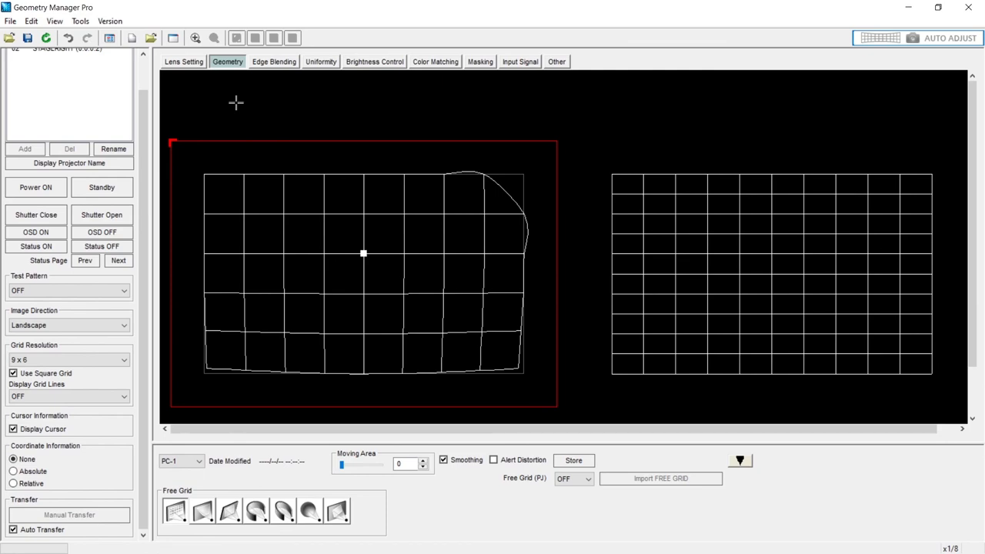